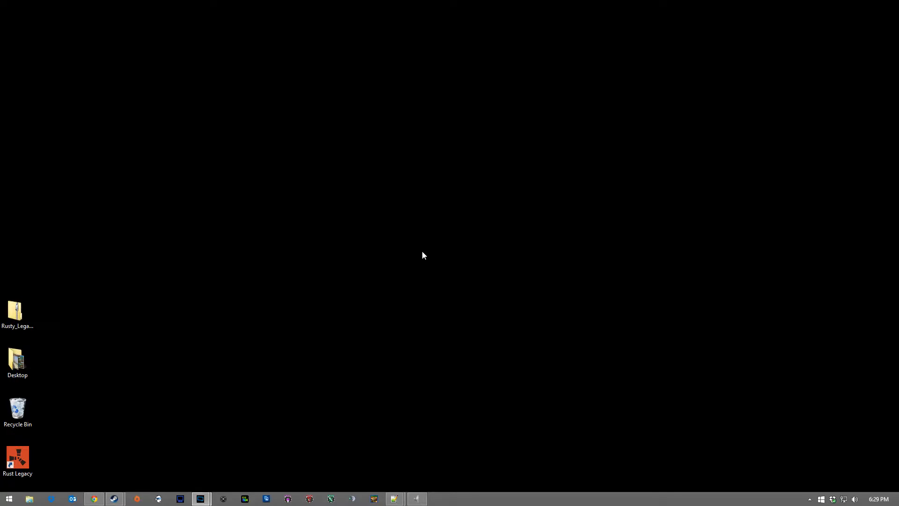
mouse_move(416, 272)
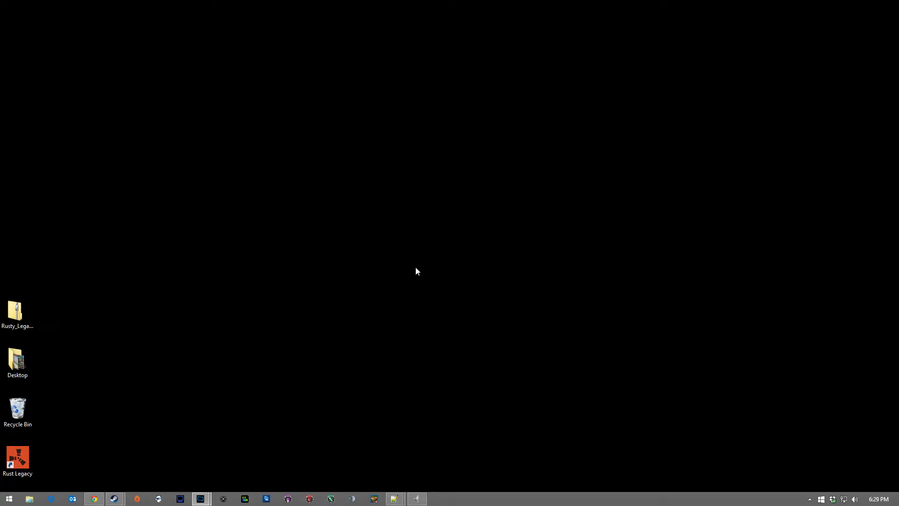
mouse_move(419, 256)
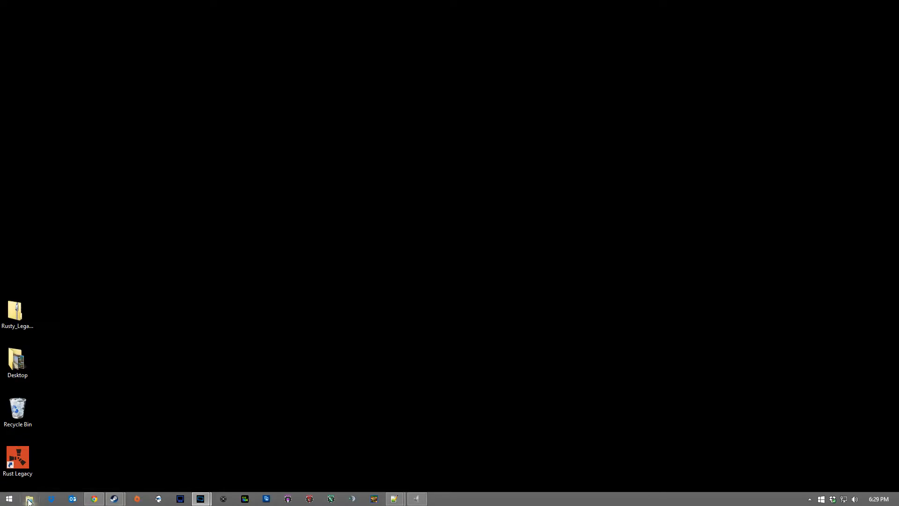
- Open File Explorer and browse into the rust_server folder on the C: drive
left_click(29, 498)
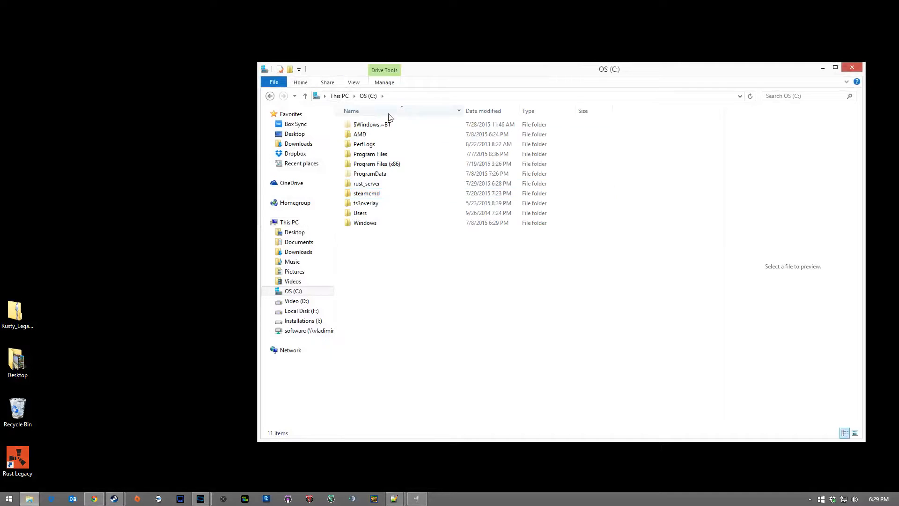
left_click(366, 183)
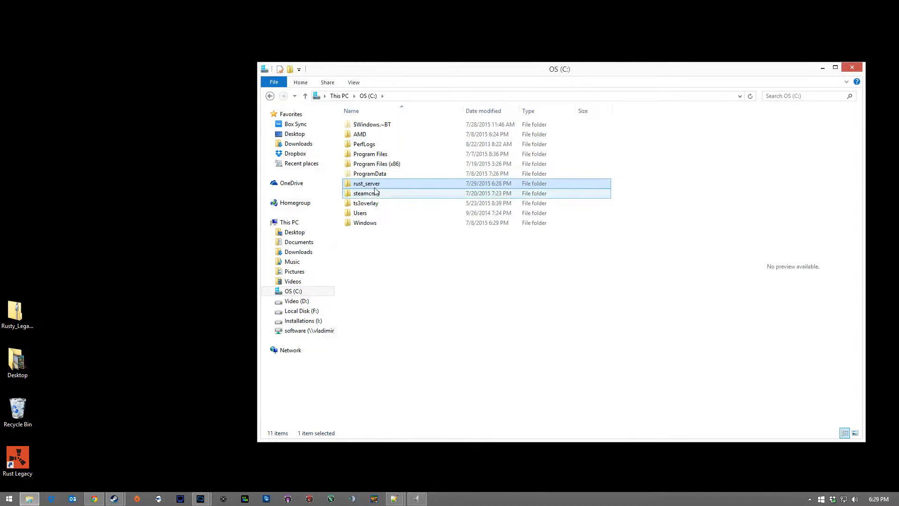
left_click(366, 183)
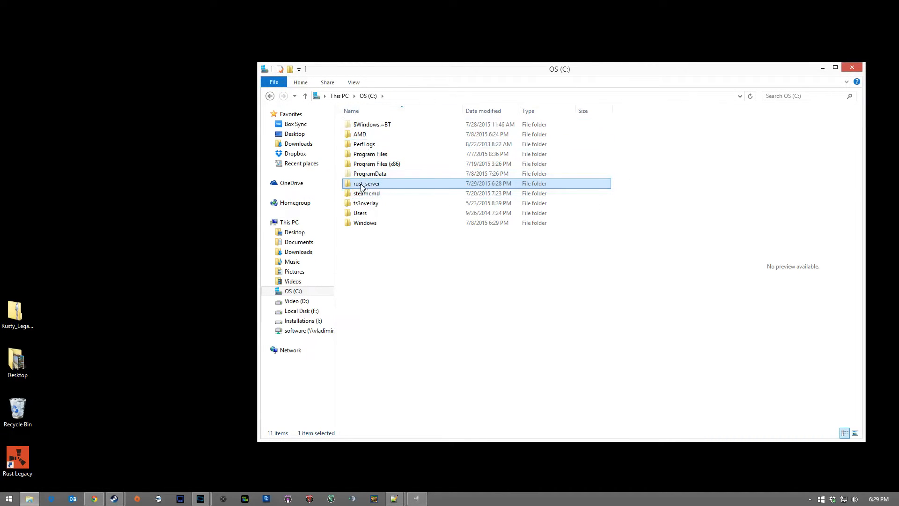
double_click(366, 183)
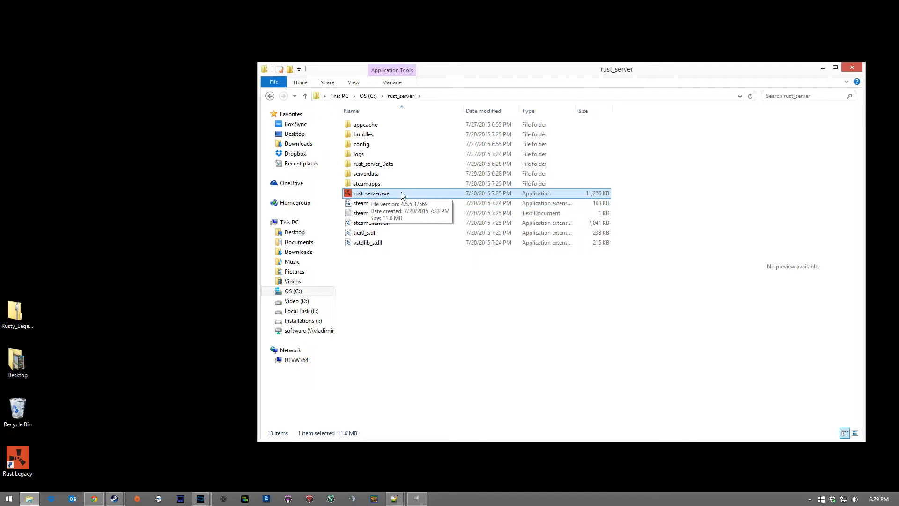
mouse_move(400, 271)
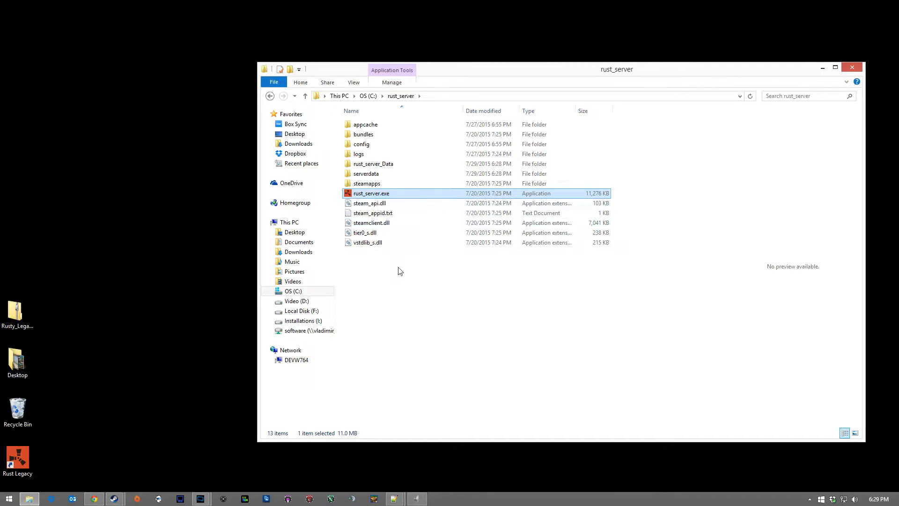
mouse_move(427, 309)
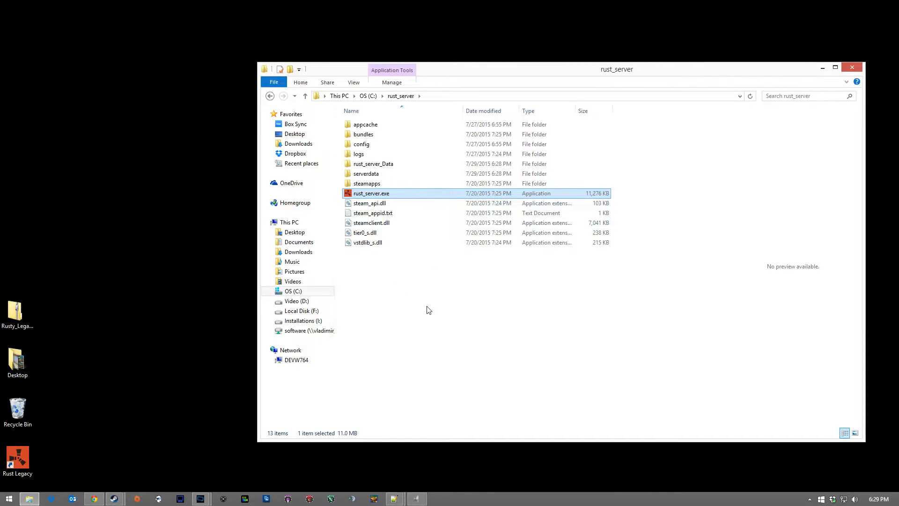
- Create a new text document in rust_server and rename it to start_server.bat, confirming the extension change
right_click(405, 303)
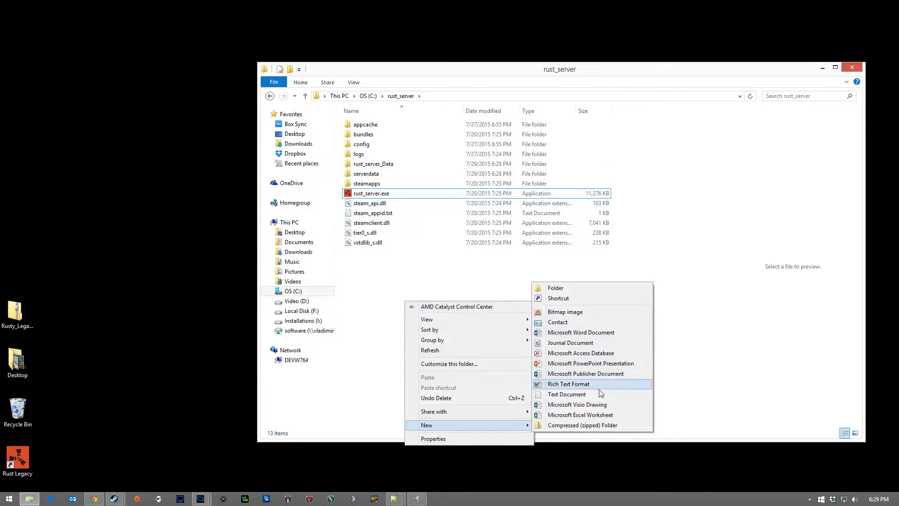
left_click(566, 395)
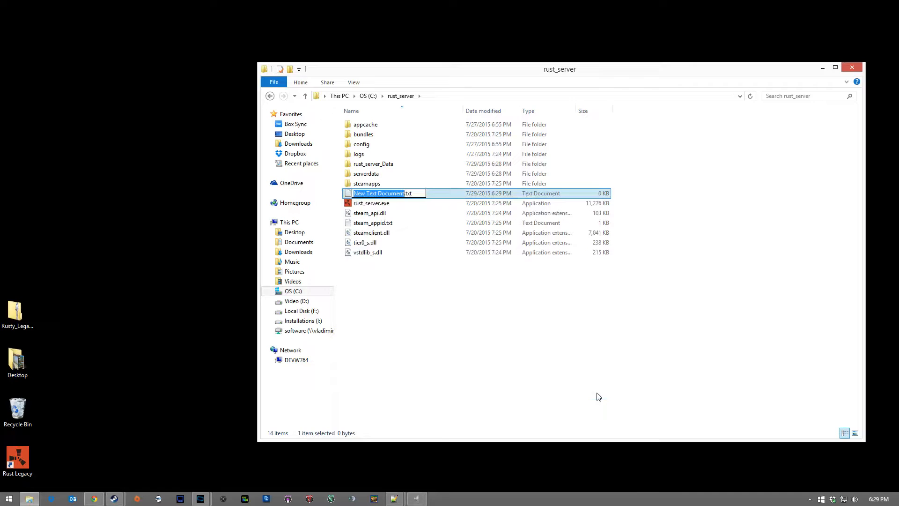
type("start_server.txt")
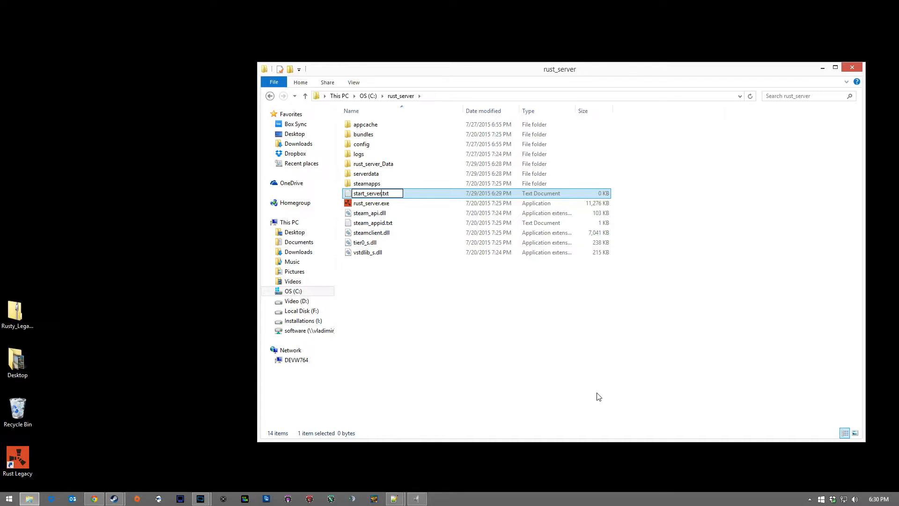
type("ba")
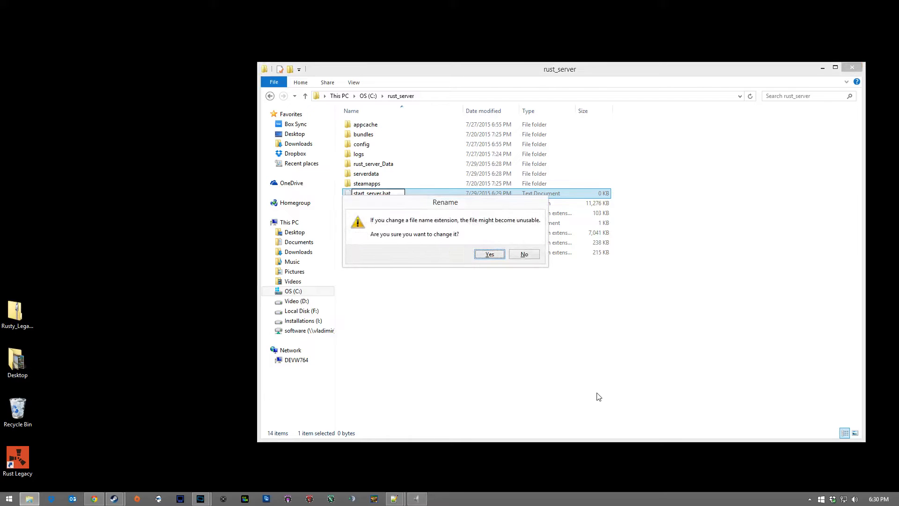
left_click(488, 254)
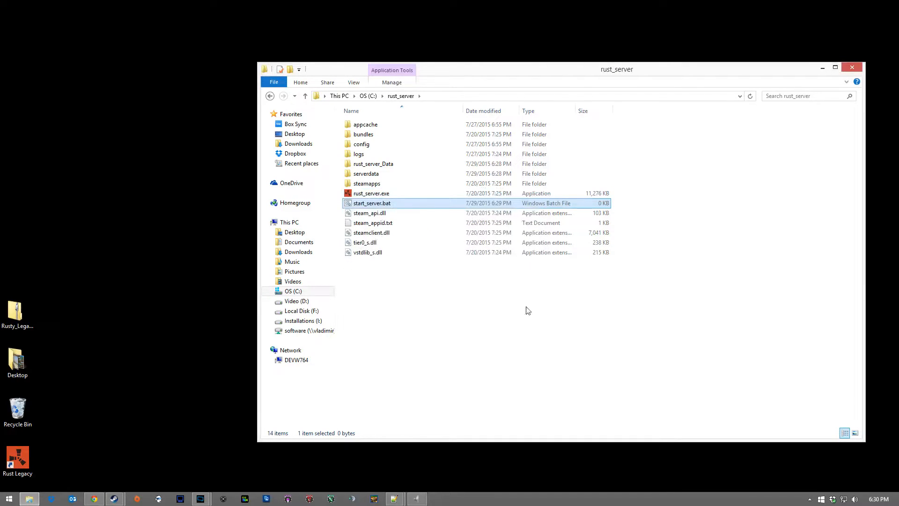
right_click(371, 203)
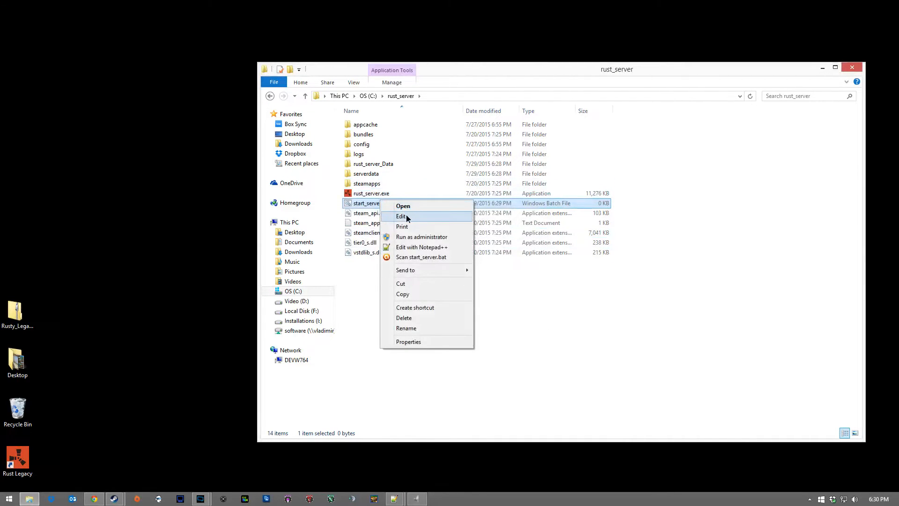
left_click(402, 216)
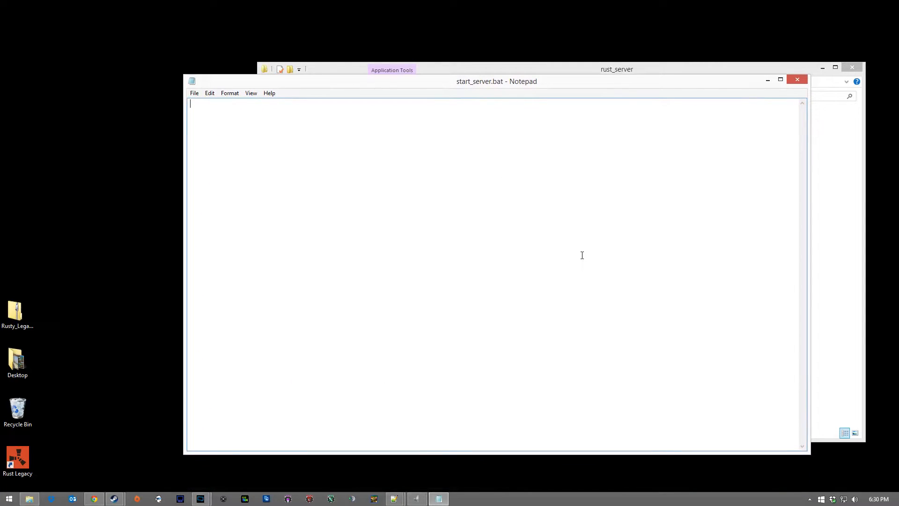
type("@echo off")
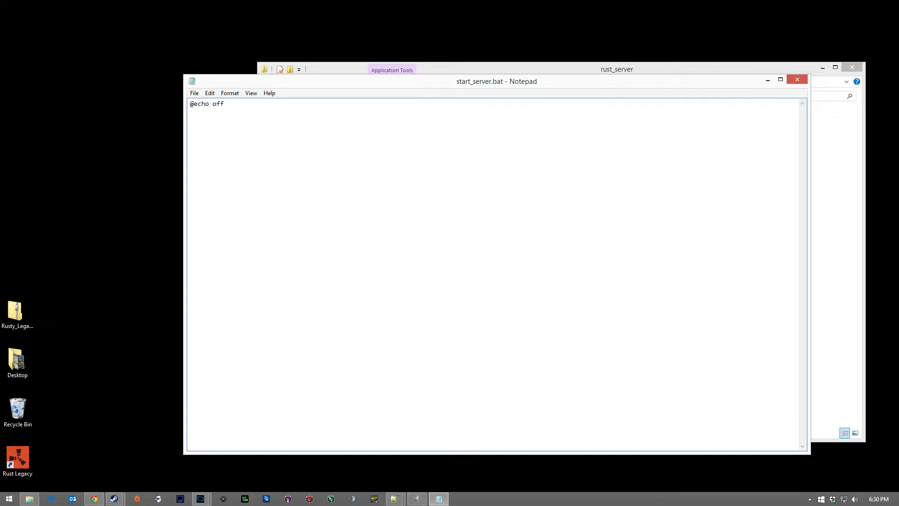
mouse_move(581, 255)
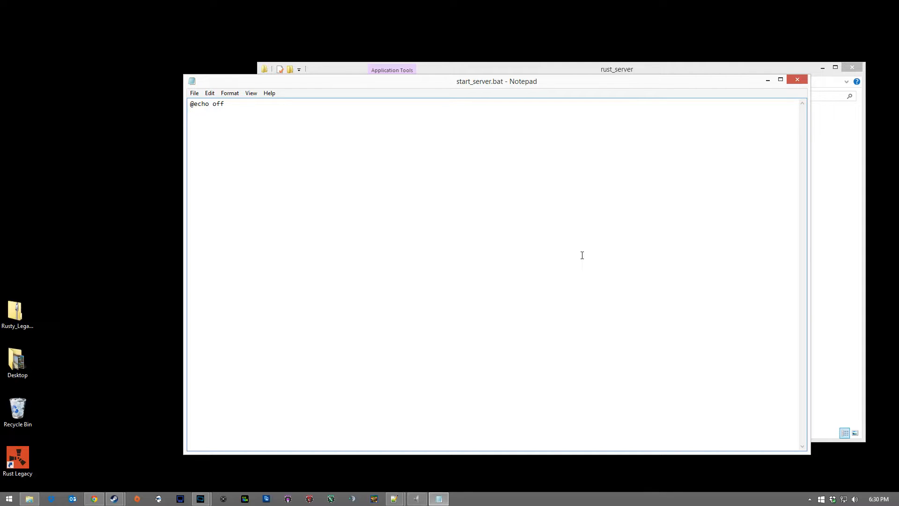
type("Start ru")
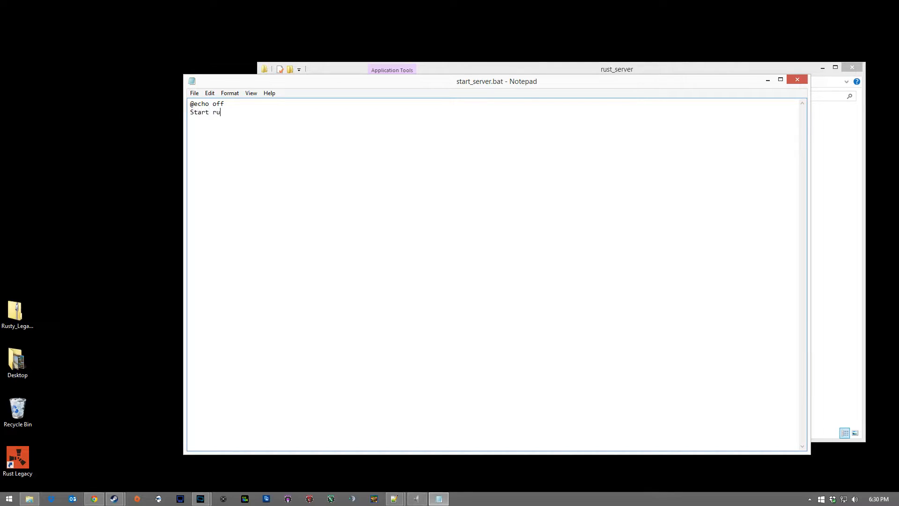
type("st_")
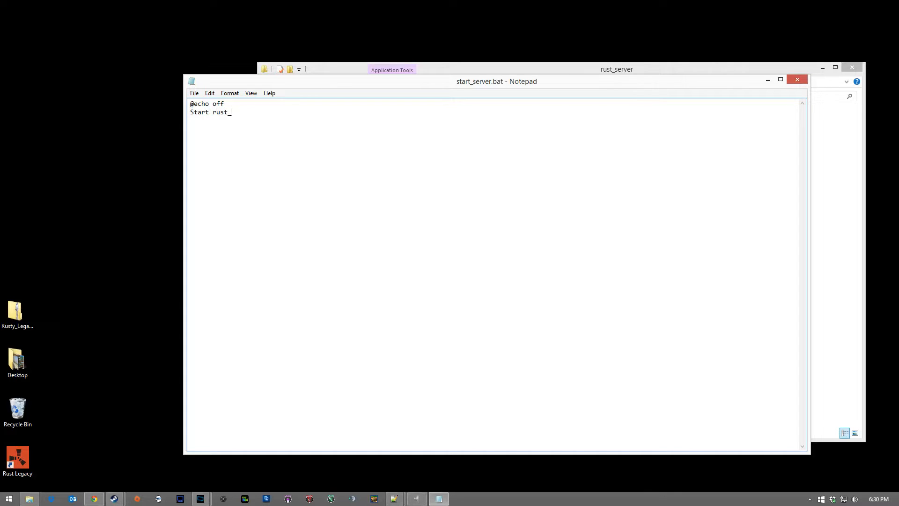
type("server.exe")
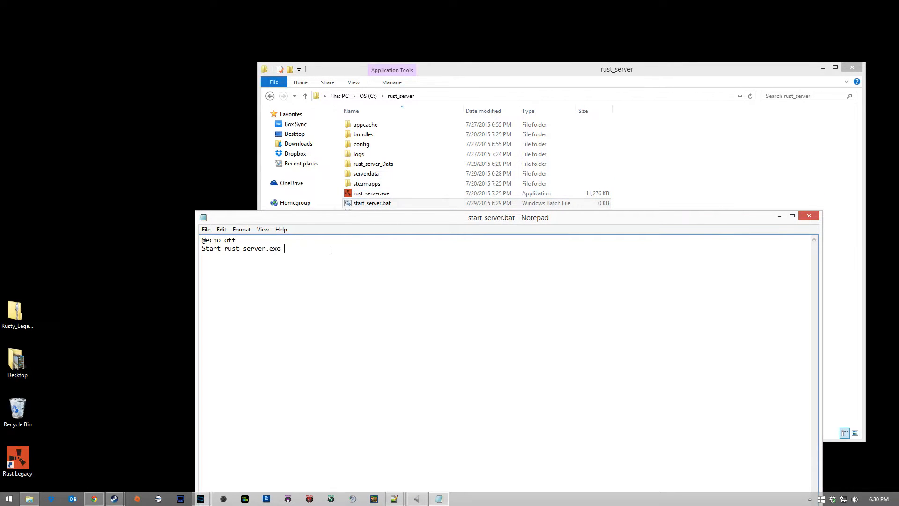
- Add the arguments '-batchmode -port 28015 -cfg server.cfg', save and close the batch file
type("-bat")
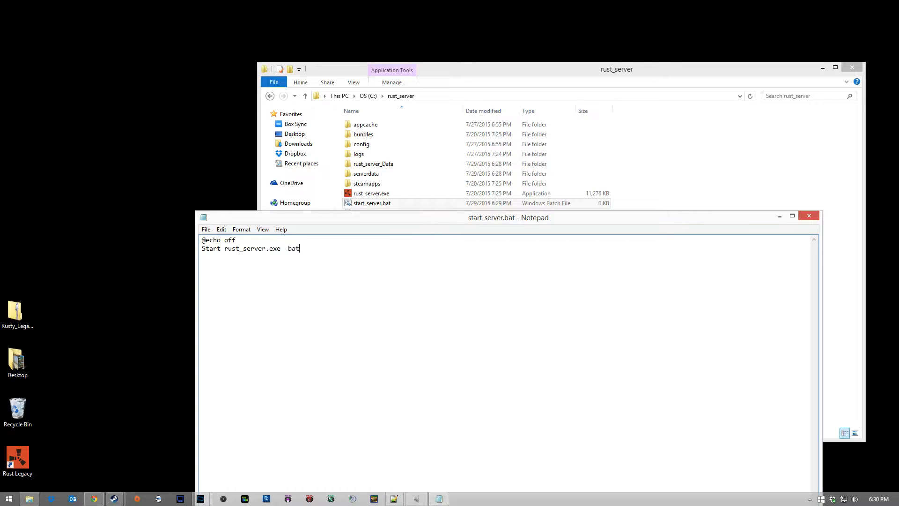
type("chmode")
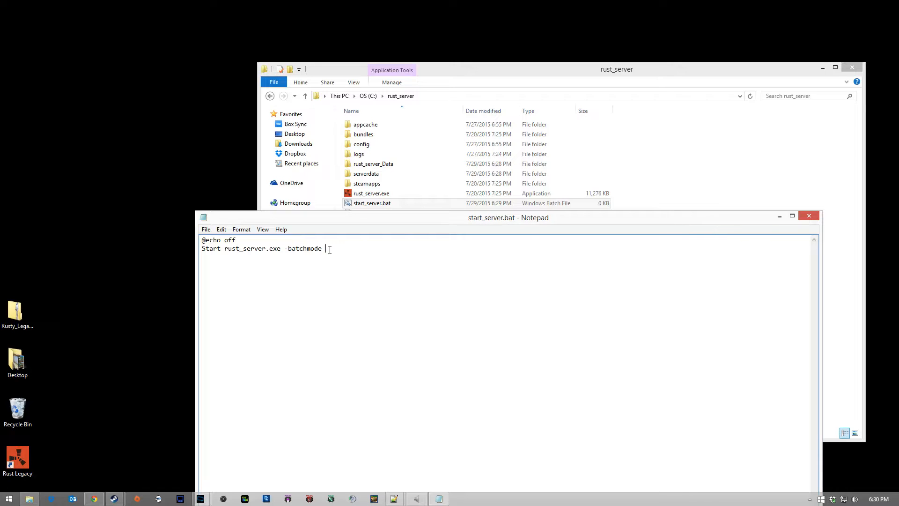
type("-port")
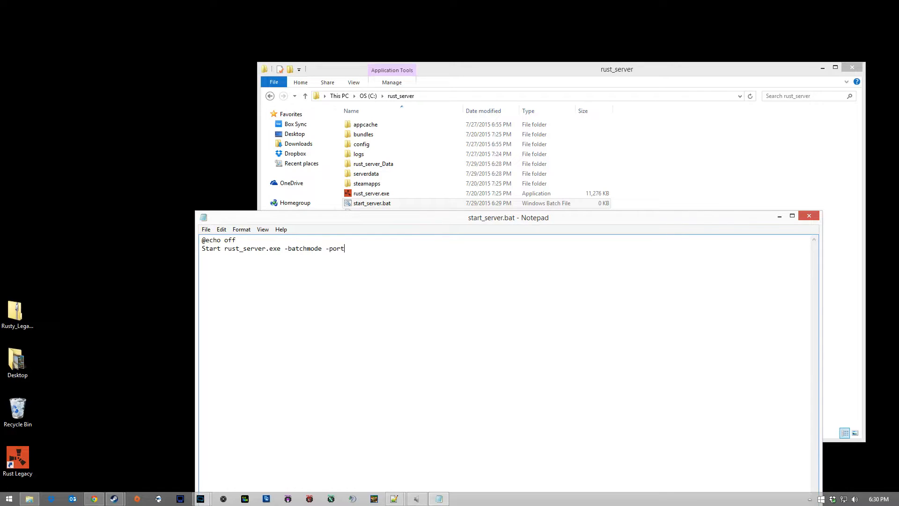
type("28015")
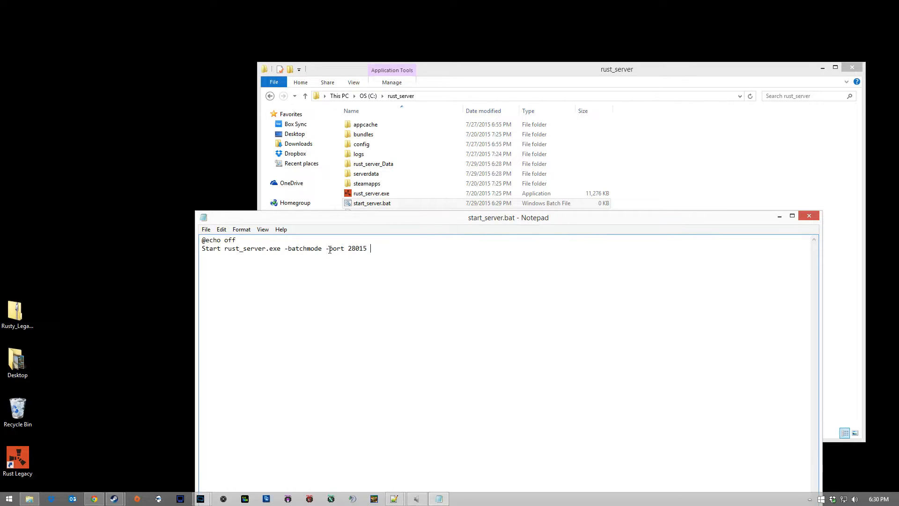
type("-")
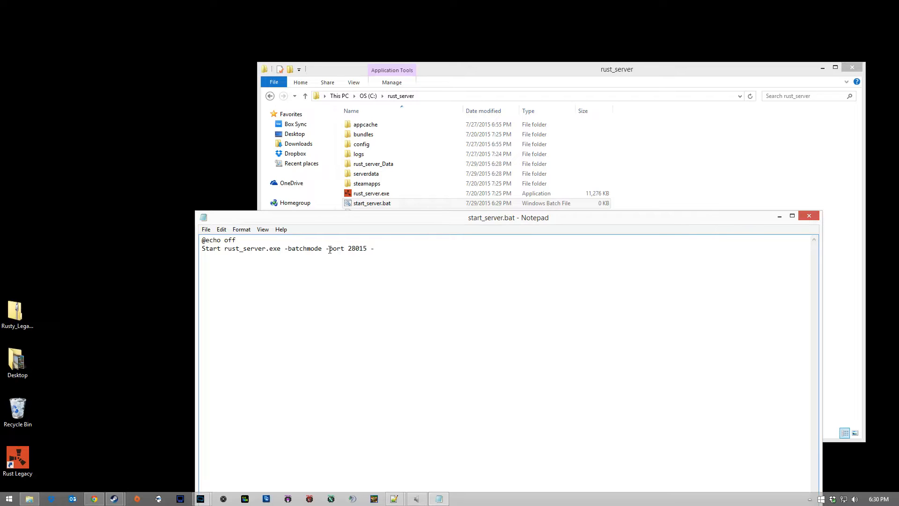
type("cfg")
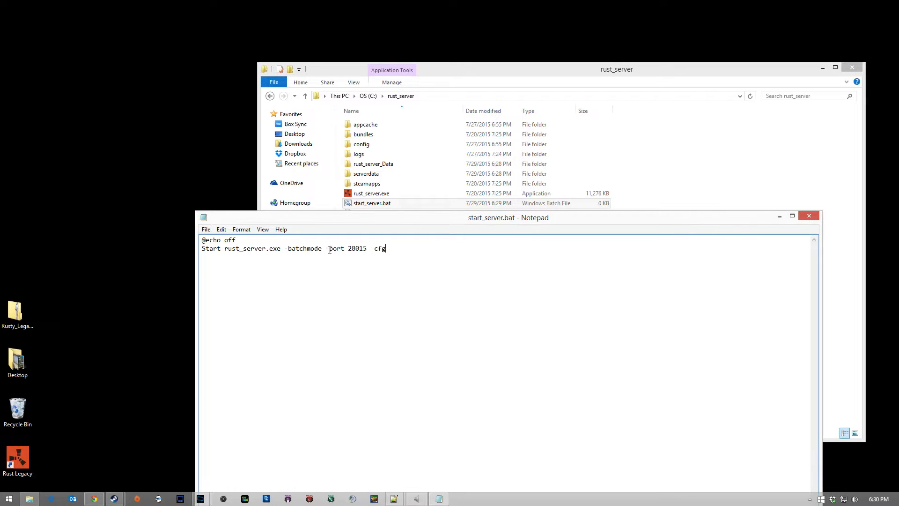
type("server")
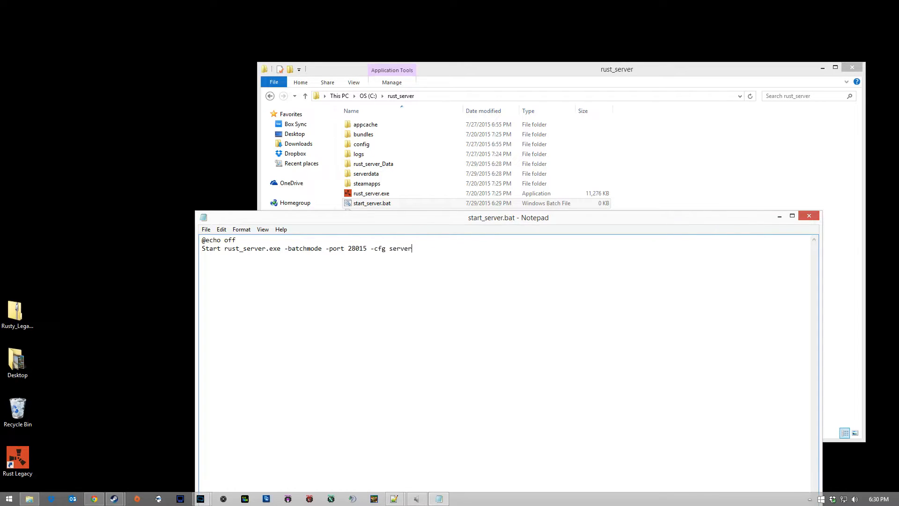
type(".cfg")
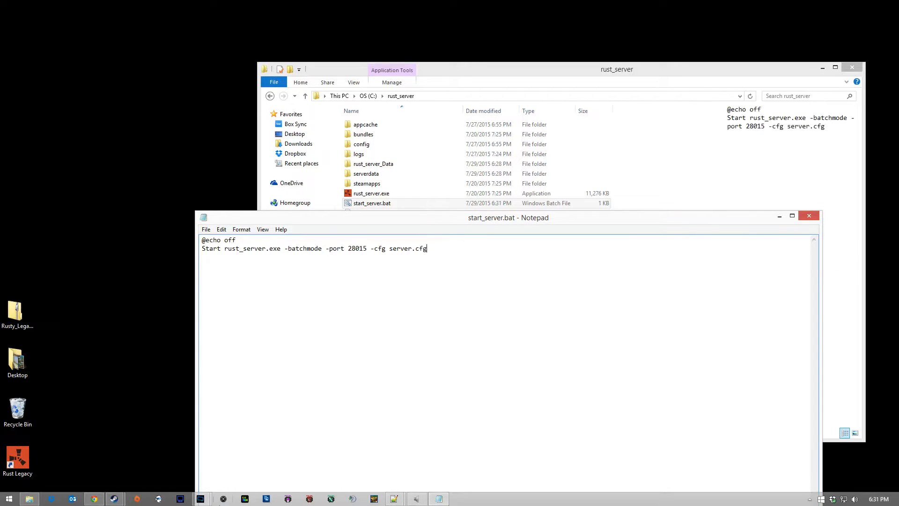
mouse_move(181, 246)
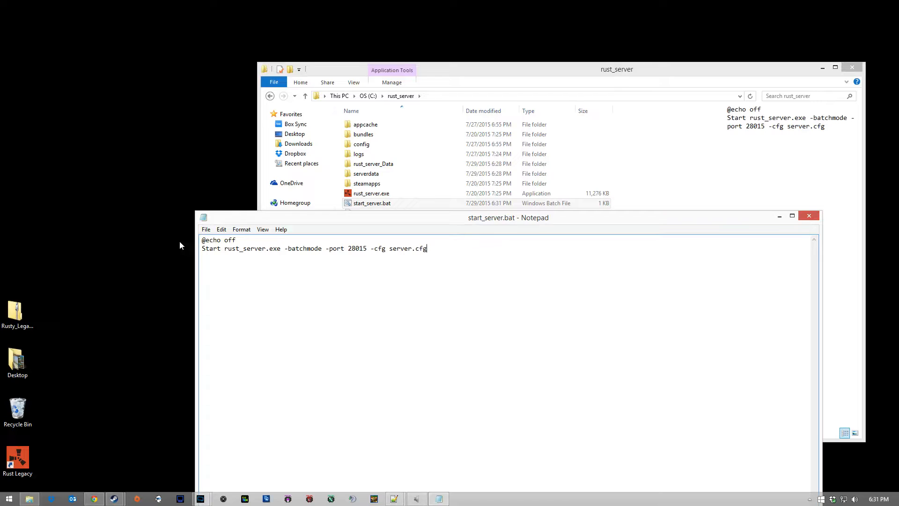
mouse_move(543, 271)
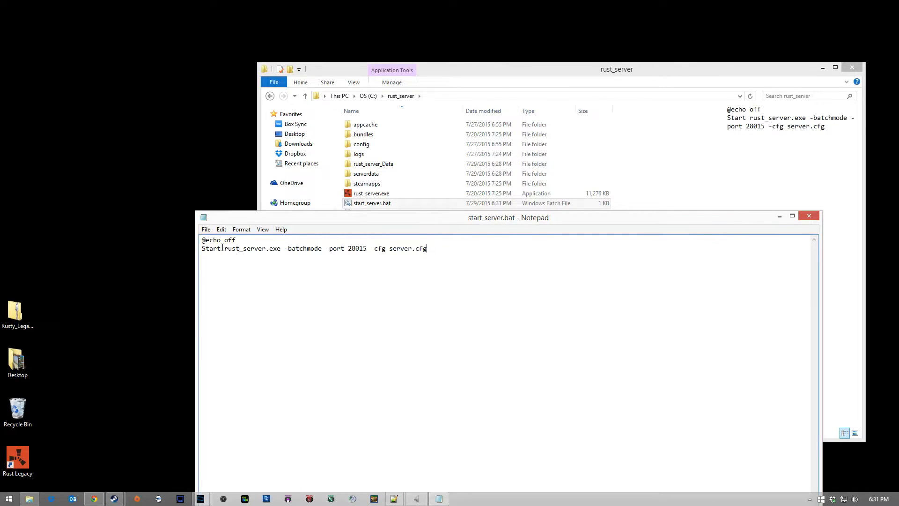
mouse_move(652, 282)
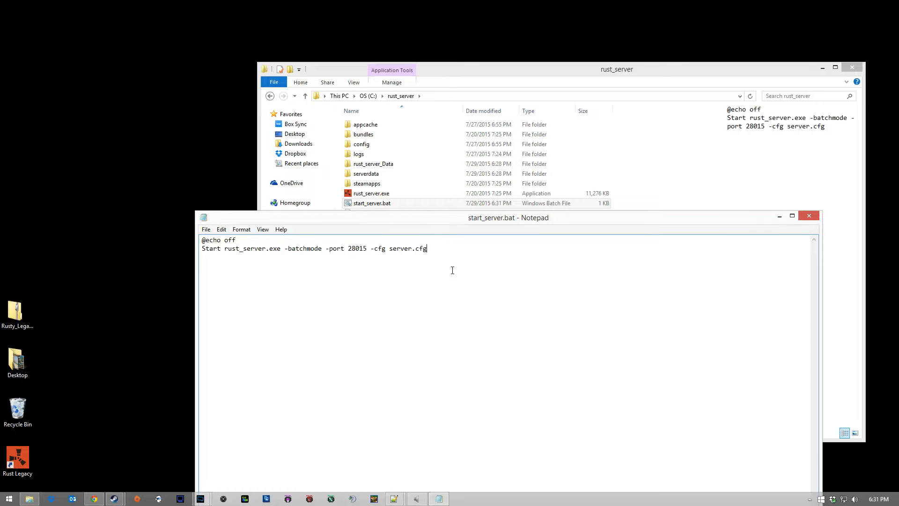
double_click(408, 248)
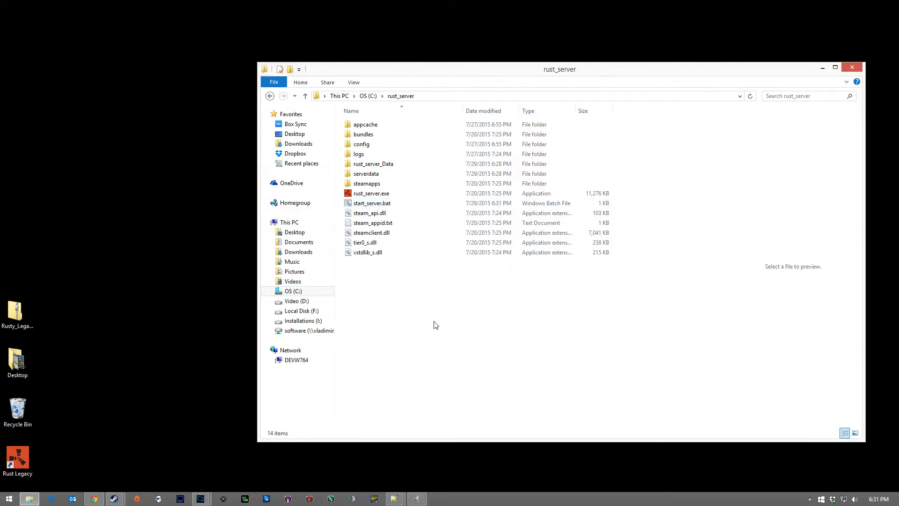
- Create a new text document in rust_server and name it server.cfg
right_click(434, 325)
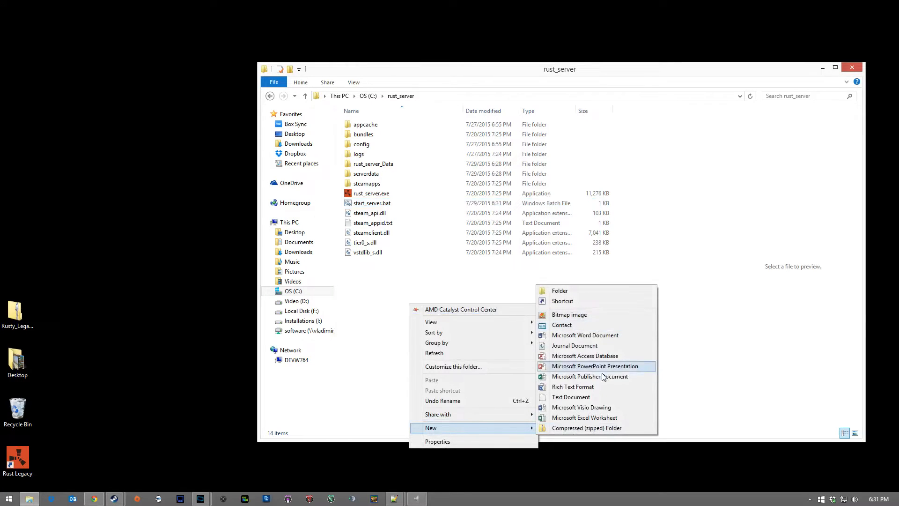
left_click(570, 397)
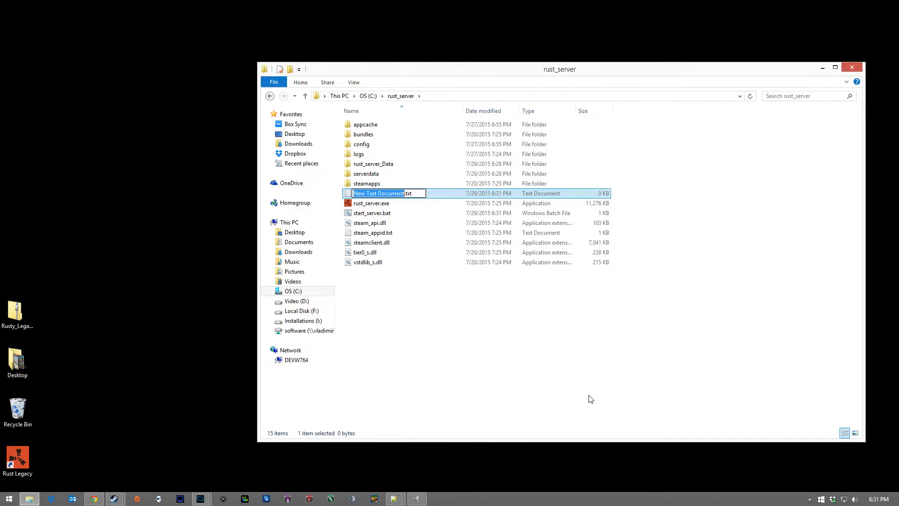
type("server.cfg")
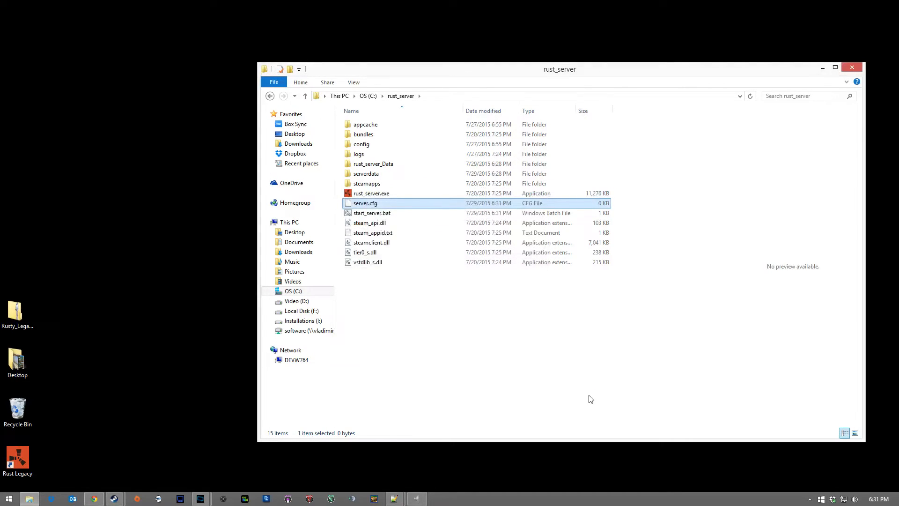
- Open server.cfg with Notepad via the Open with app list
right_click(365, 203)
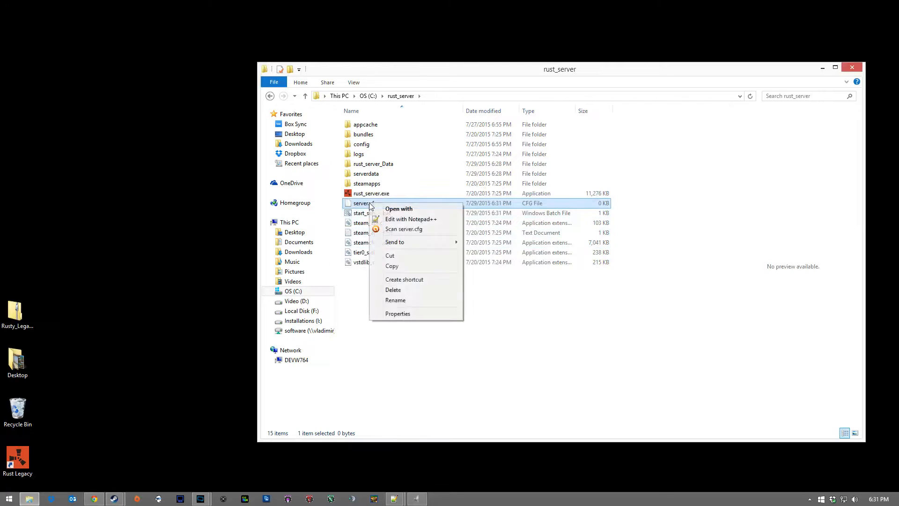
mouse_move(404, 279)
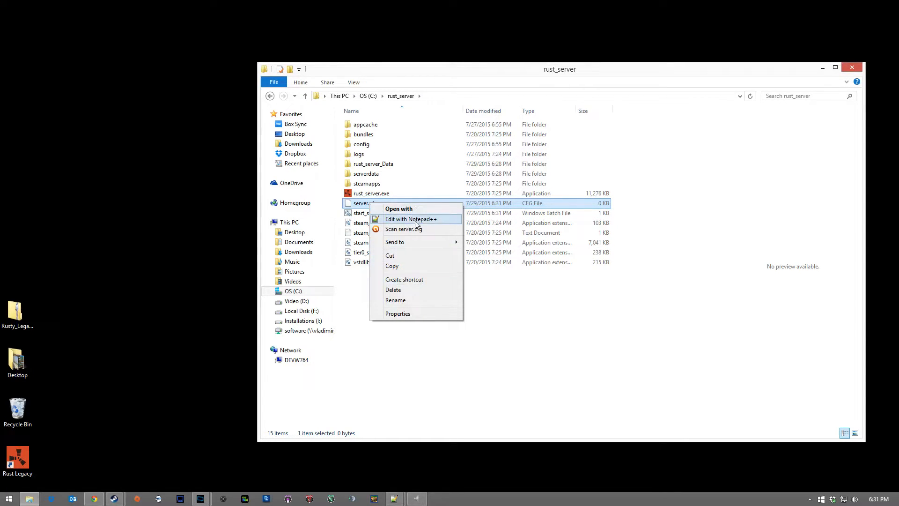
left_click(399, 208)
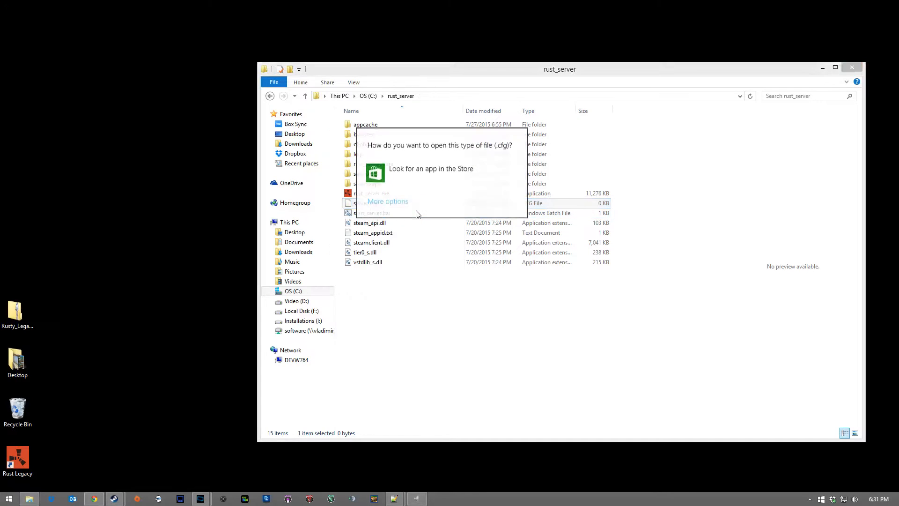
left_click(388, 202)
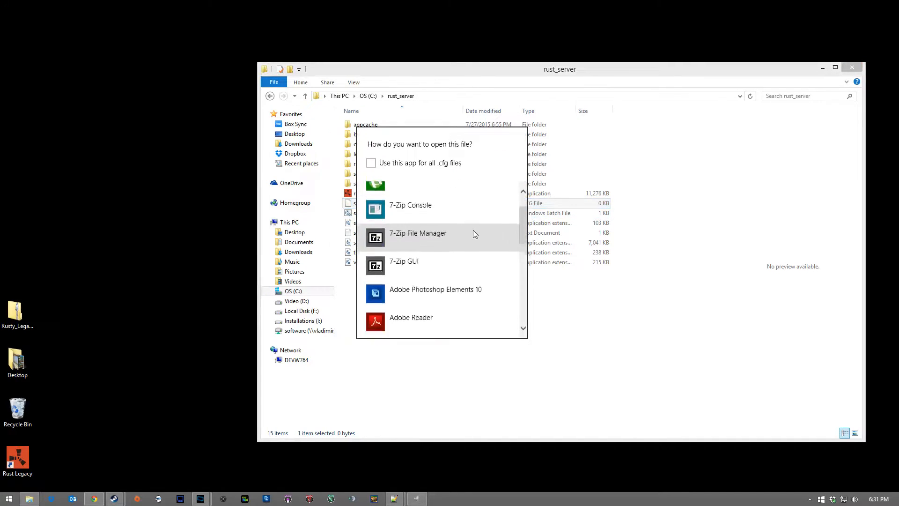
scroll("down", 3)
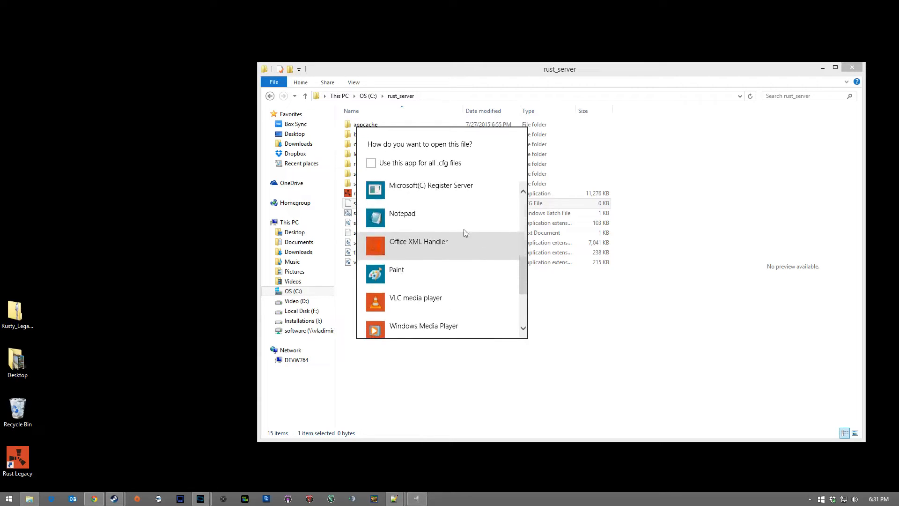
left_click(402, 216)
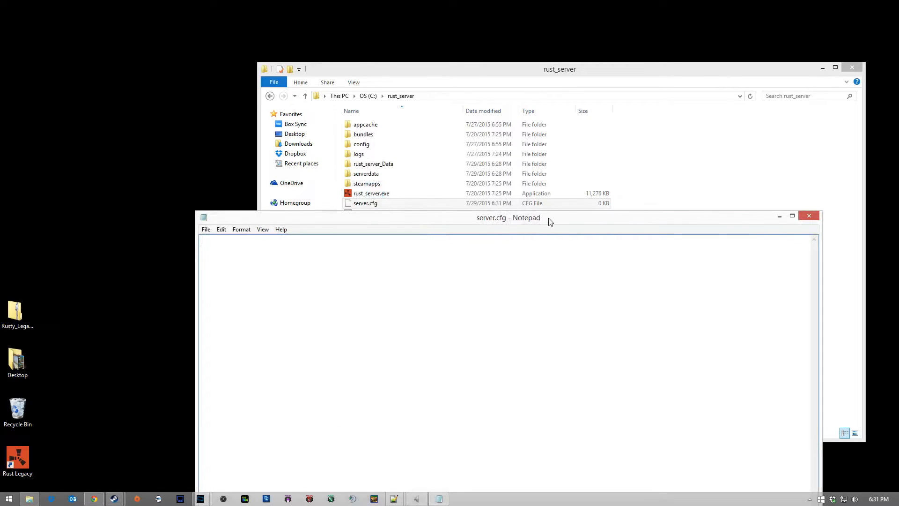
- Add the line server.hostname "Local Rust Server" to server.cfg
left_click_drag(507, 217, 465, 134)
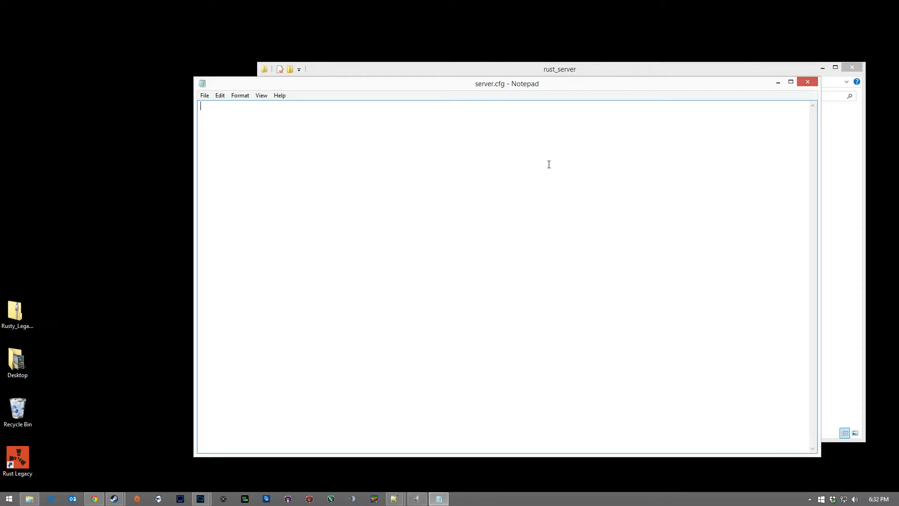
type("server.")
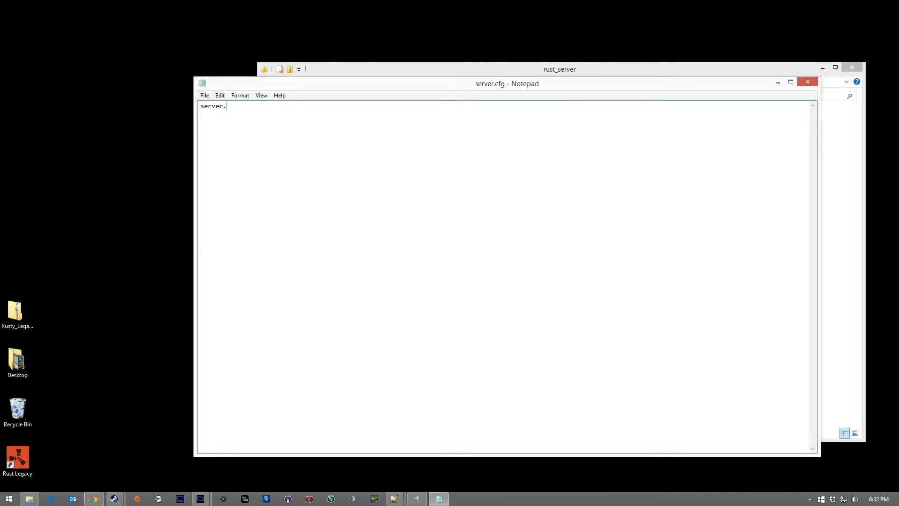
type("hostname")
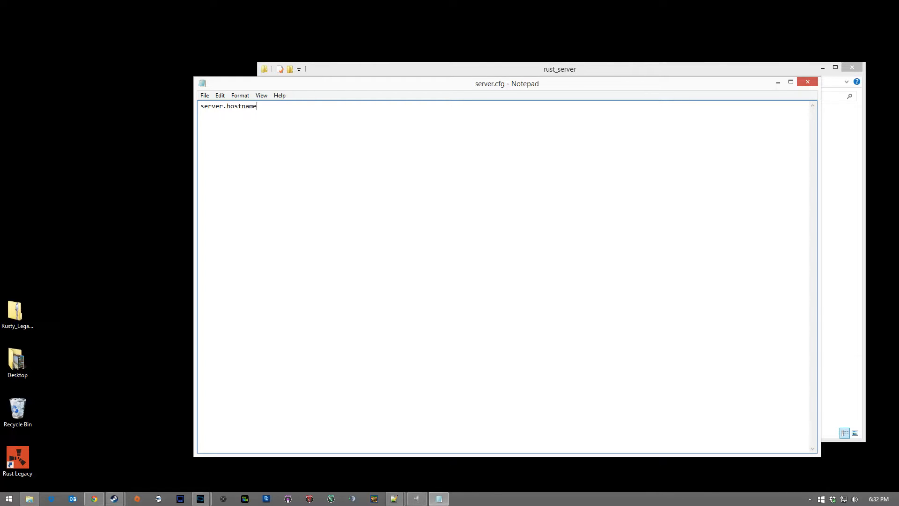
type("\"")
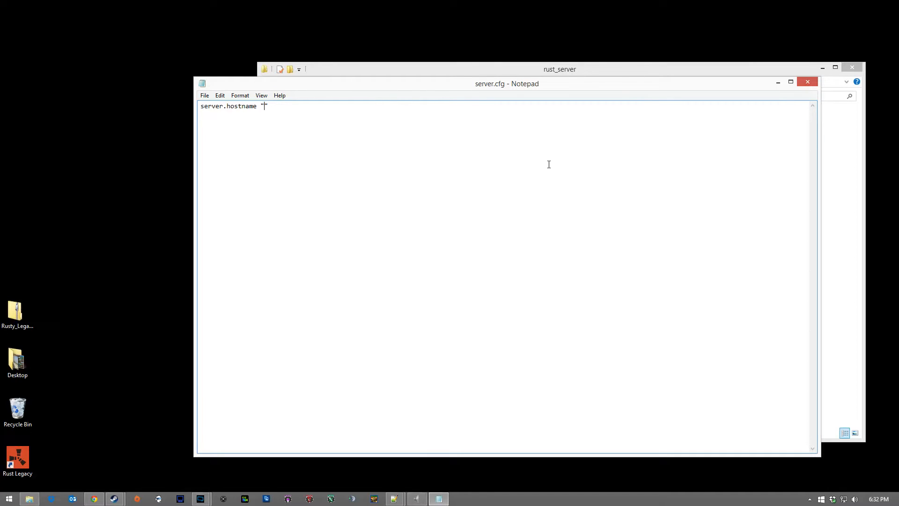
type("L")
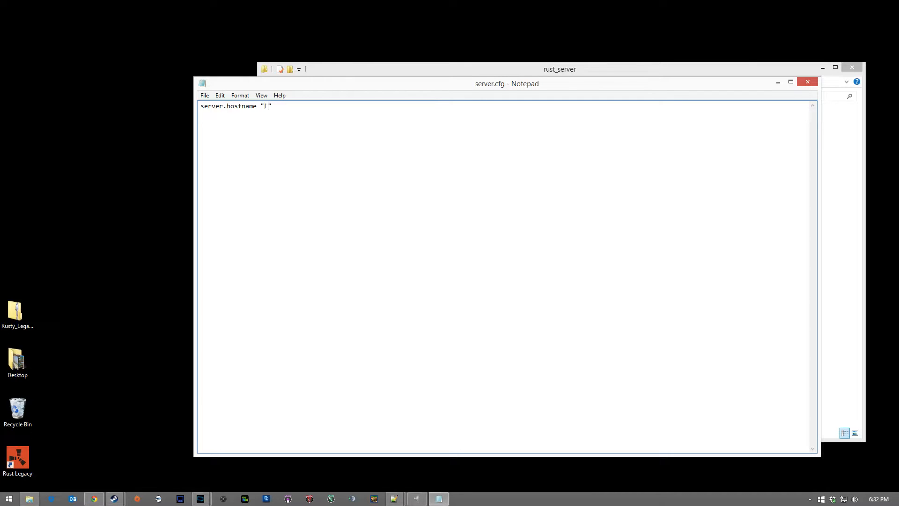
type("ocal Rust")
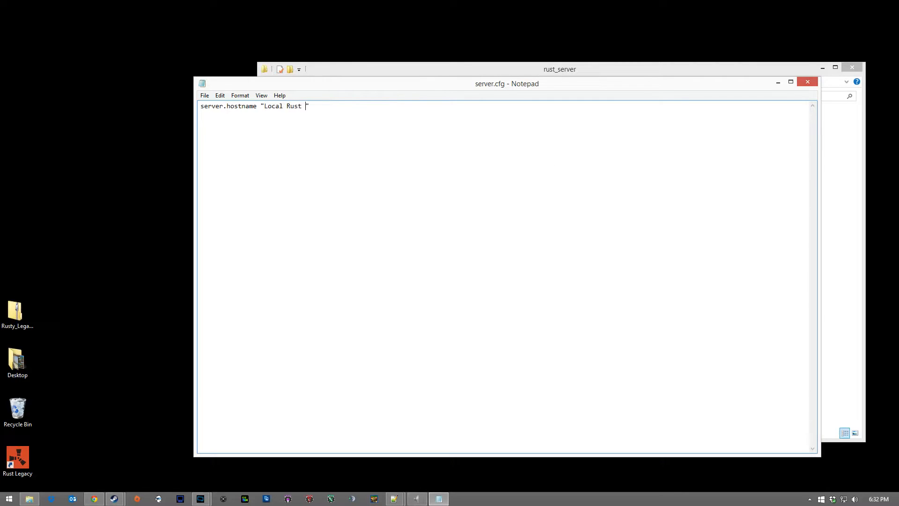
type("Server")
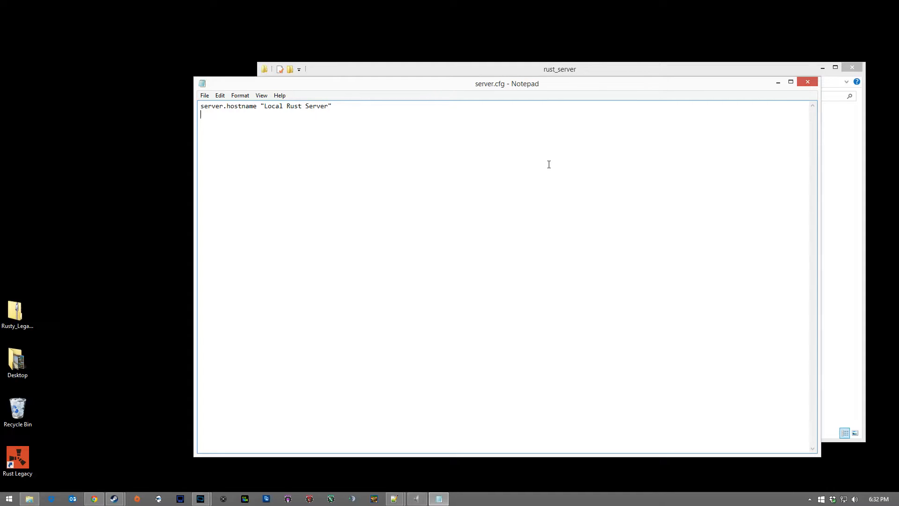
type("rcon")
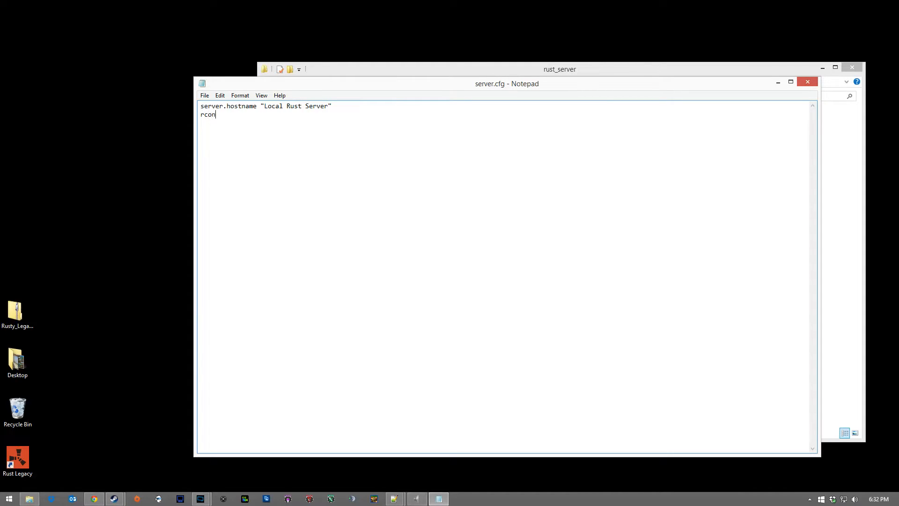
type(".password")
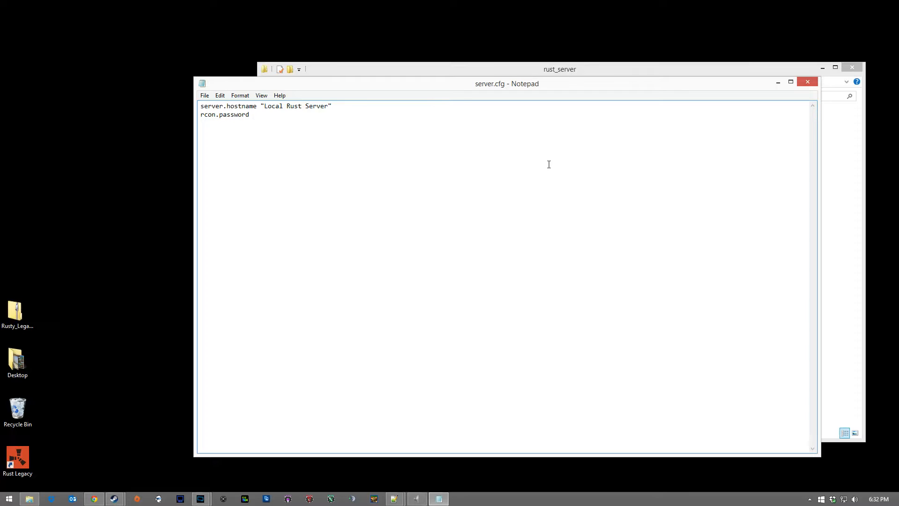
type("\"pa")
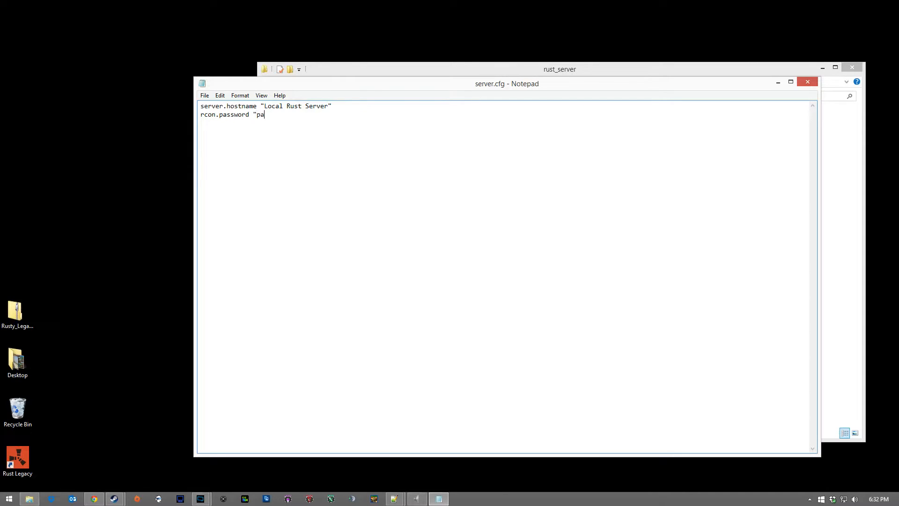
type("ssword")
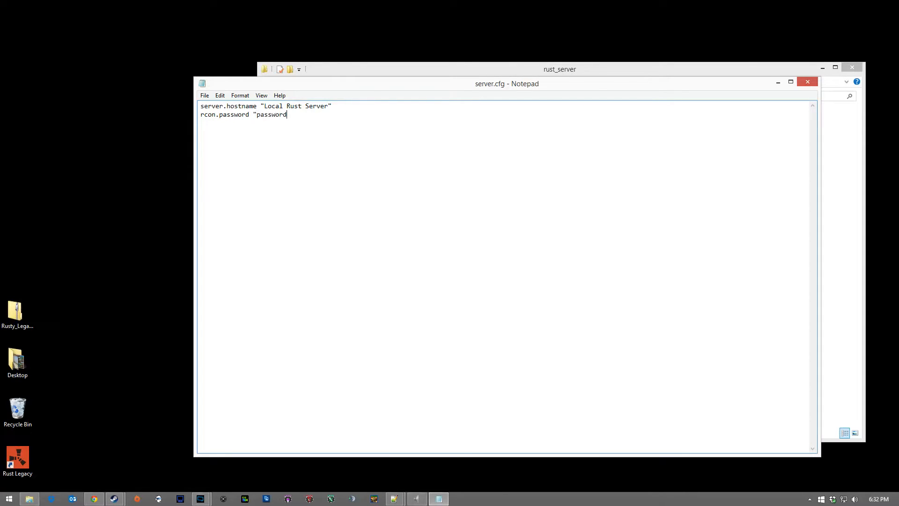
type("\"")
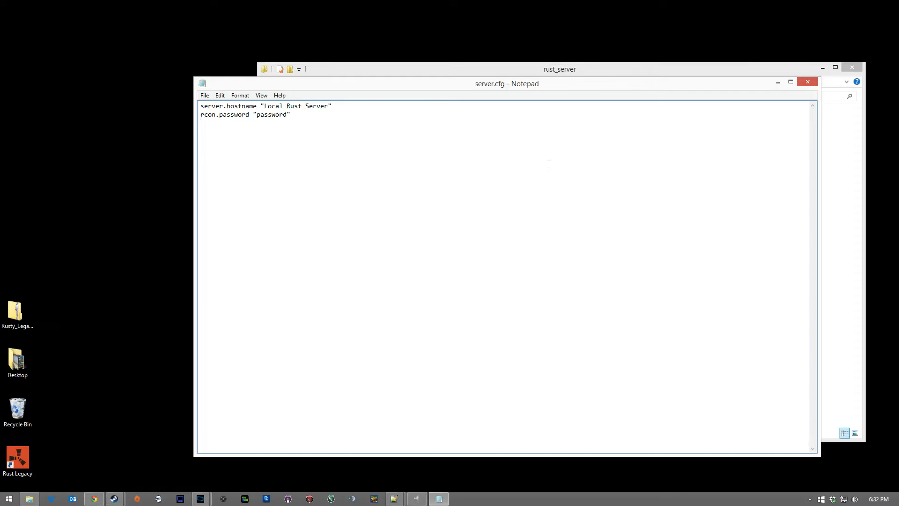
type("censor.")
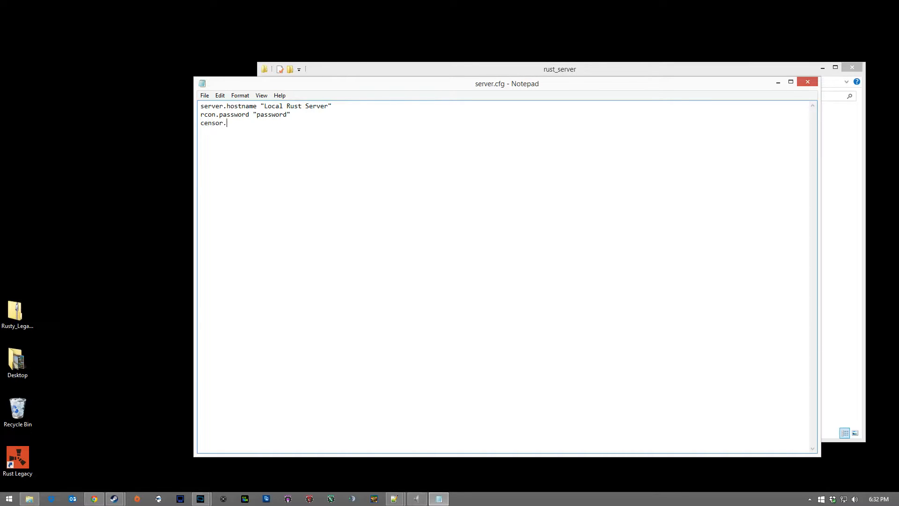
type("nudity")
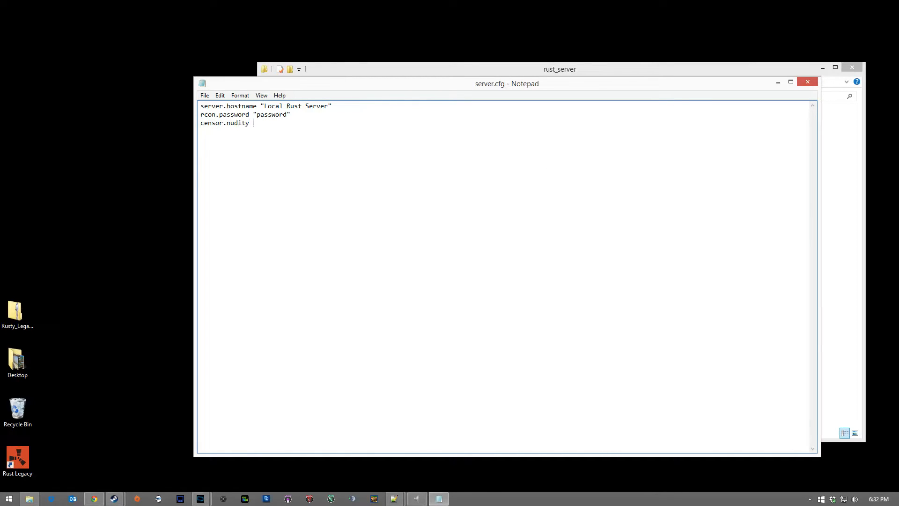
type("\"")
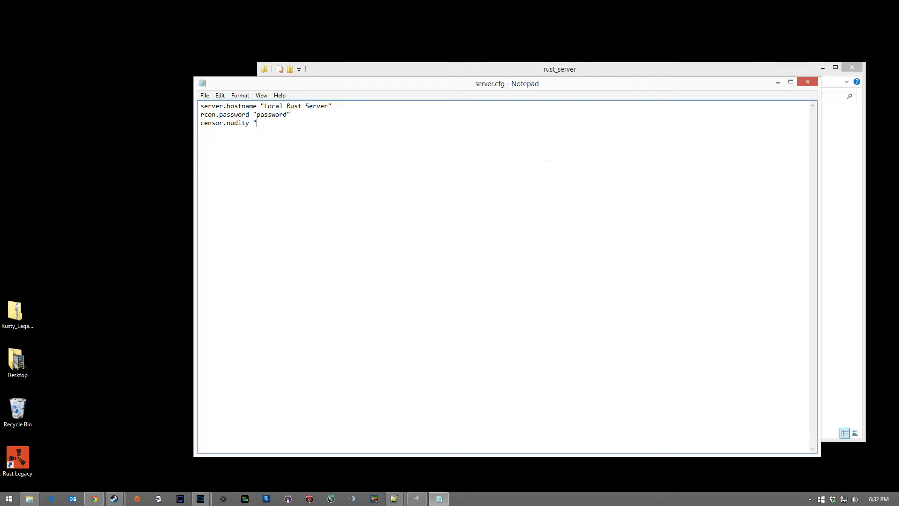
type("fal")
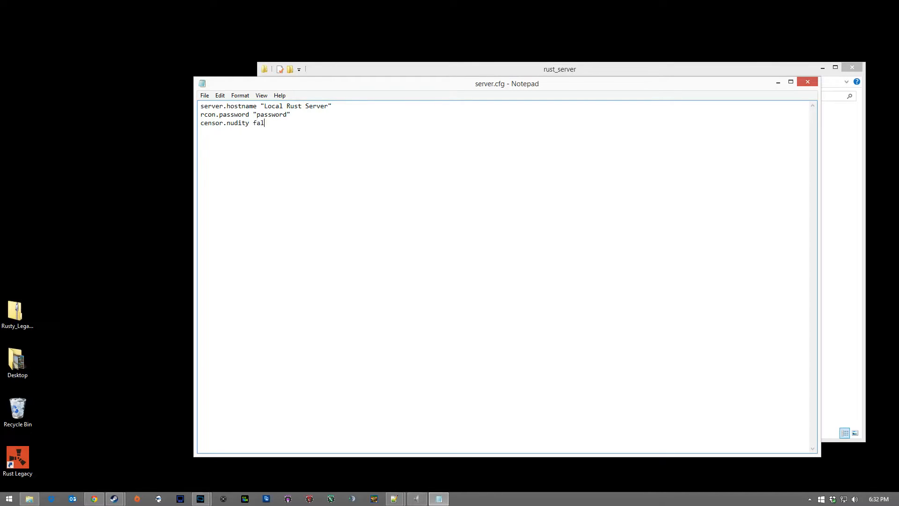
type("se")
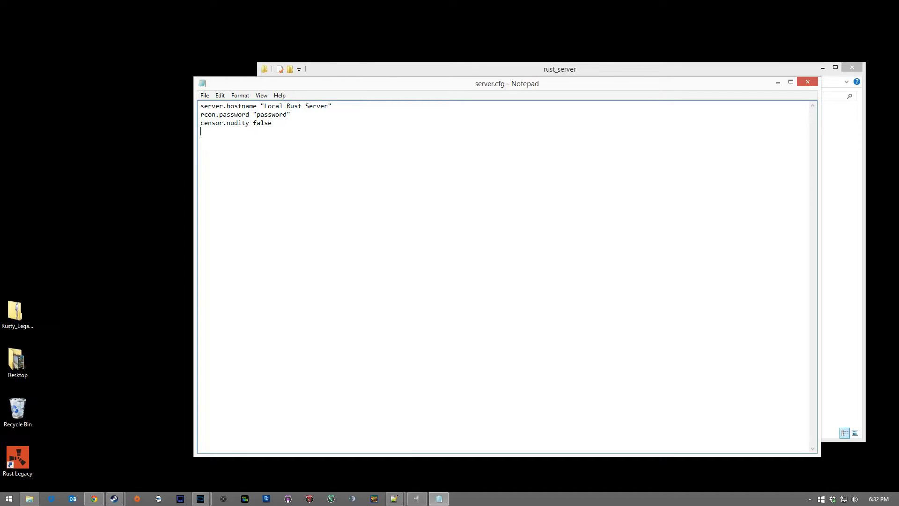
mouse_move(547, 165)
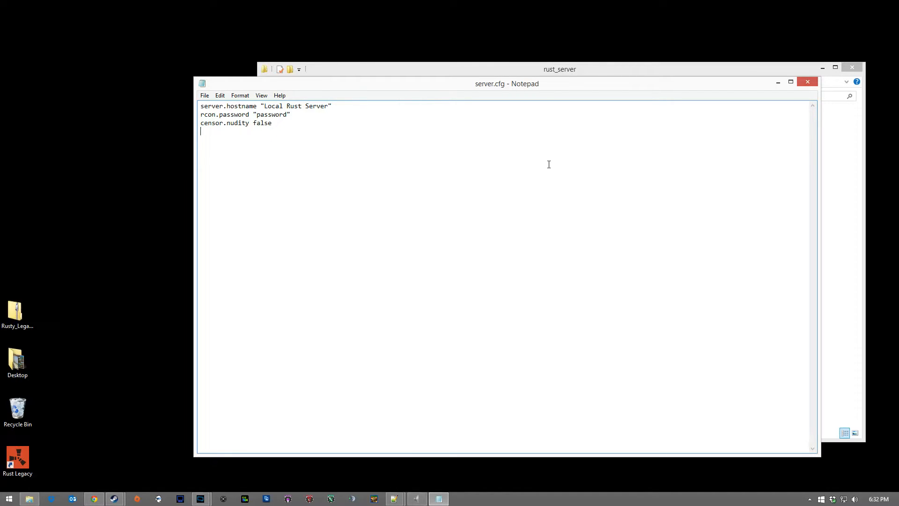
- Add the lines server.pvp false and crafting.instant false
type("server.pv")
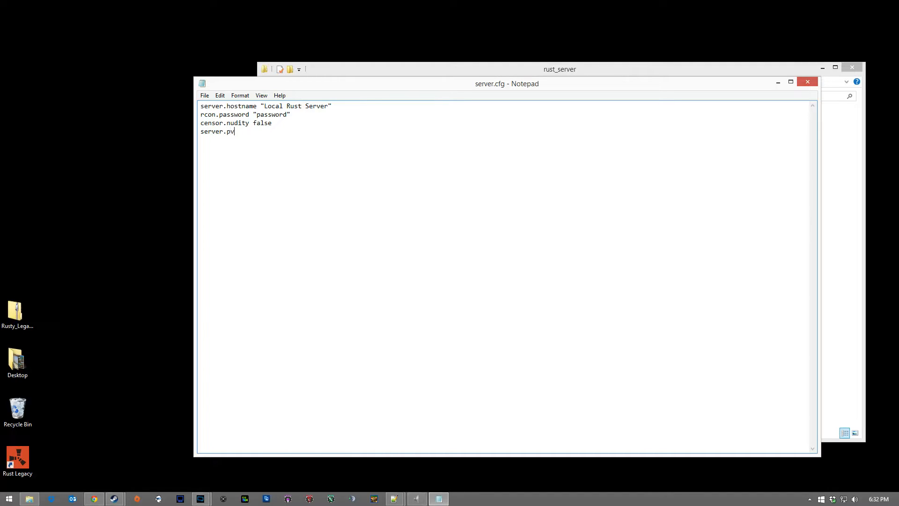
type("p f")
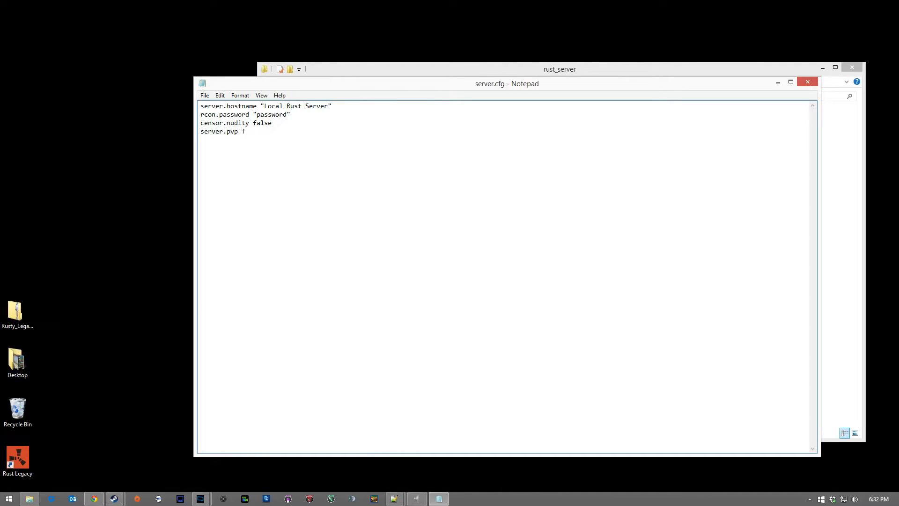
type("alse")
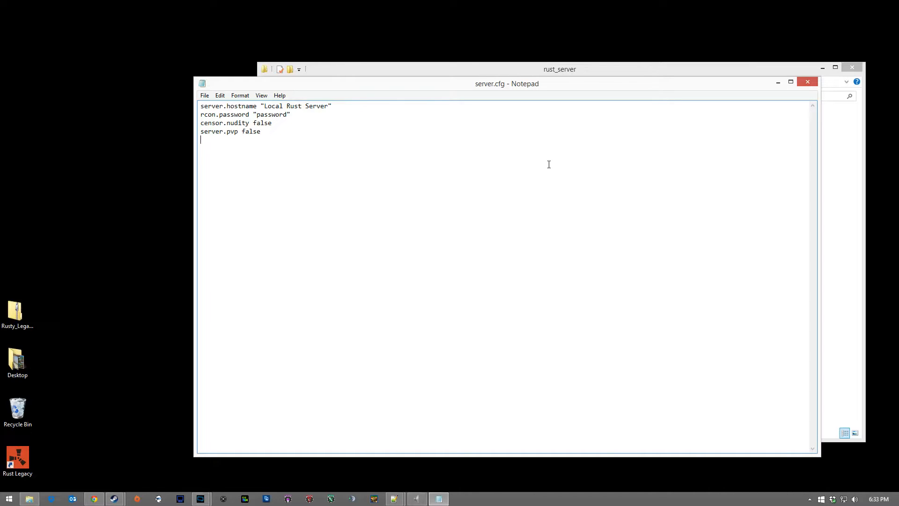
type("craf")
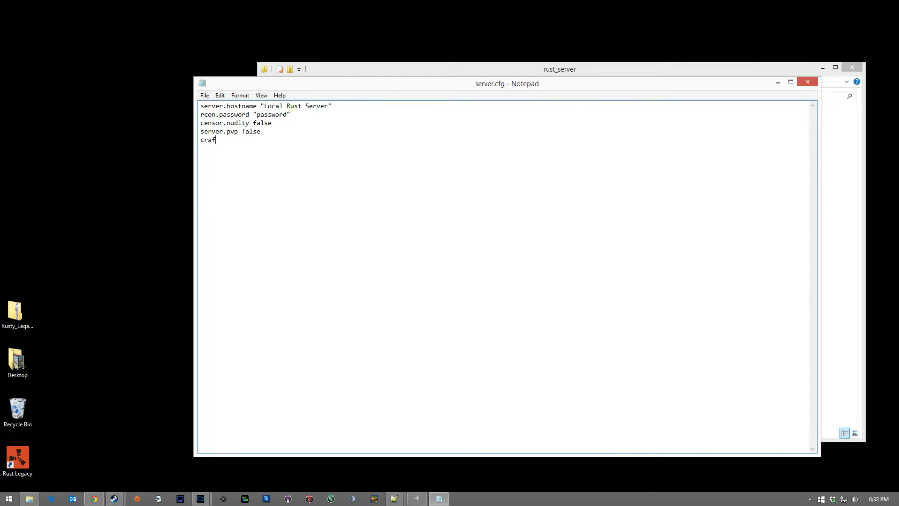
type("ting.instant")
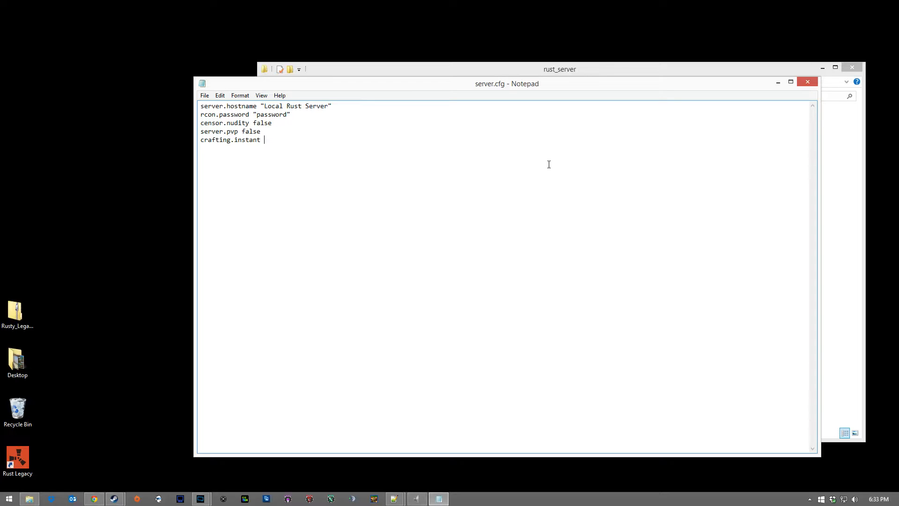
type("false")
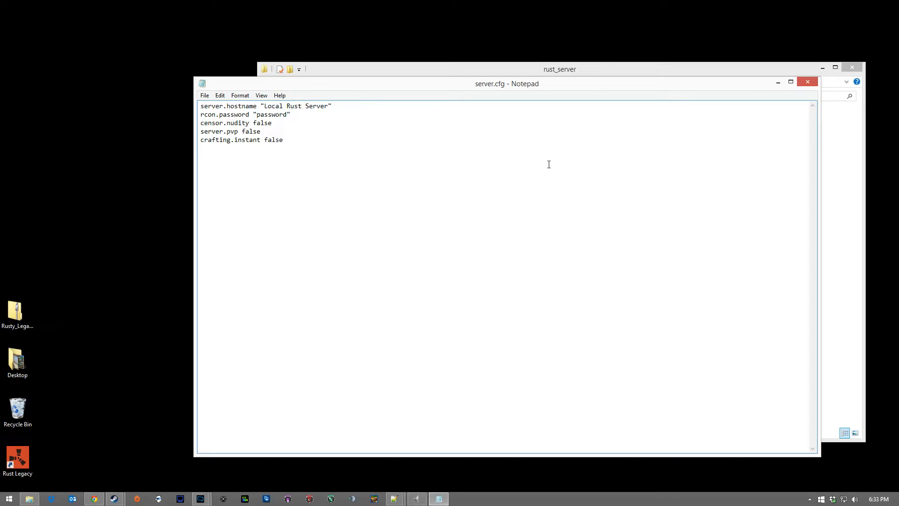
- Add server.silentimeout "30" and server.maxplayers "10" on separate lines
type("server.sil")
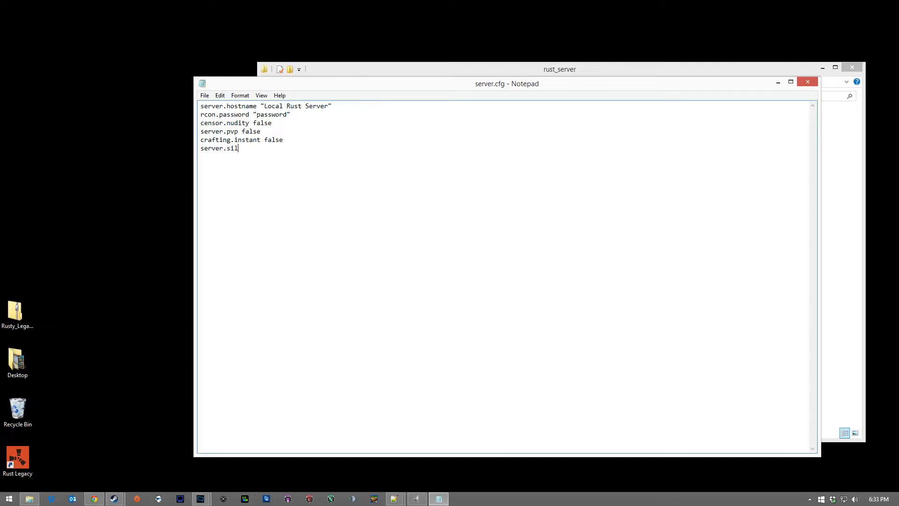
type("entimetout")
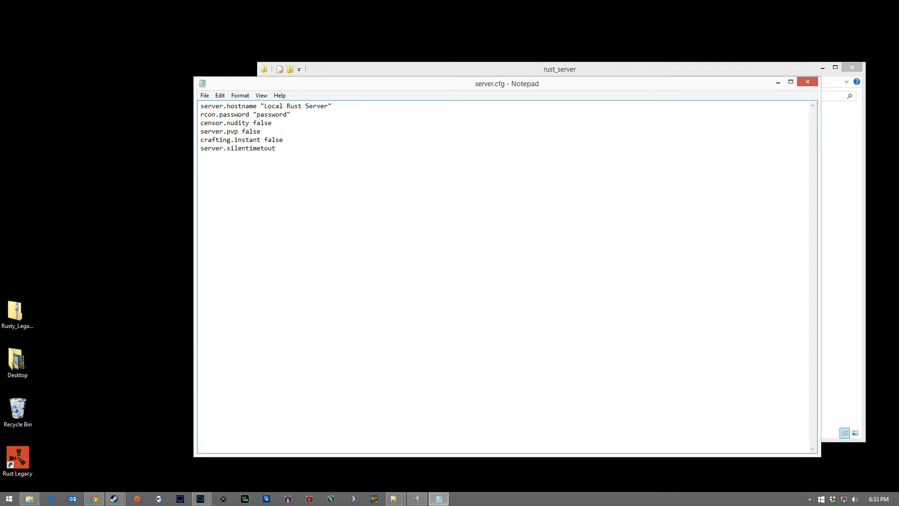
key("BackSpace")
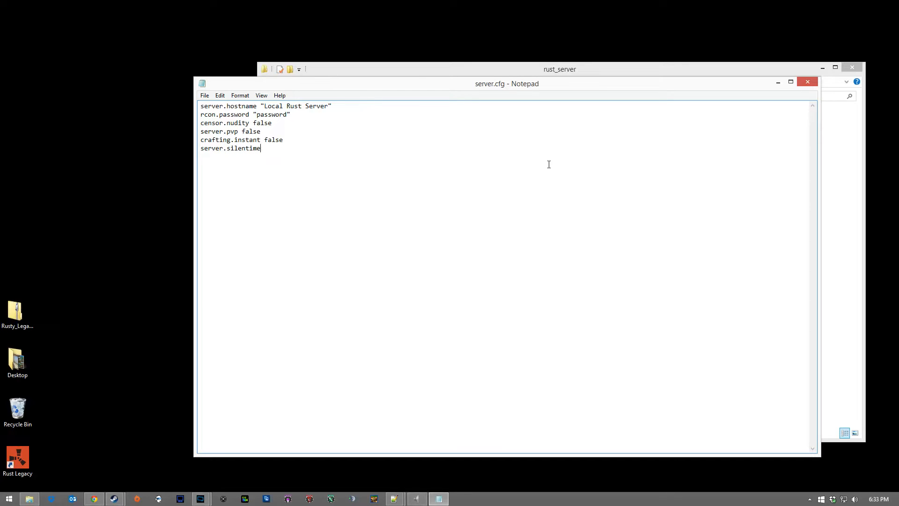
type("out")
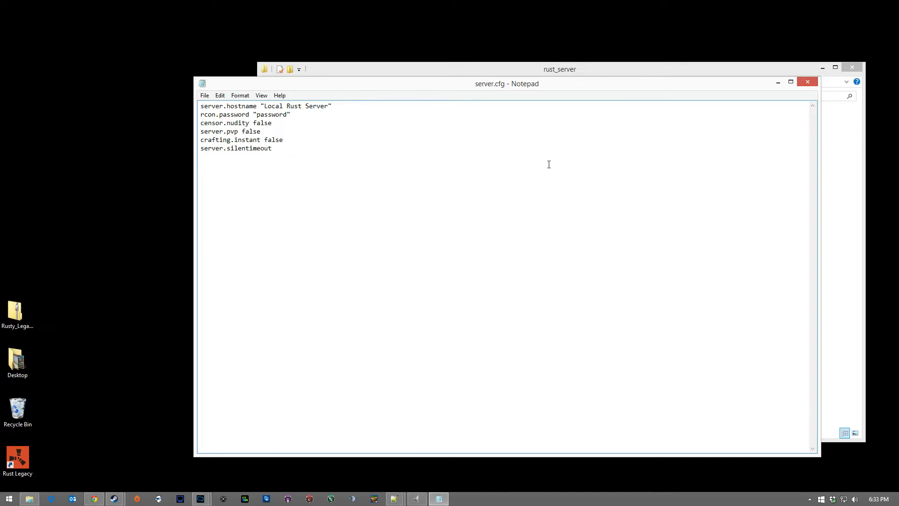
type("\"")
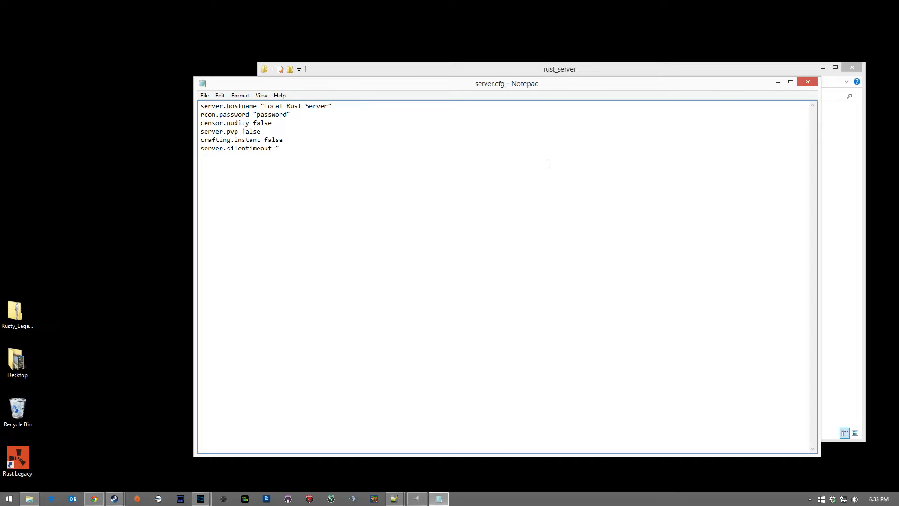
type("30")
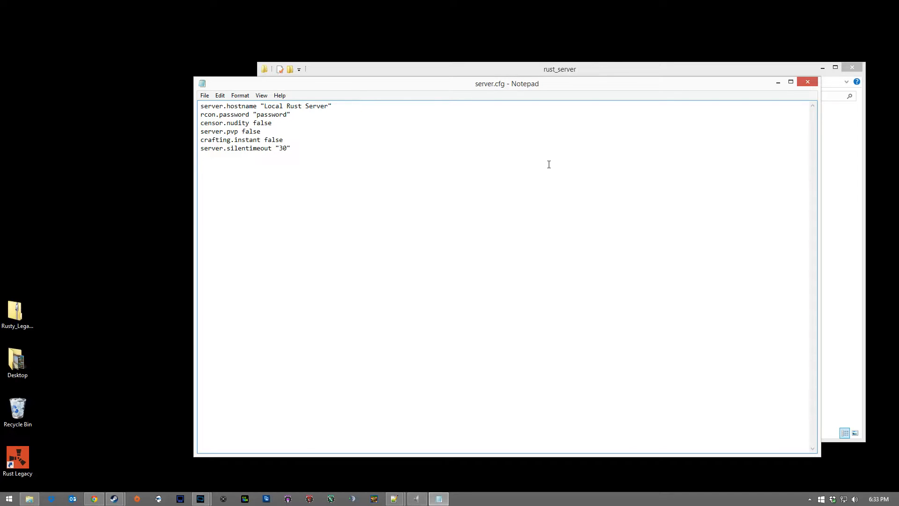
key("Enter")
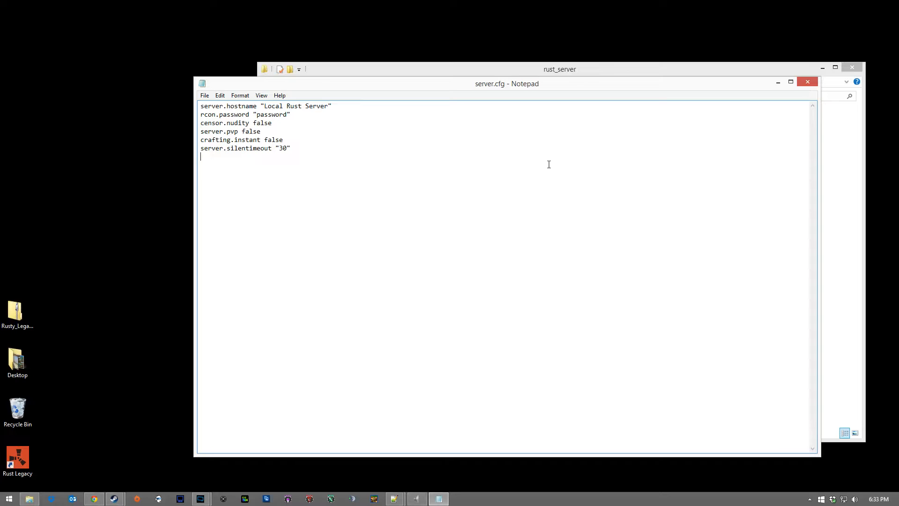
type("server.m")
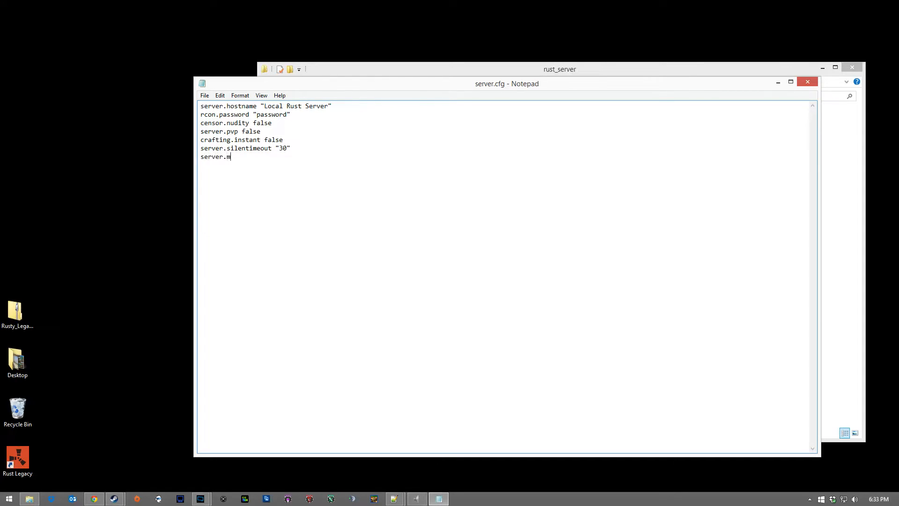
type("axplayers")
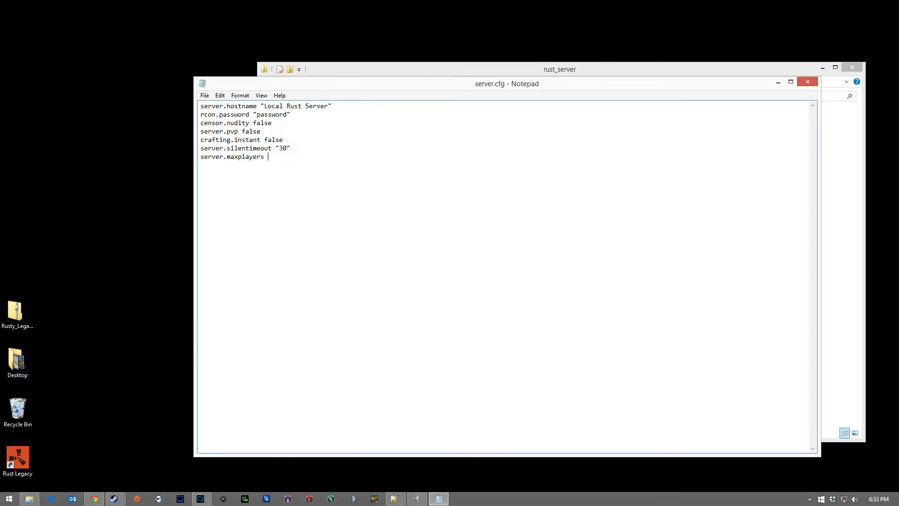
type("\"\"")
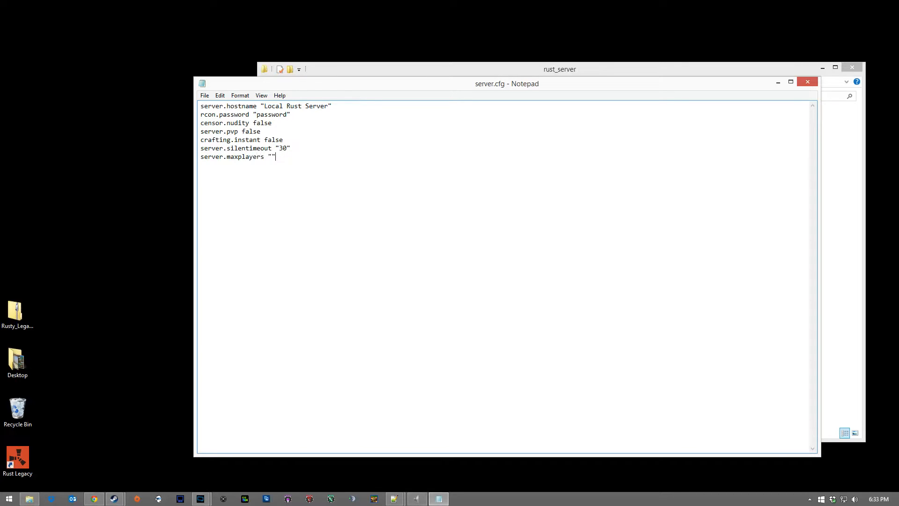
type("10")
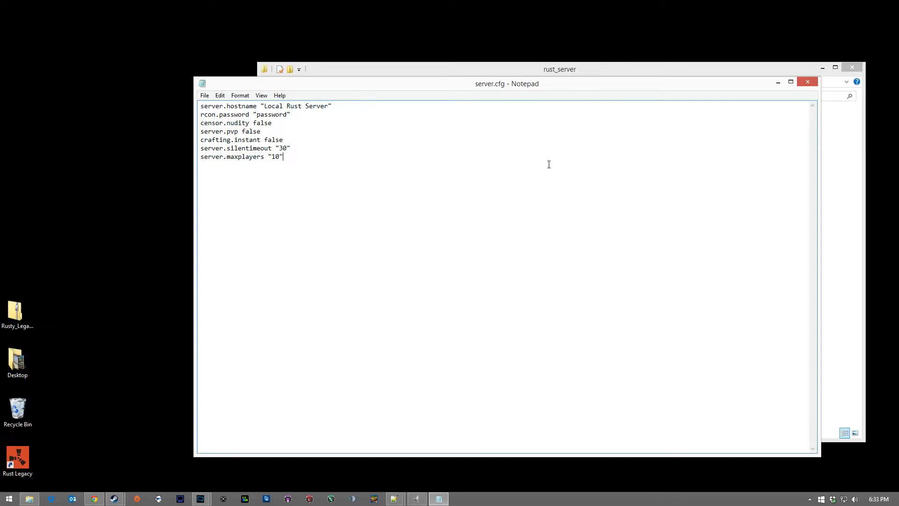
key("enter")
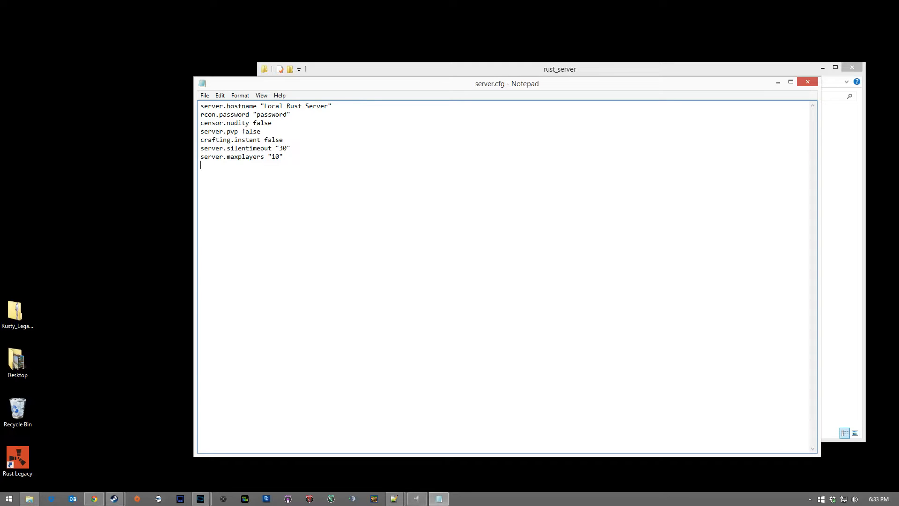
mouse_move(548, 165)
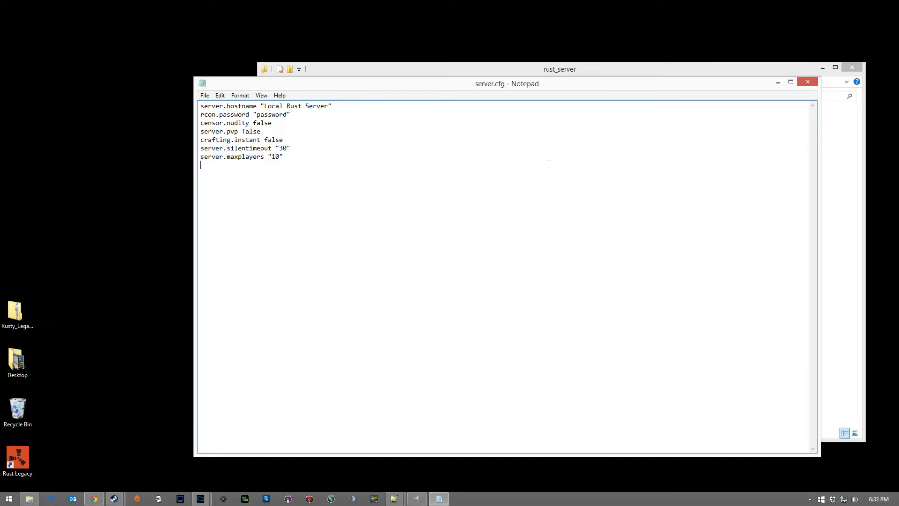
- Add the lines airdrop.min_players "1" and truth.enforce true
type("airdro")
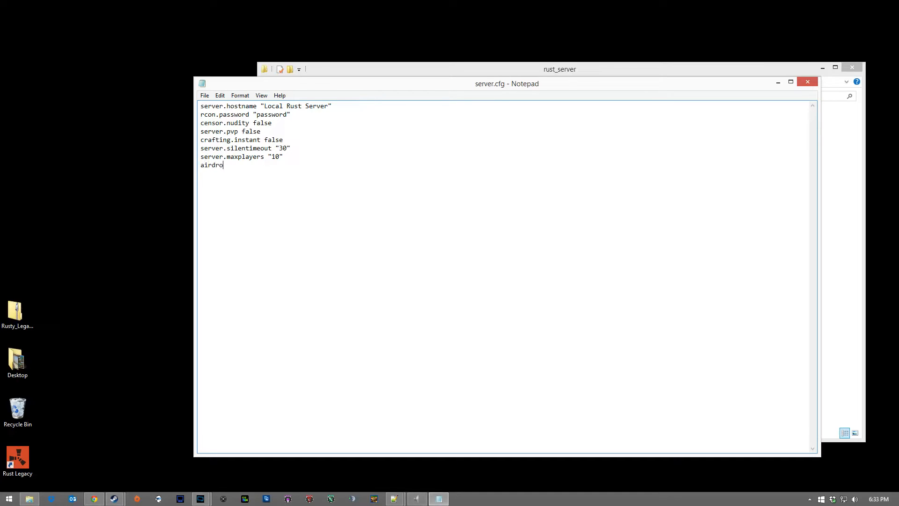
type("p.min")
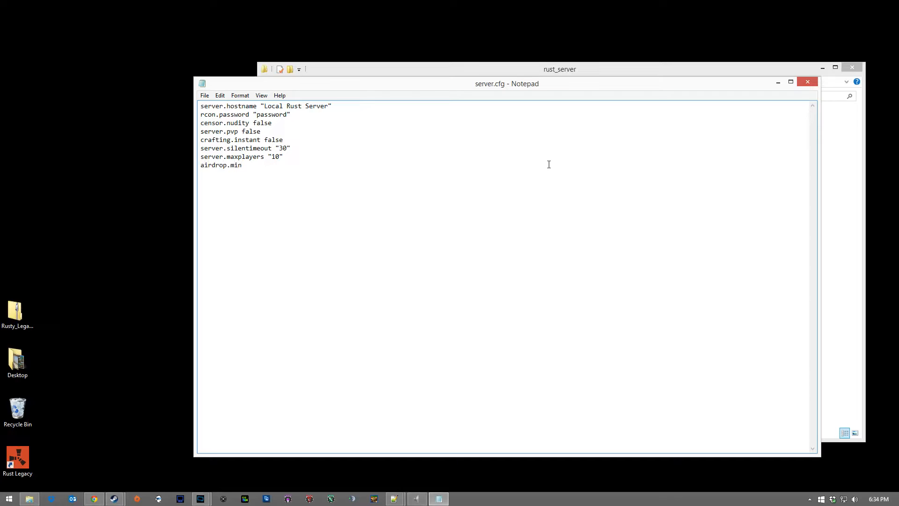
type("_players")
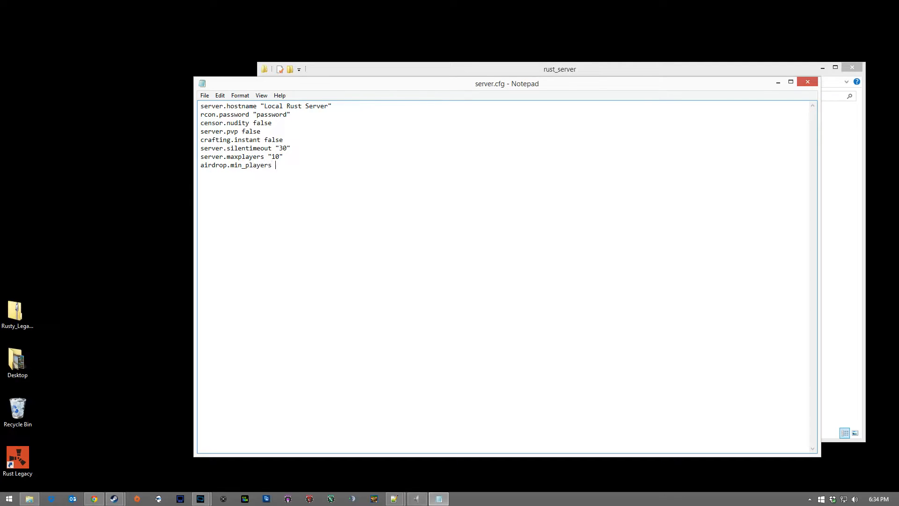
type("\"")
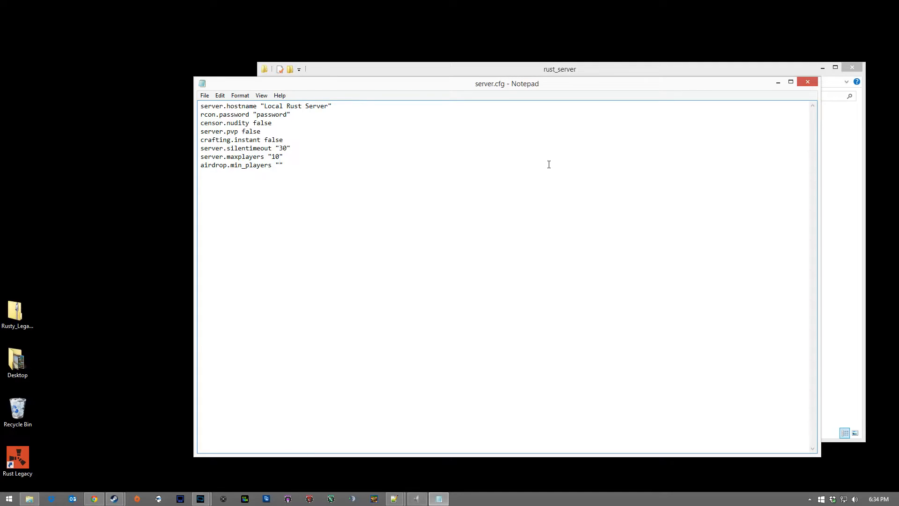
type("1")
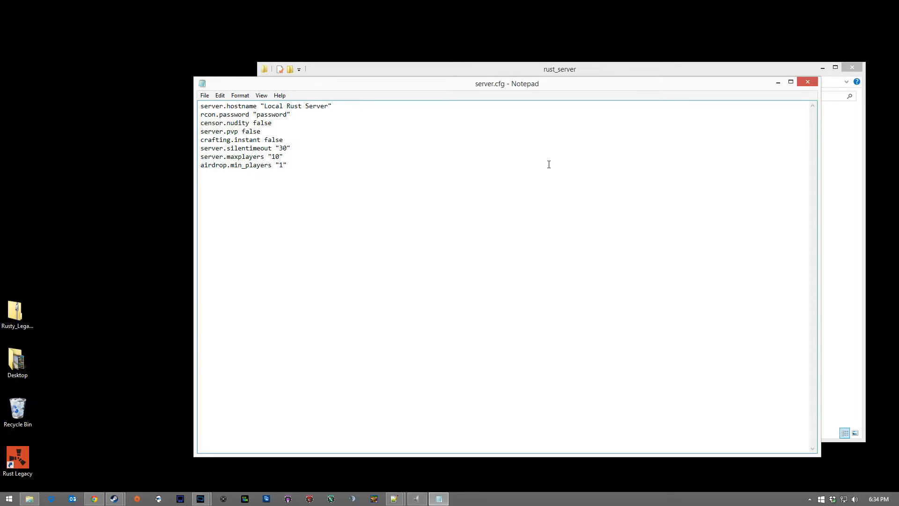
key("enter")
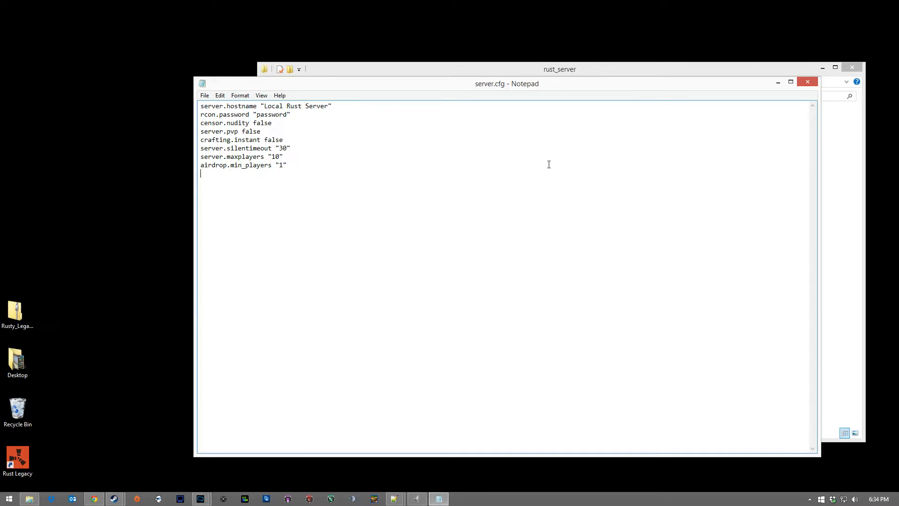
type("truth")
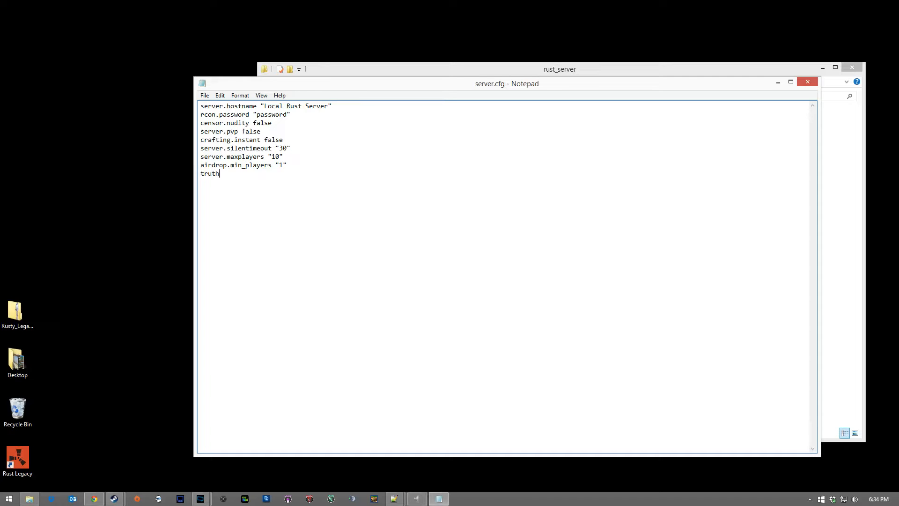
type(".enforce")
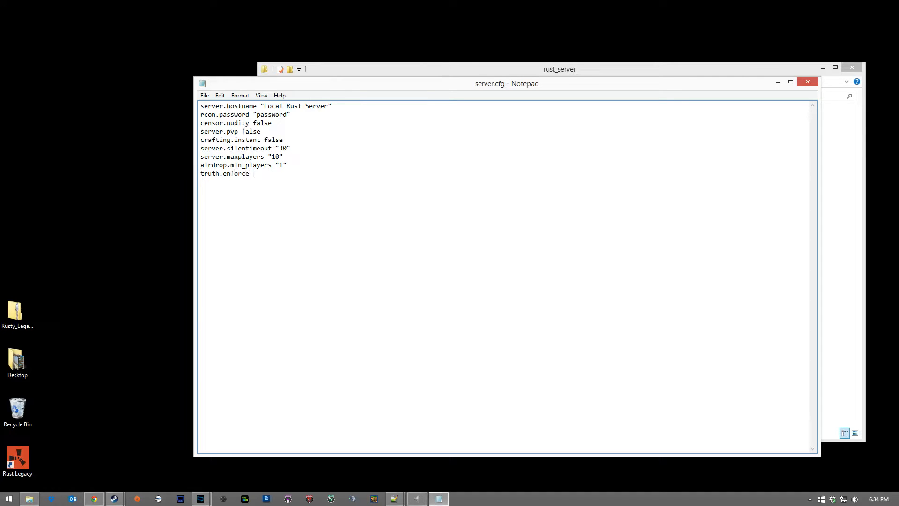
mouse_move(547, 165)
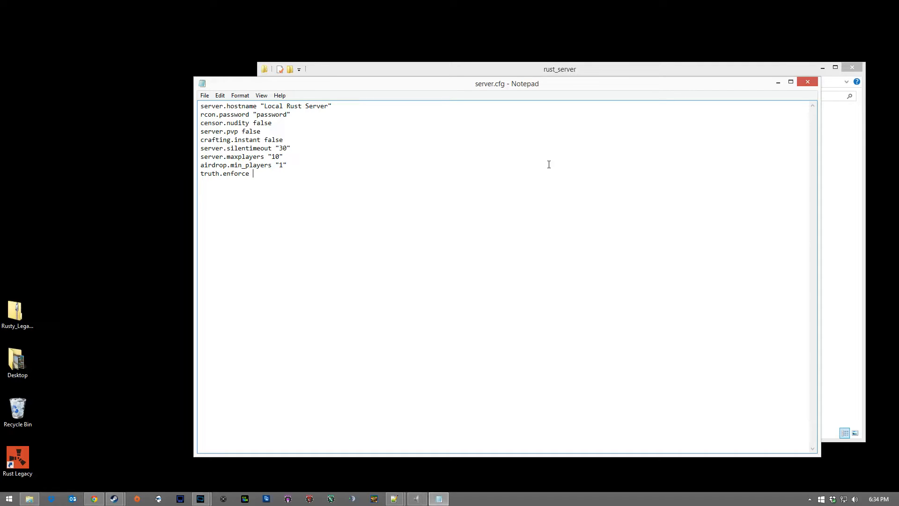
type("true")
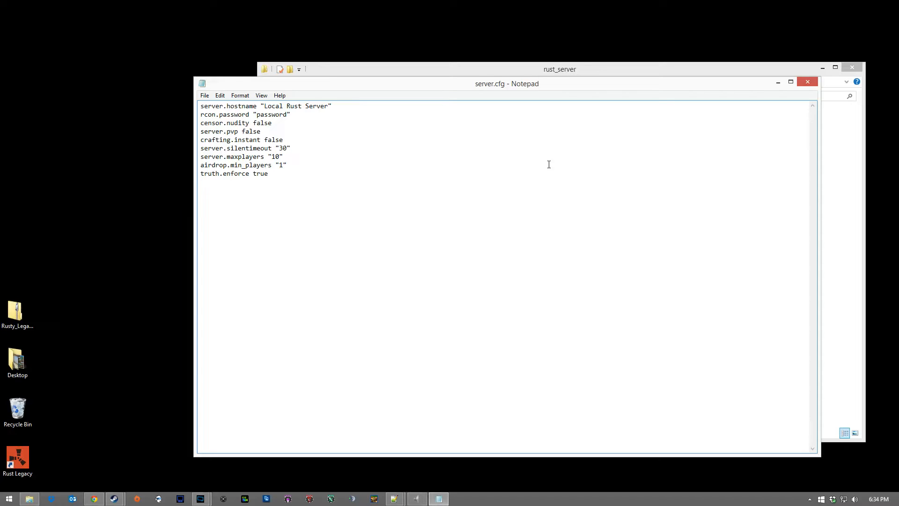
- Add the line crafting.instant_admins true at the end of server.cfg
type("craf")
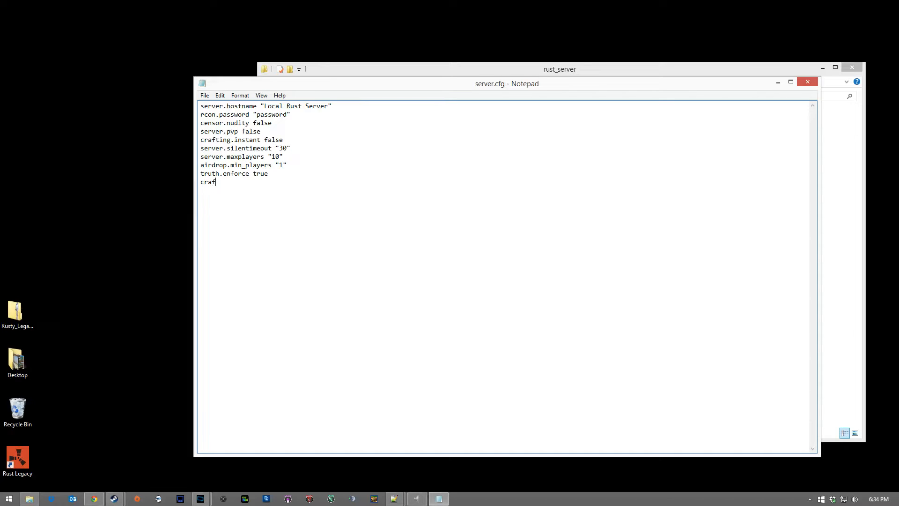
type("ting.instan")
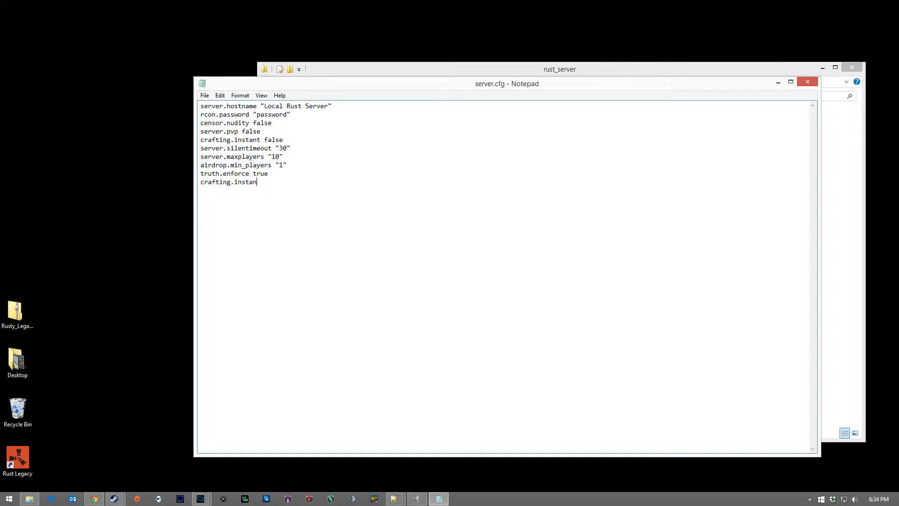
type("_a")
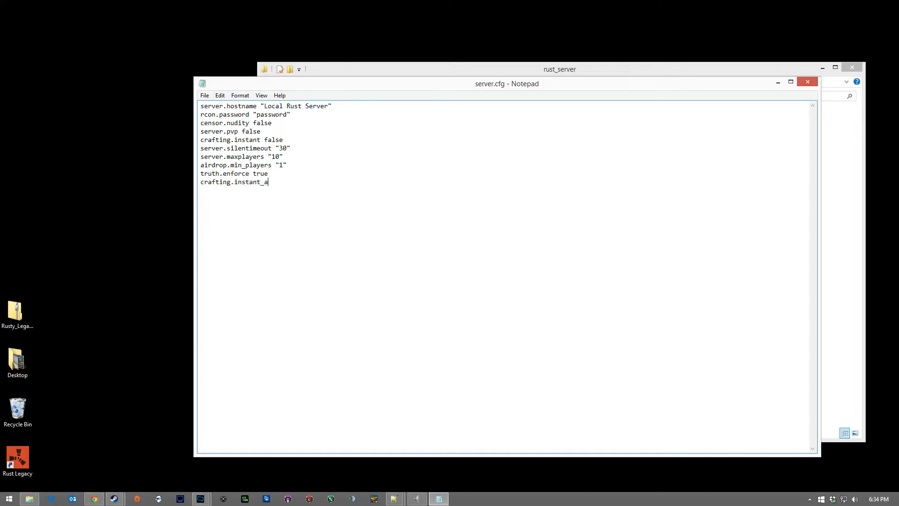
type("dmins")
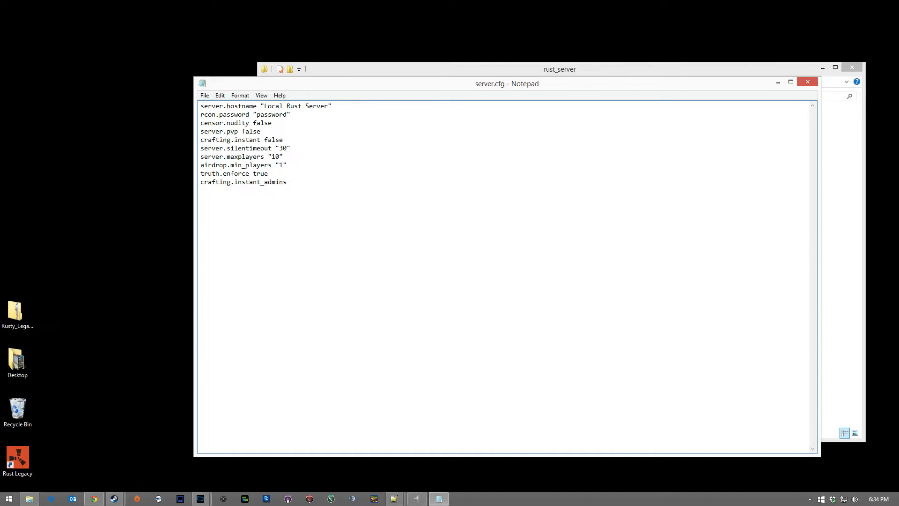
type("true")
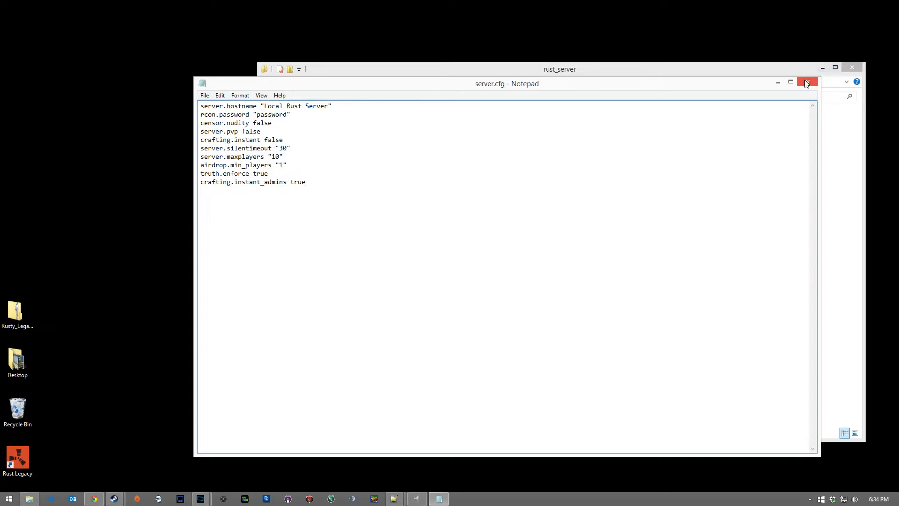
- Close Notepad and run start_server.bat to launch the local Rust server
left_click(807, 83)
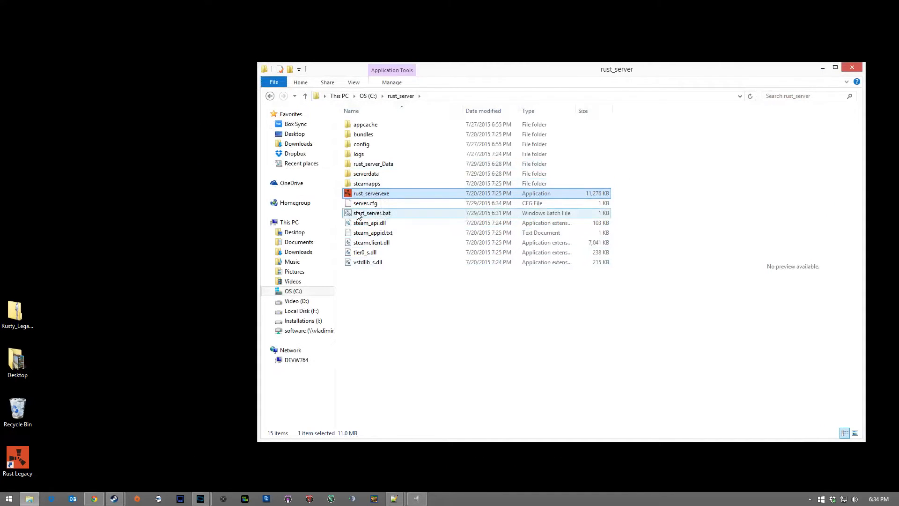
left_click(372, 213)
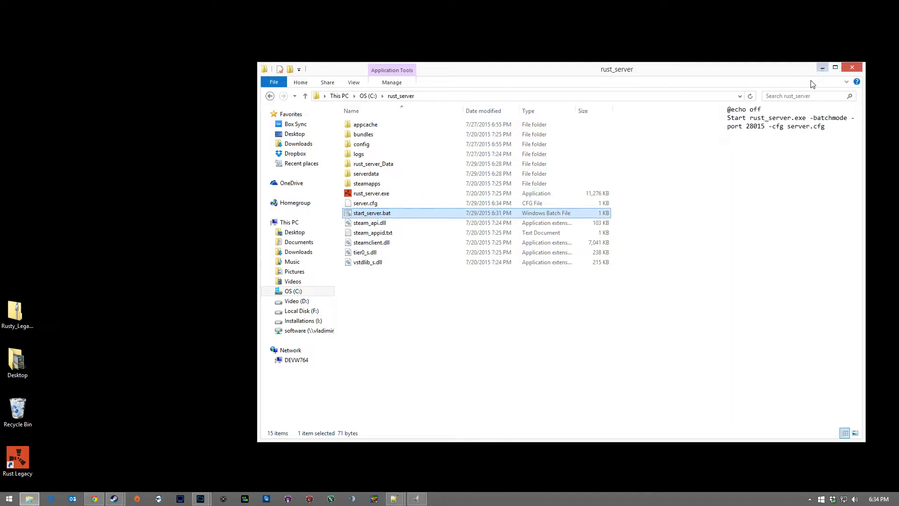
double_click(371, 213)
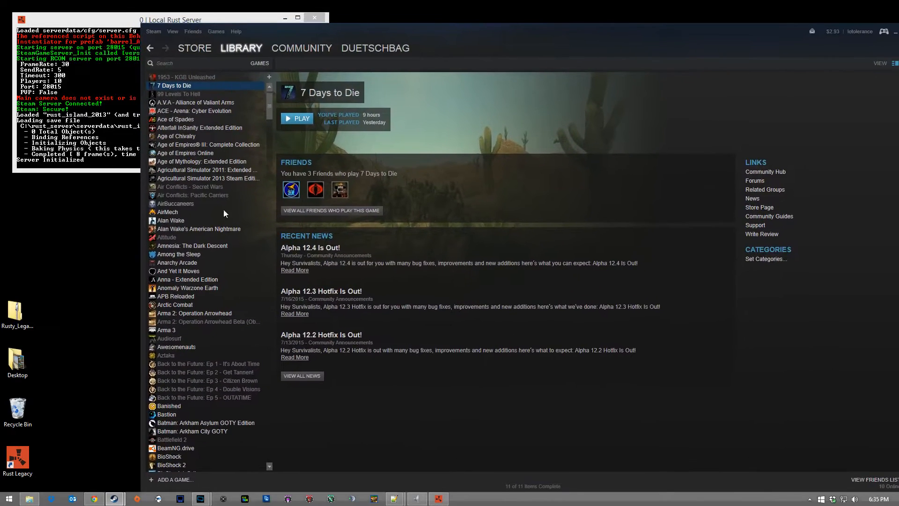
- Launch Rust Legacy and start it with Play! from the PlayRust Configuration window
left_click(166, 211)
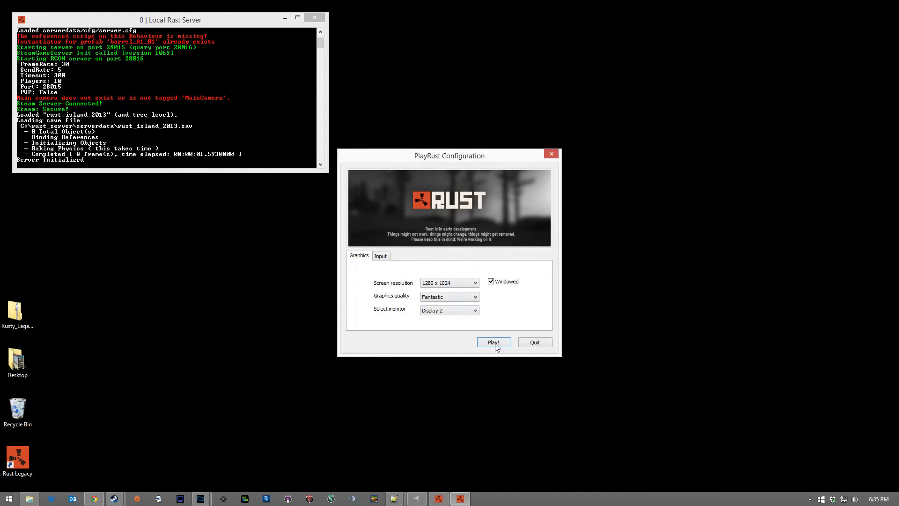
left_click(493, 343)
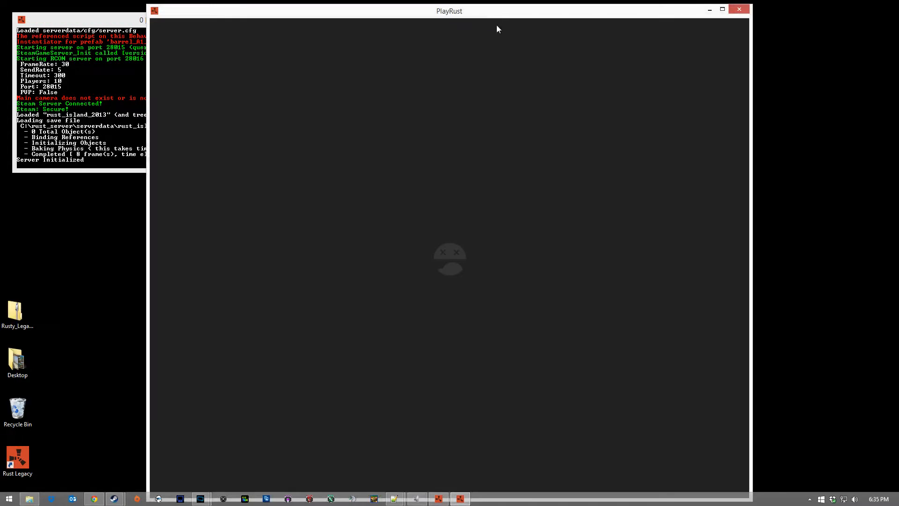
mouse_move(404, 75)
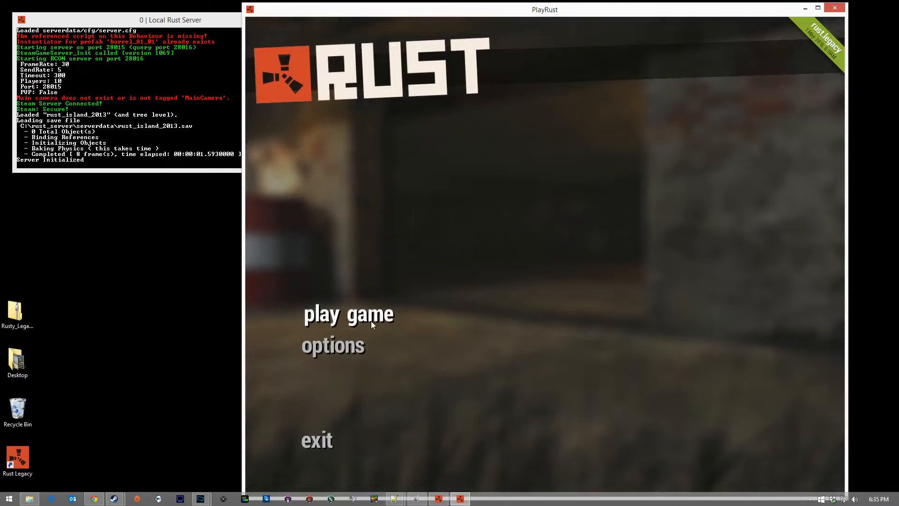
- Open the server list and begin a net.connect command to the local server address in the console
left_click(347, 314)
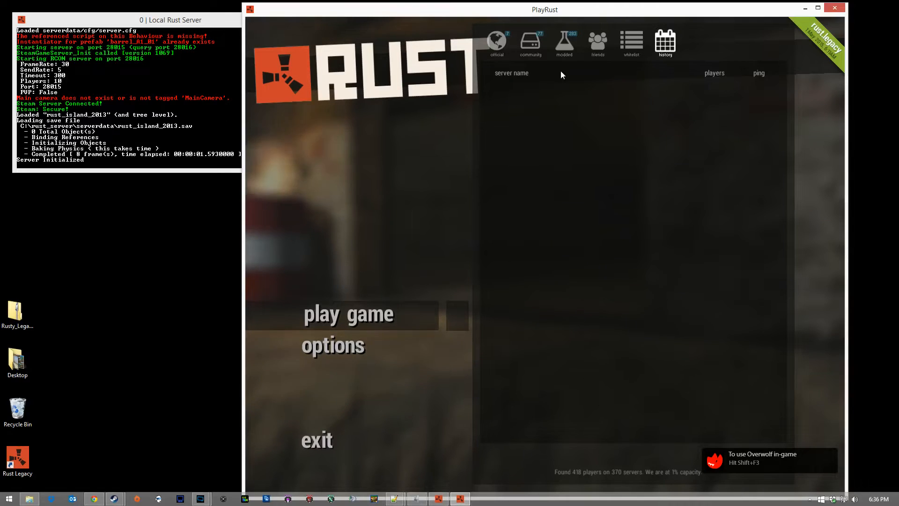
mouse_move(604, 80)
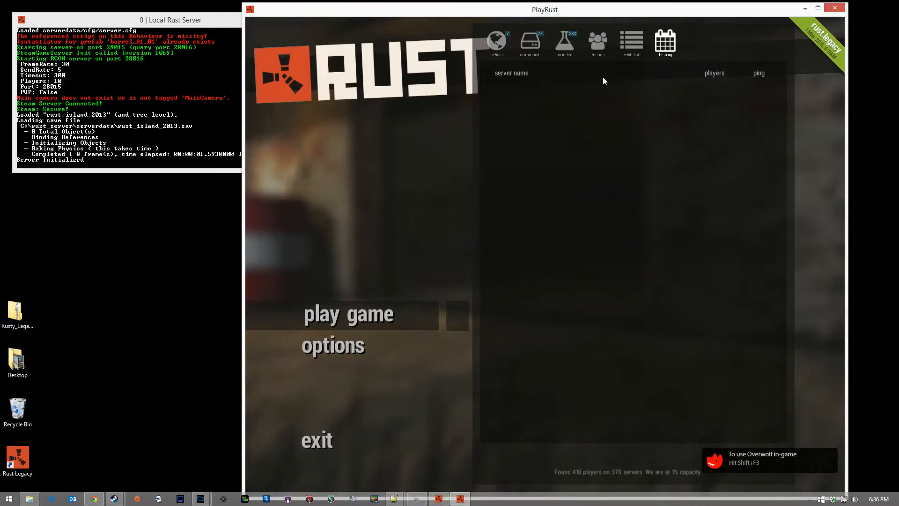
mouse_move(407, 175)
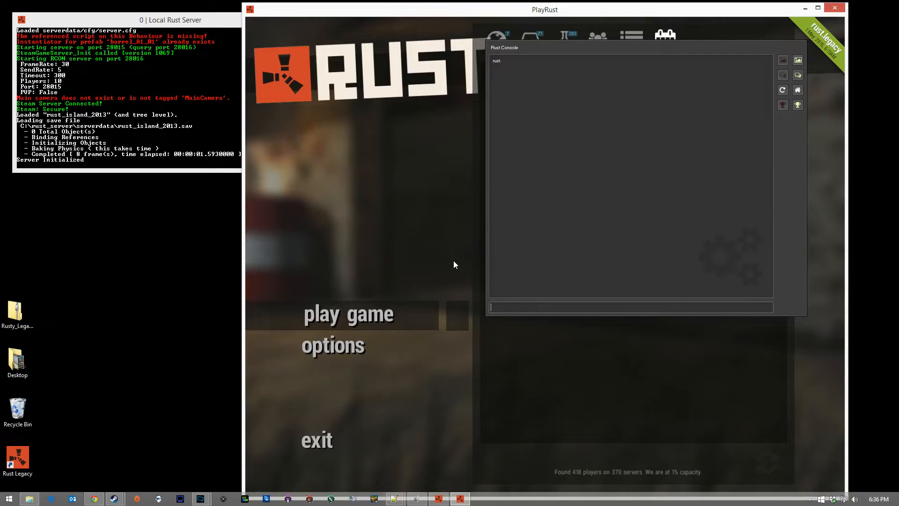
type("net.connect 10")
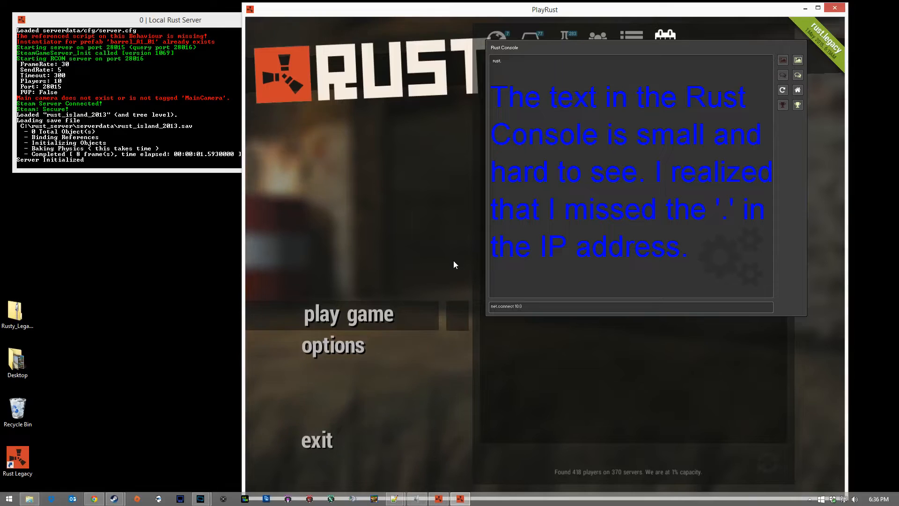
type(".09")
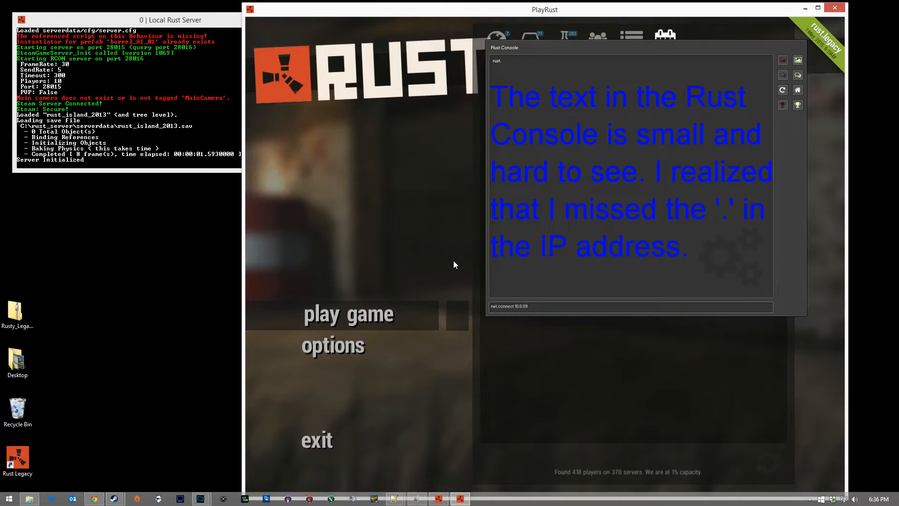
type(".")
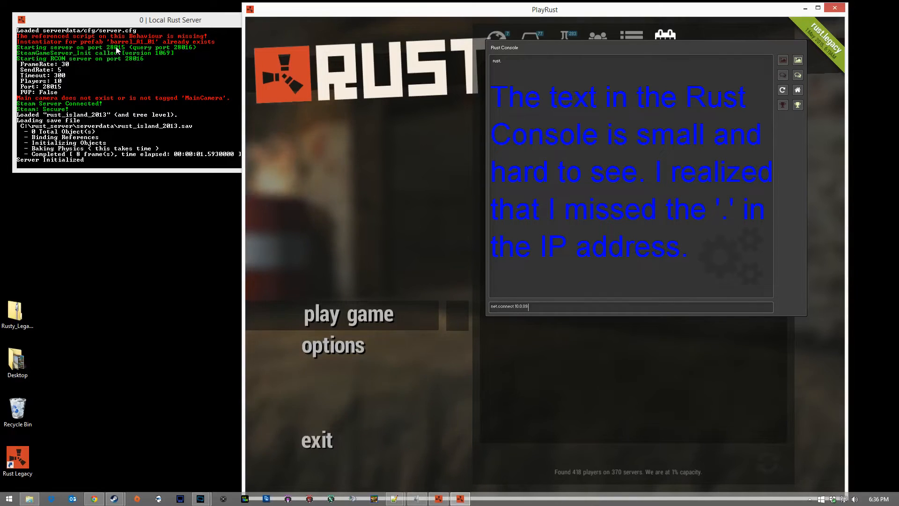
mouse_move(565, 298)
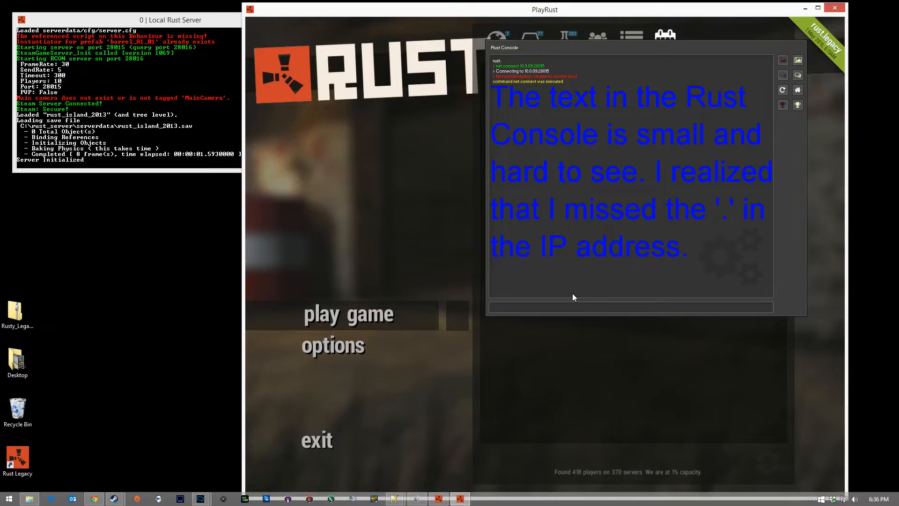
- Focus the console to enter net.connect 10.0.0.9:28015 for the local server
left_click(629, 307)
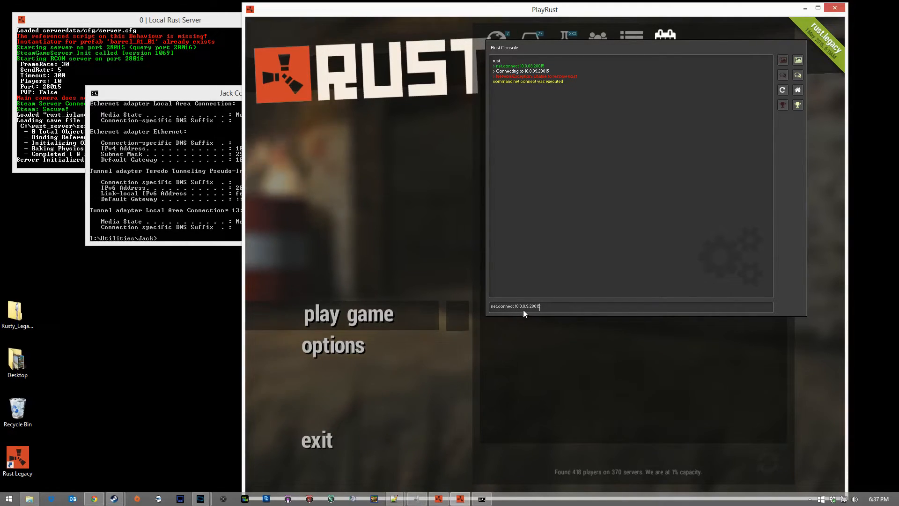
mouse_move(532, 315)
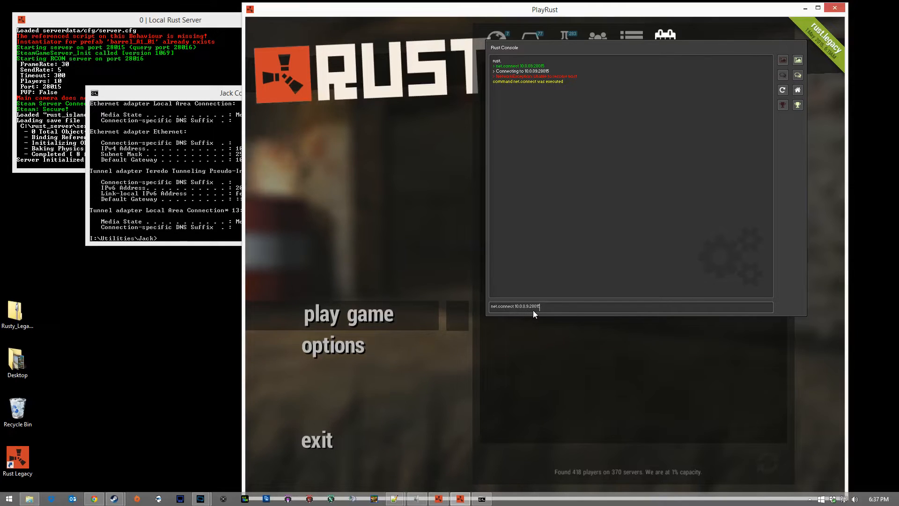
mouse_move(585, 322)
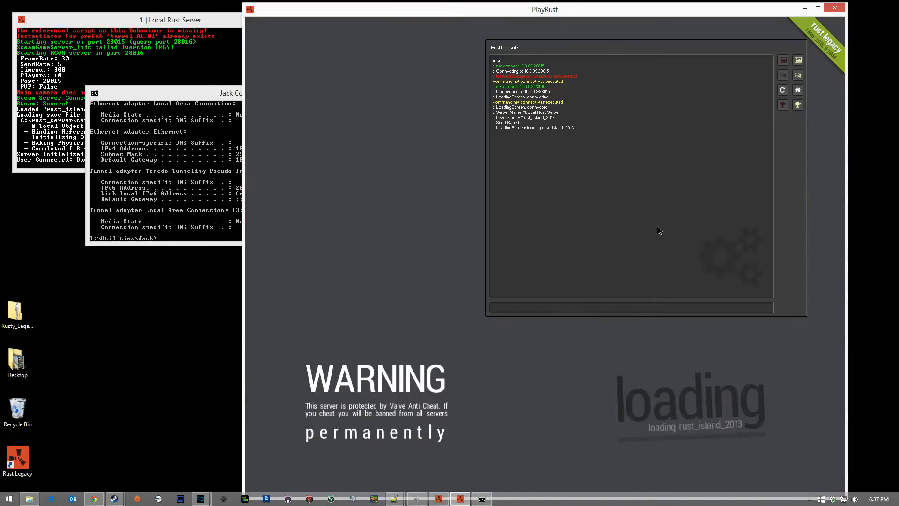
mouse_move(702, 338)
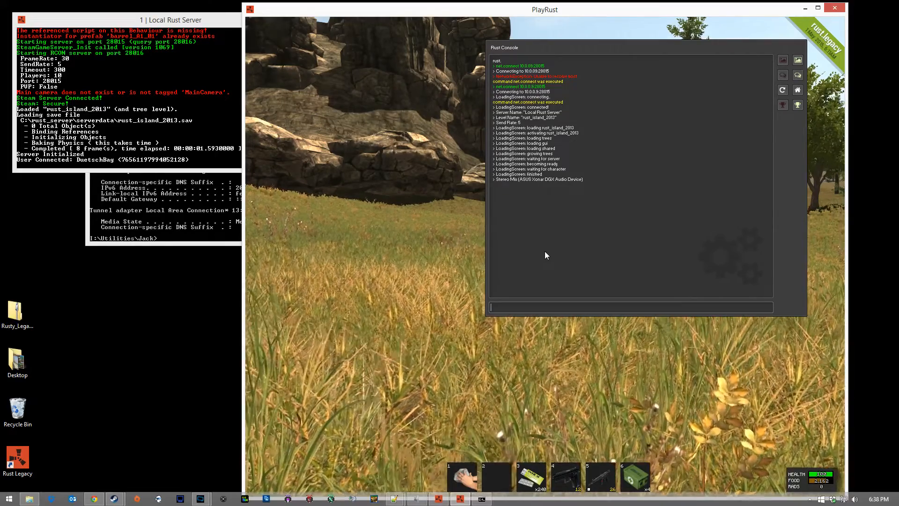
- Log in as admin with rcon.login and the server password in the F1 console
type("rcon")
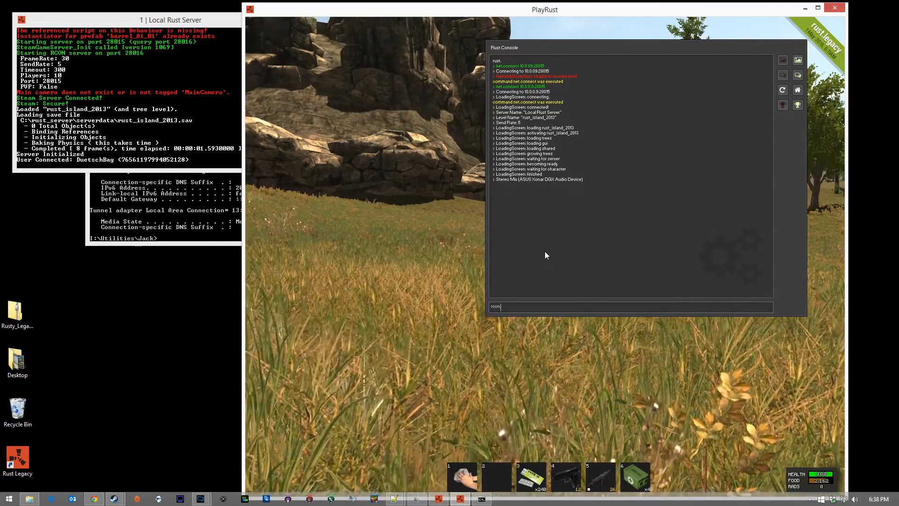
type(".password")
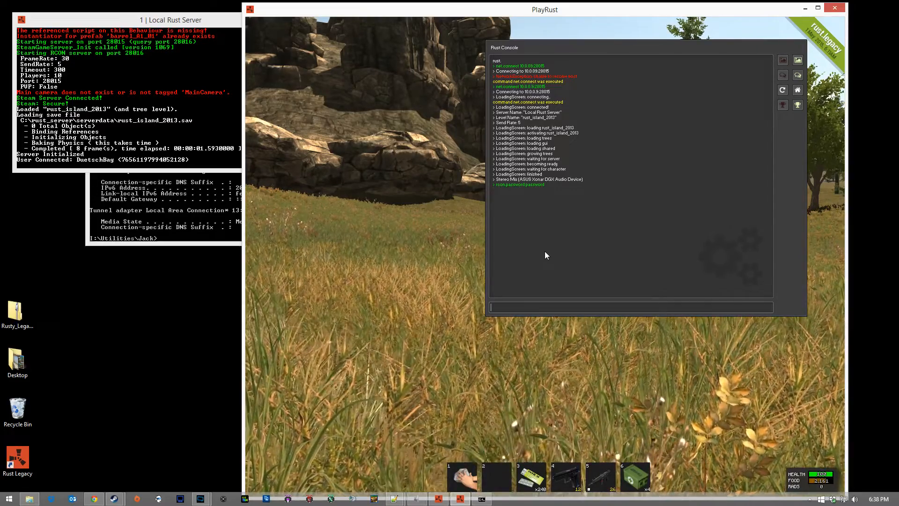
type("t")
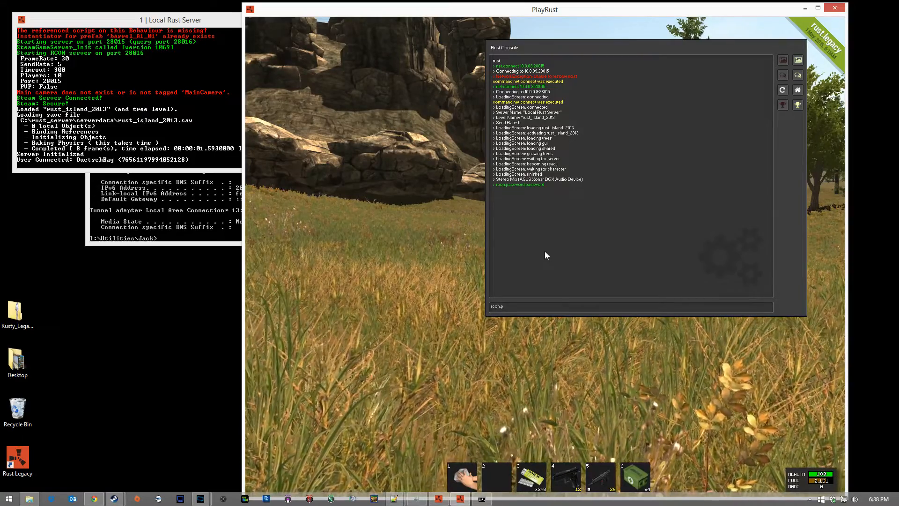
type("lo")
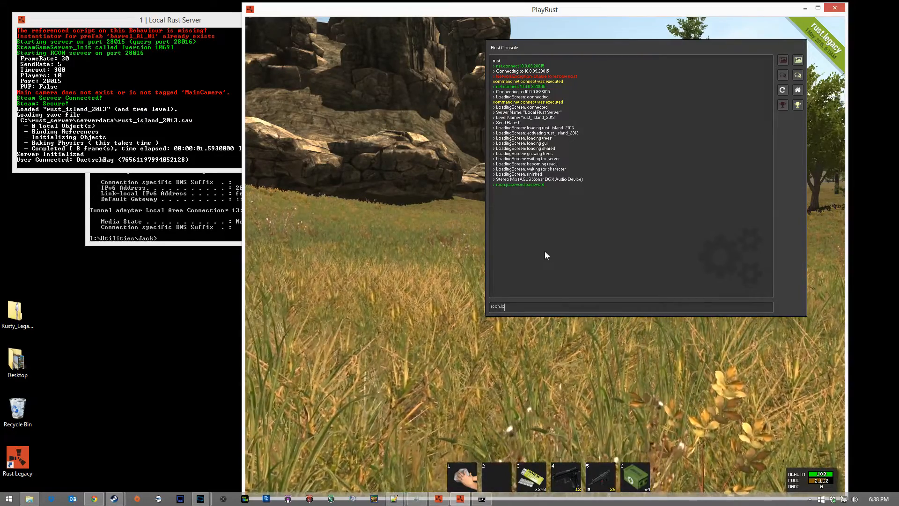
type("gin passwo")
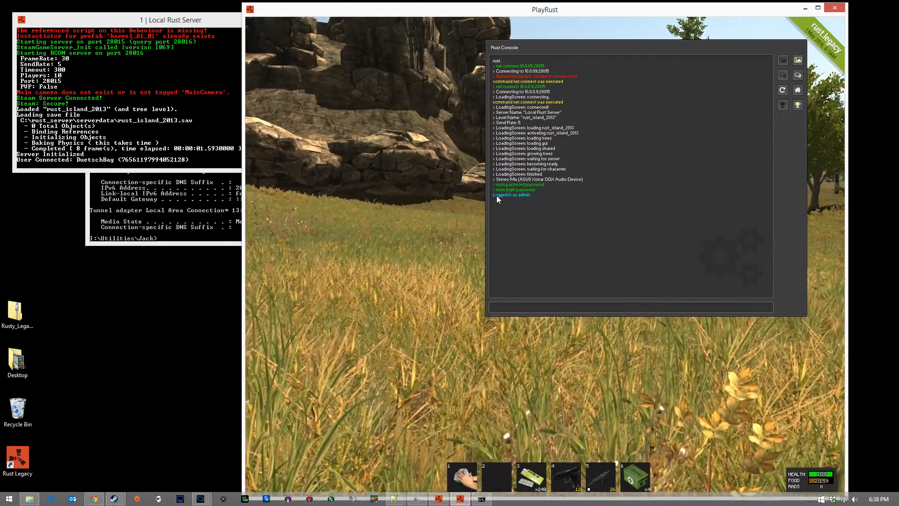
left_click(629, 307)
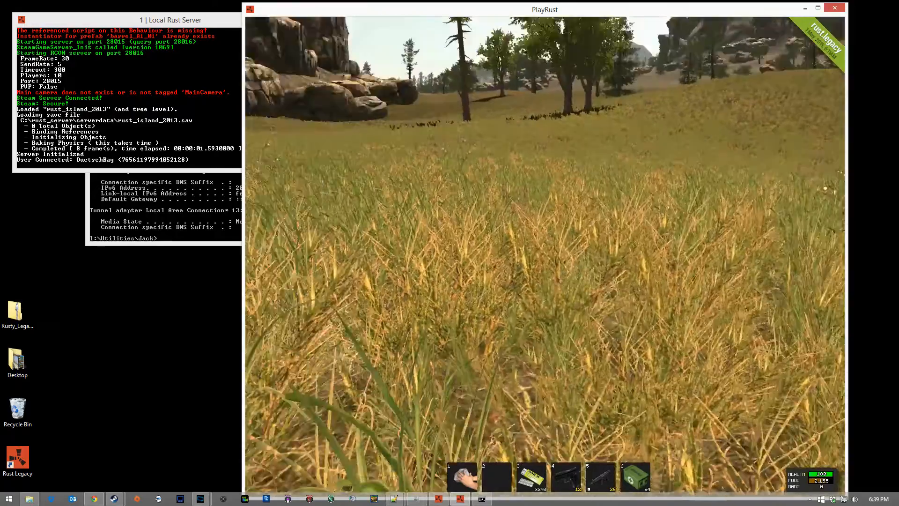
- Show the character inventory with armor, guns, ammo and crafting list
key("tab")
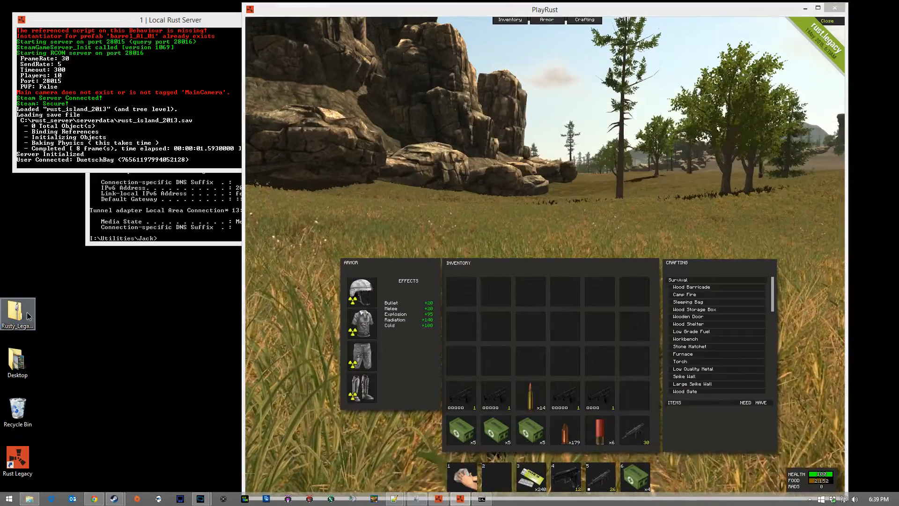
- Launch Rusty.exe from the Rusty_Legacy desktop folder, reaching the theme prompt
double_click(17, 313)
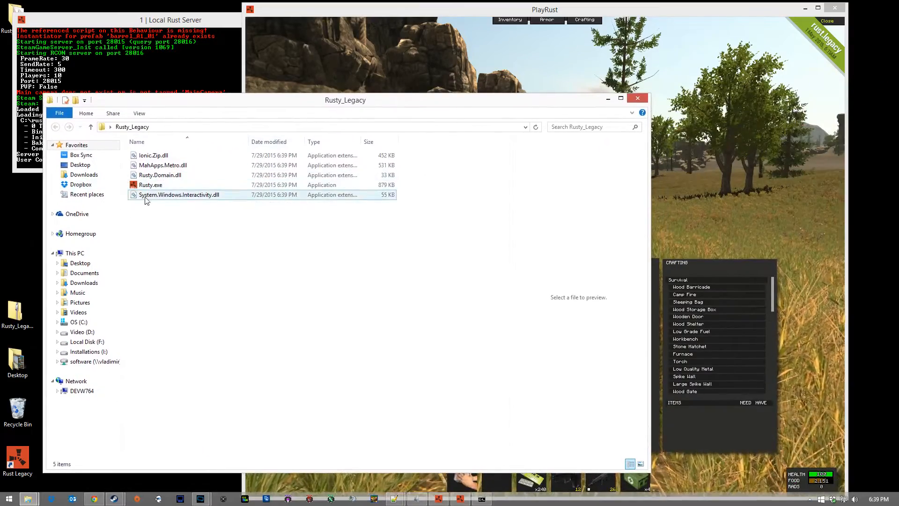
left_click(151, 185)
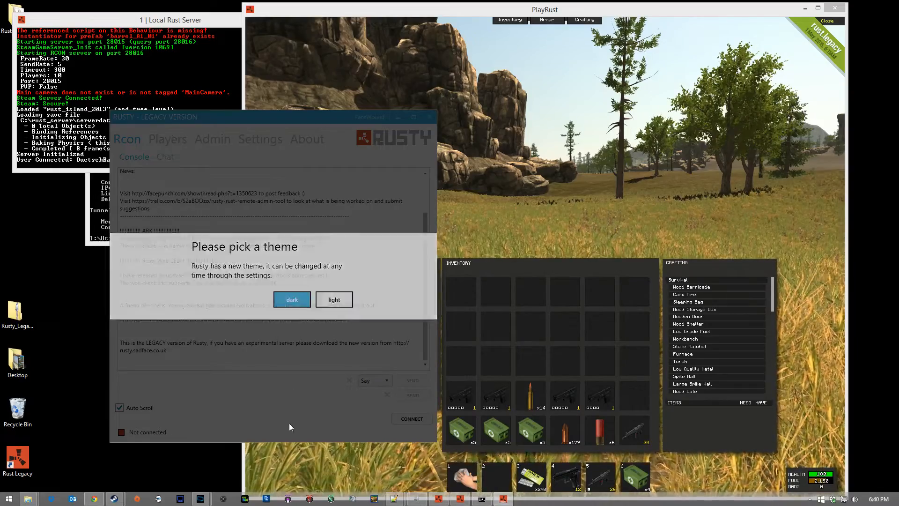
- Enter server IP 10.0.0.9, port 28015, query port 28016 and the RCON password
left_click(291, 298)
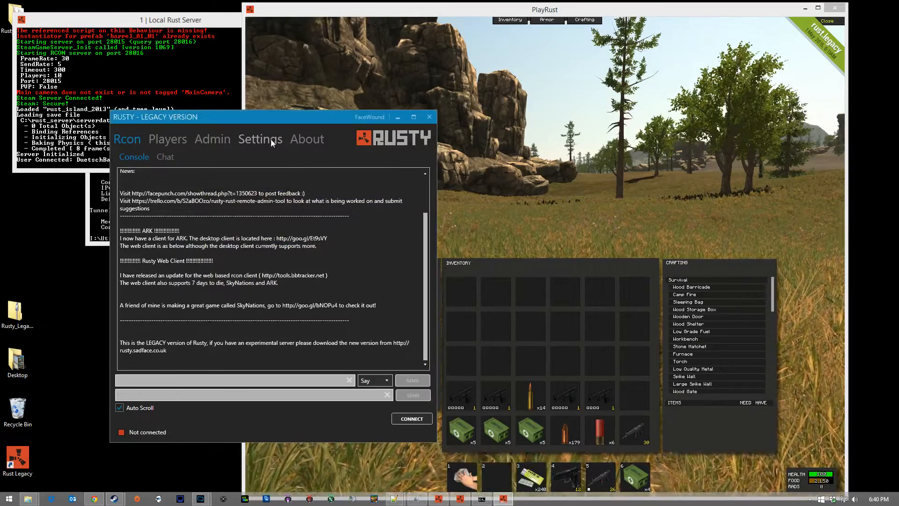
left_click(259, 139)
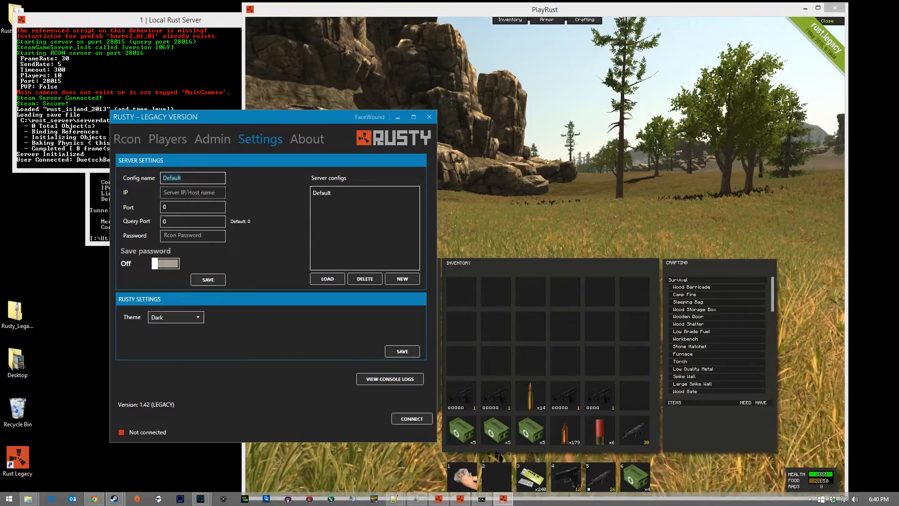
type("10.0.0.9")
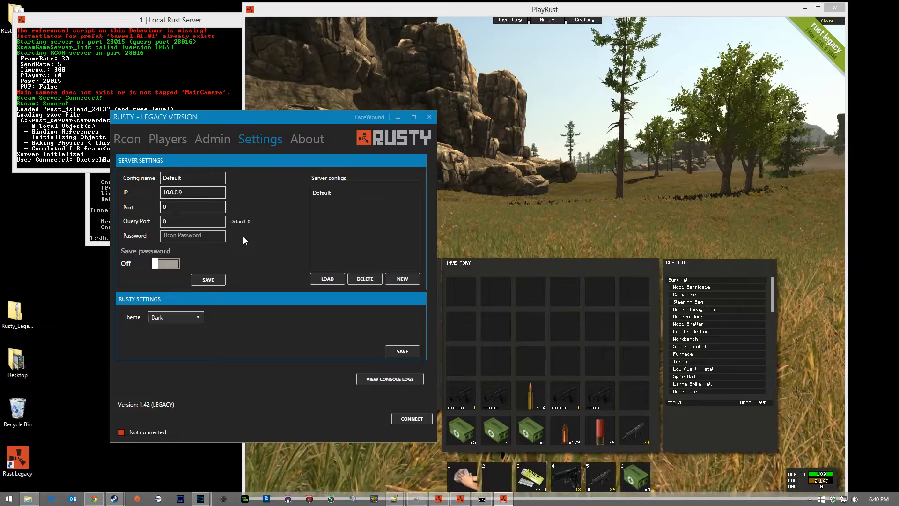
type("2")
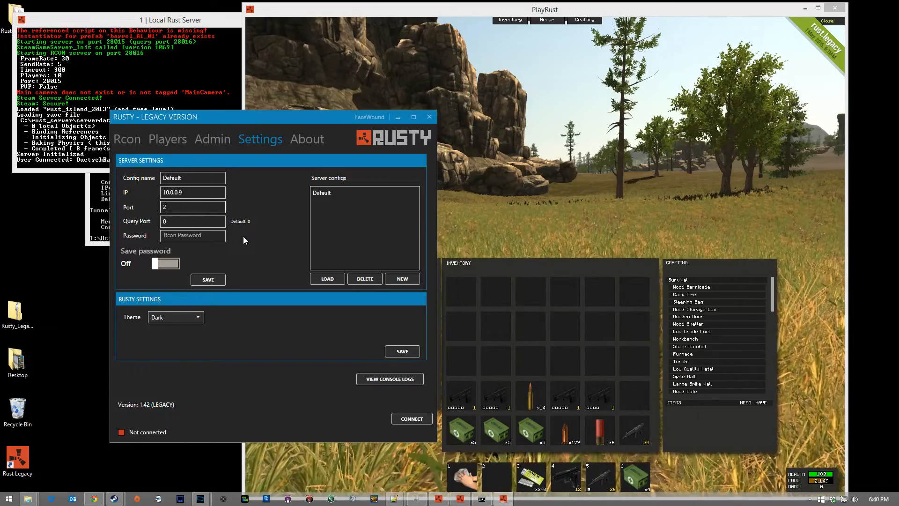
type("8015")
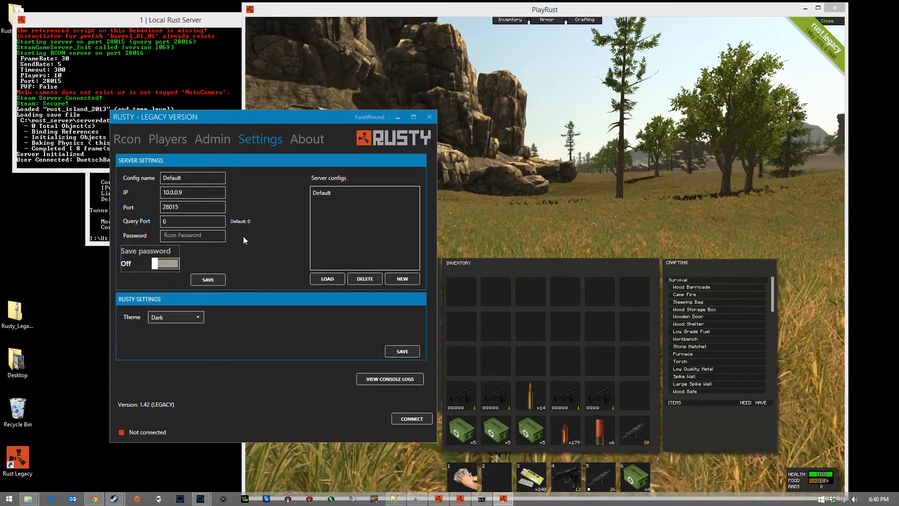
mouse_move(132, 61)
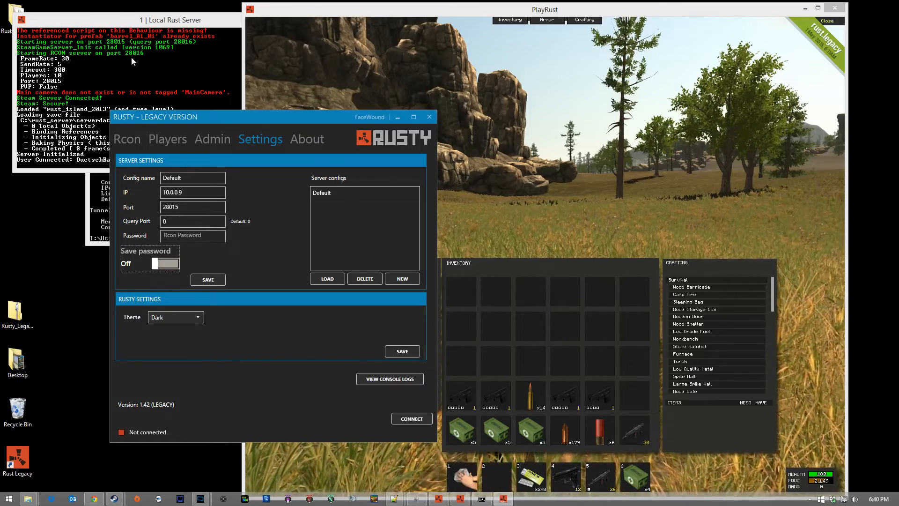
left_click(192, 220)
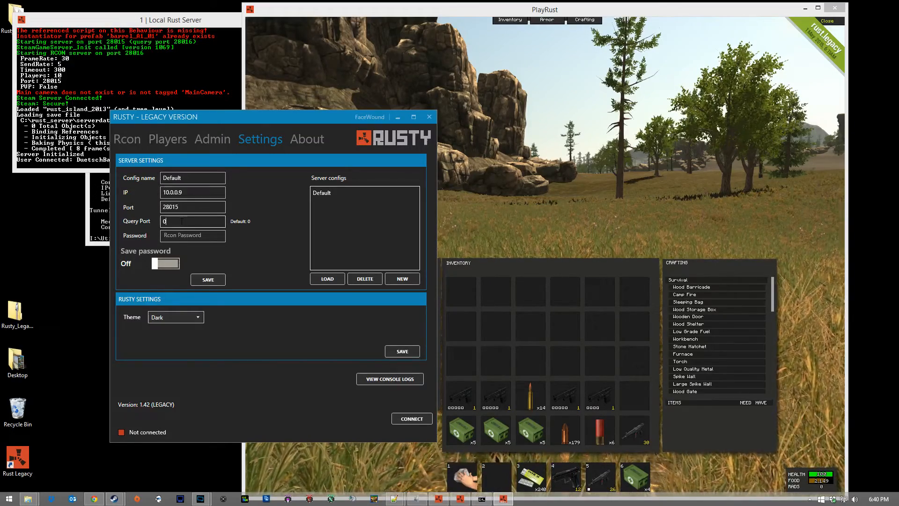
type("28016")
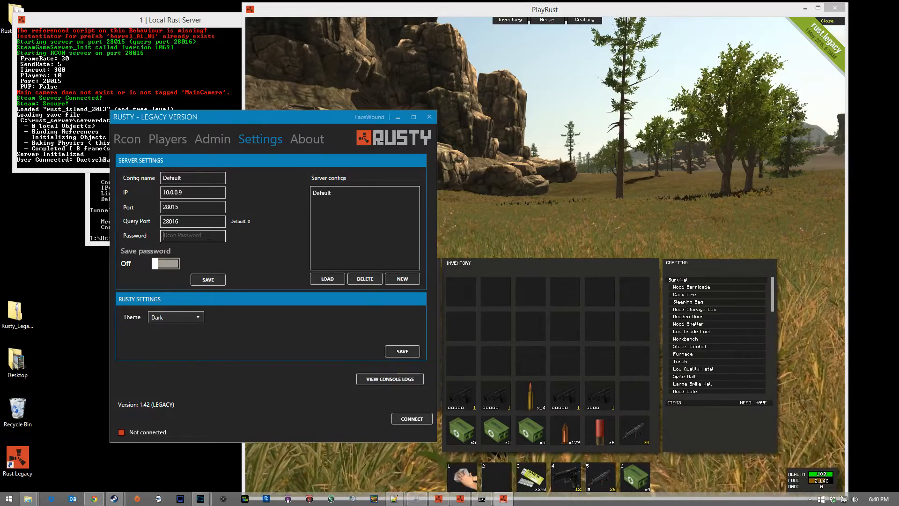
type("••")
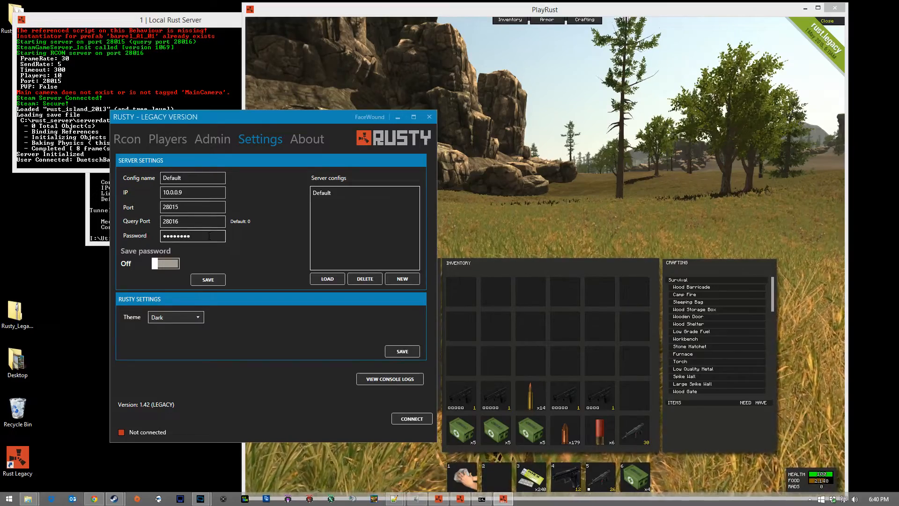
- Turn password saving on and save the Default server config, confirming Yes
left_click(165, 263)
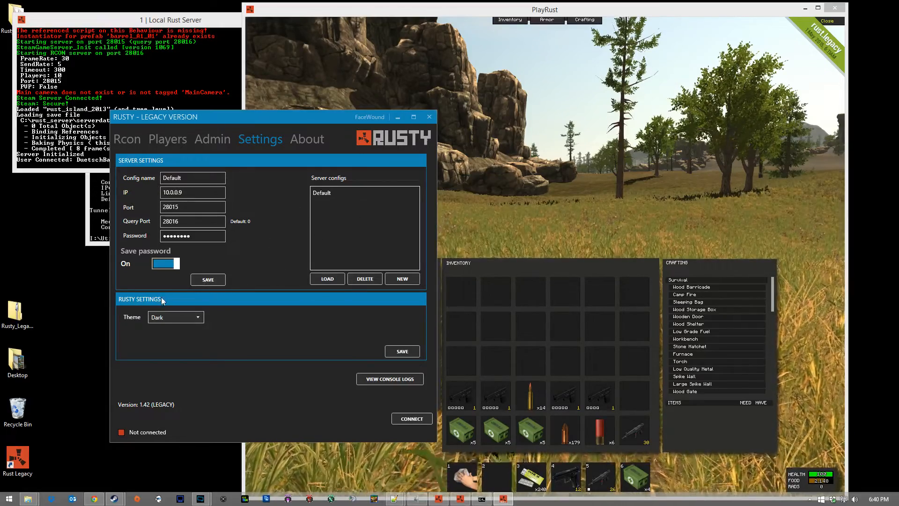
left_click(207, 279)
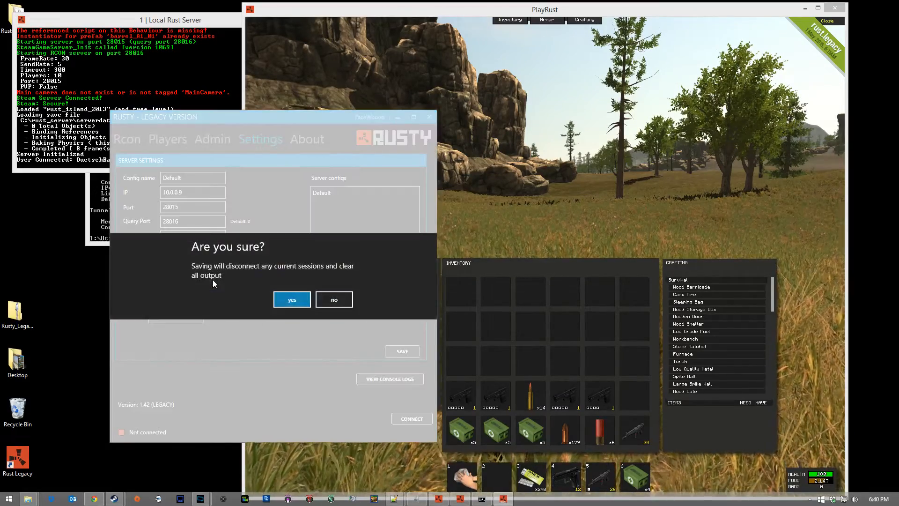
left_click(291, 300)
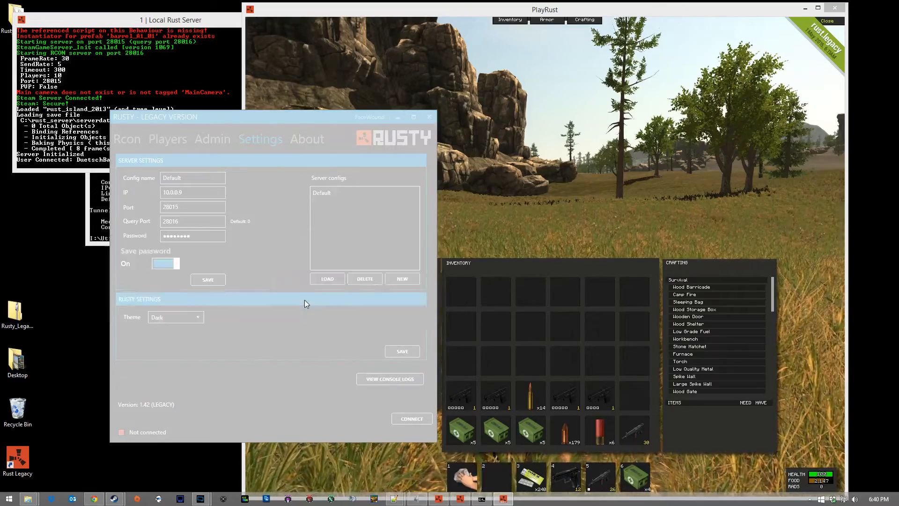
- Connect to the Local Rust Server and reach the admin commands
left_click(322, 193)
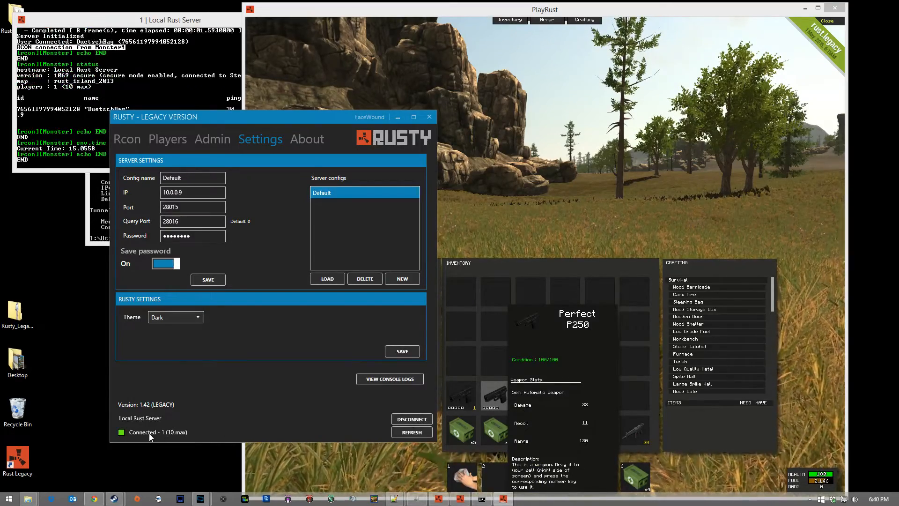
left_click_drag(154, 116, 109, 161)
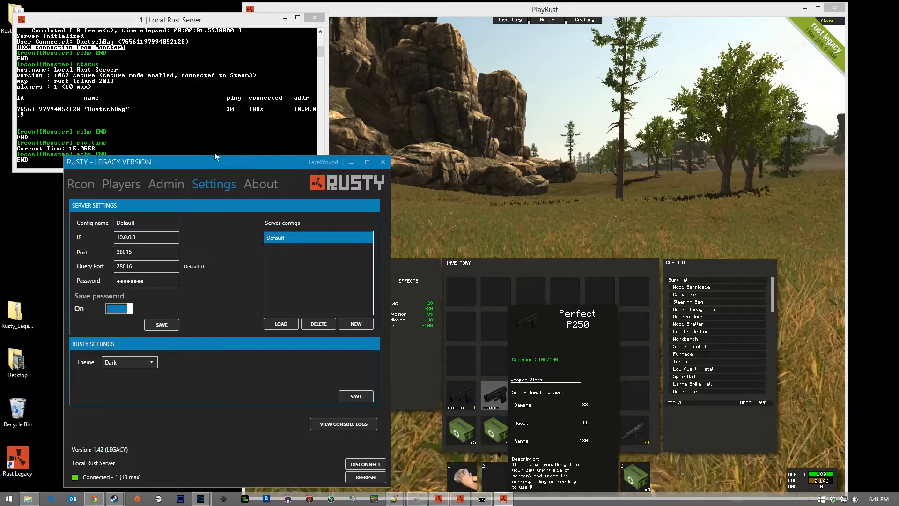
left_click(166, 184)
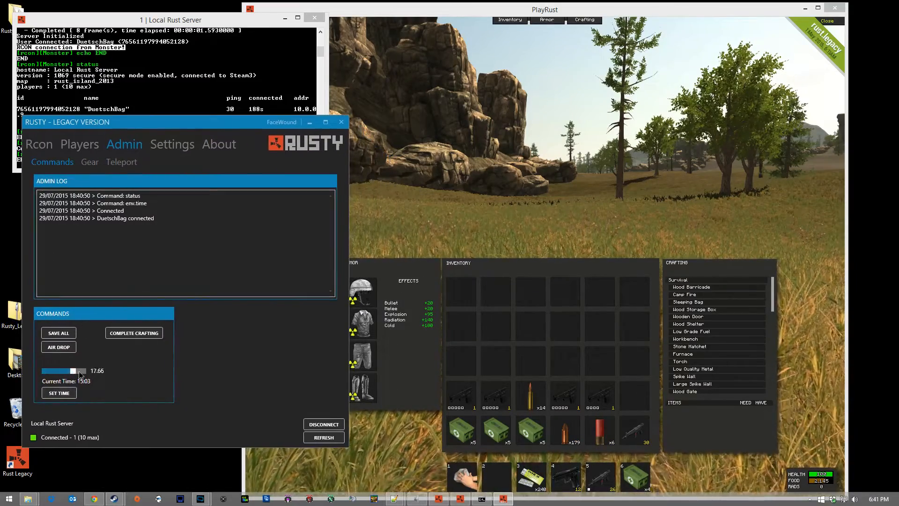
- Set the game time to 24, then about 7.52, and call an airdrop
left_click(59, 392)
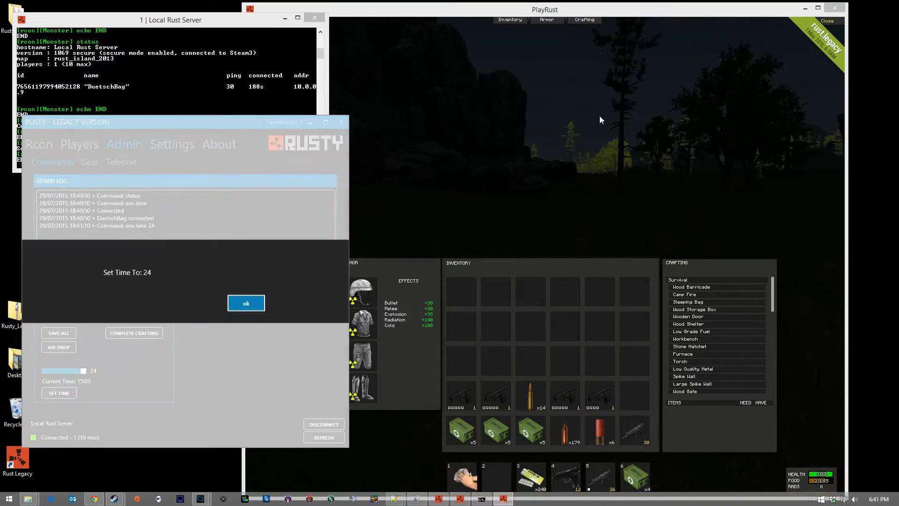
left_click(245, 302)
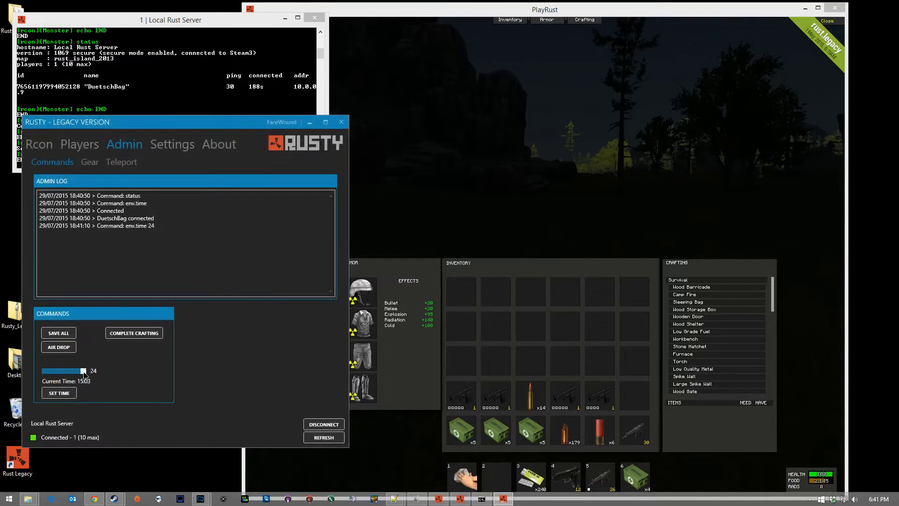
left_click_drag(83, 371, 48, 371)
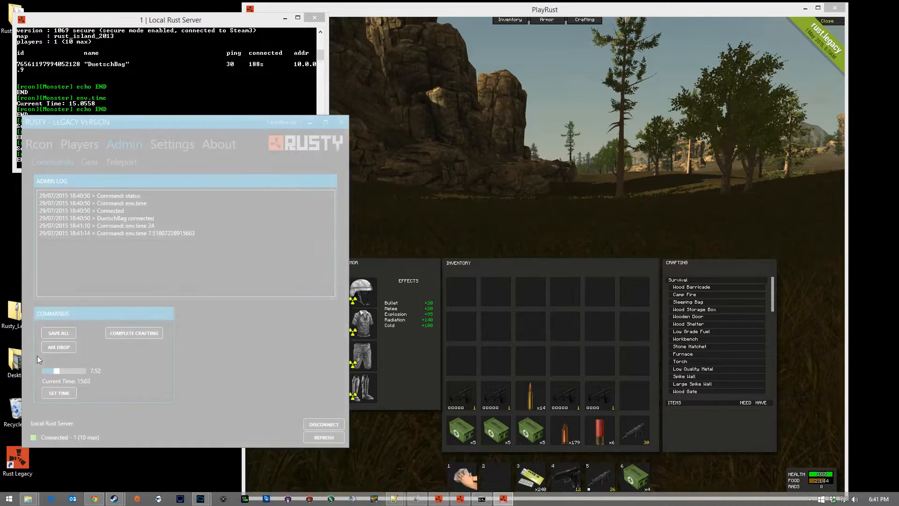
left_click(58, 346)
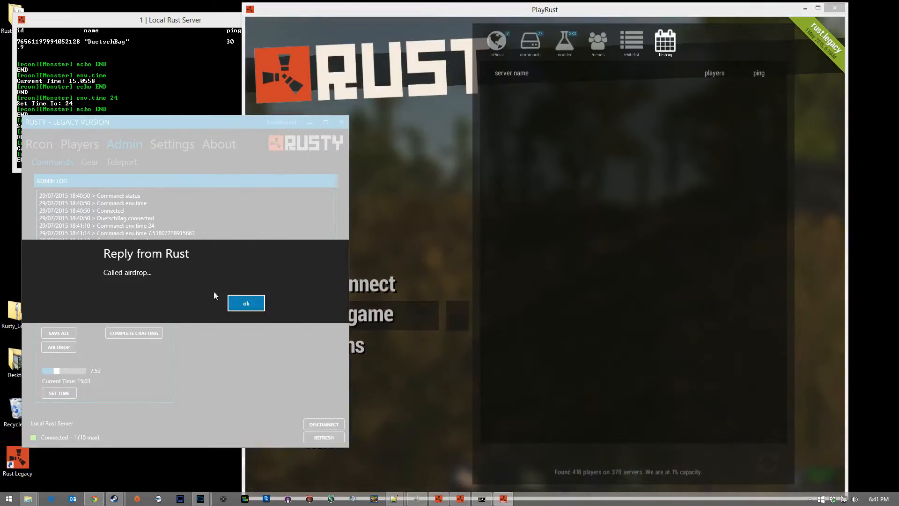
- Dismiss the 'Reply from Rust' airdrop dialog to return to the admin log
left_click(245, 302)
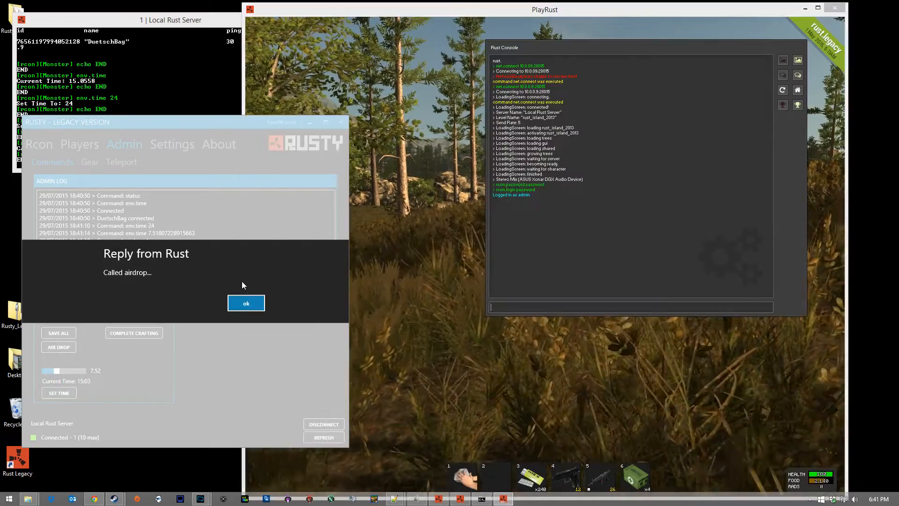
left_click(246, 303)
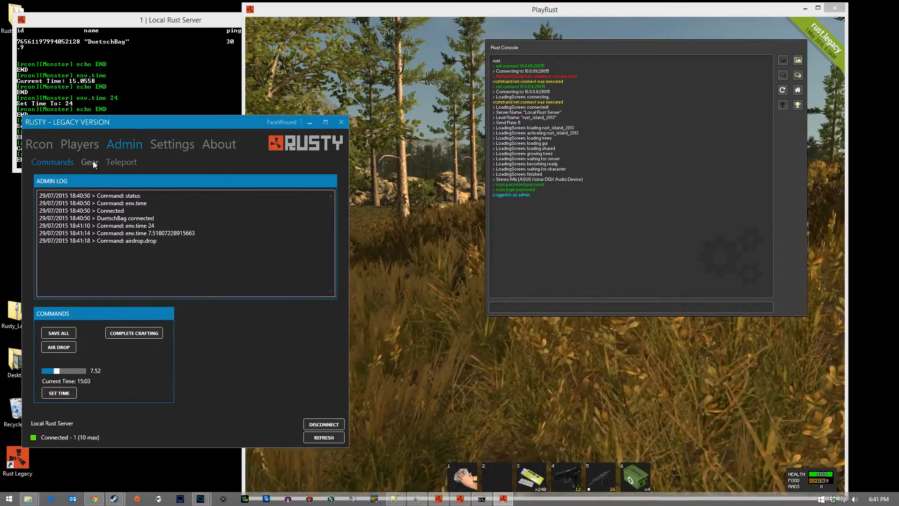
- Give all players one 556 Ammo Blueprint and check it in the in-game inventory
left_click(90, 162)
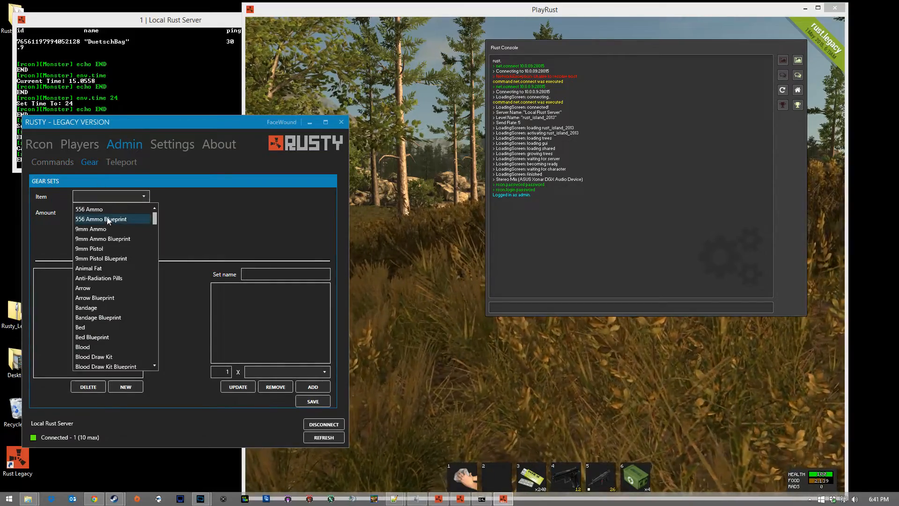
left_click(100, 218)
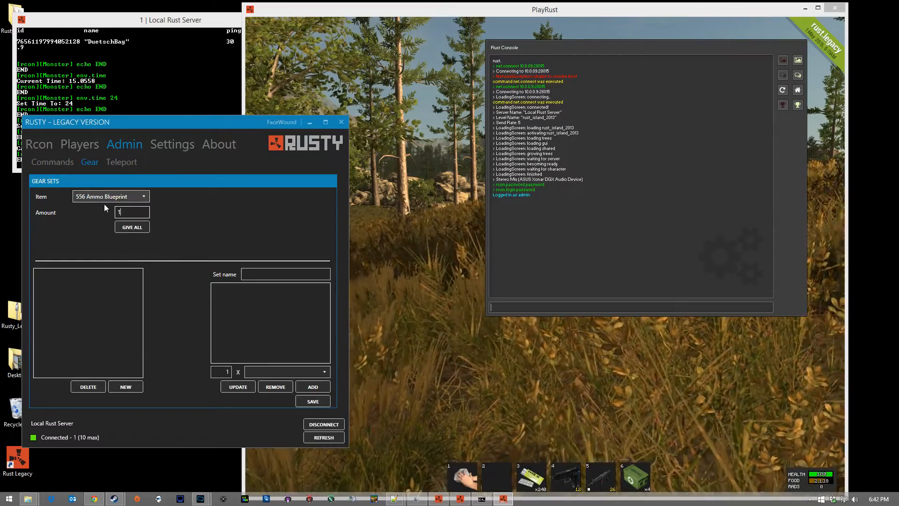
left_click(131, 227)
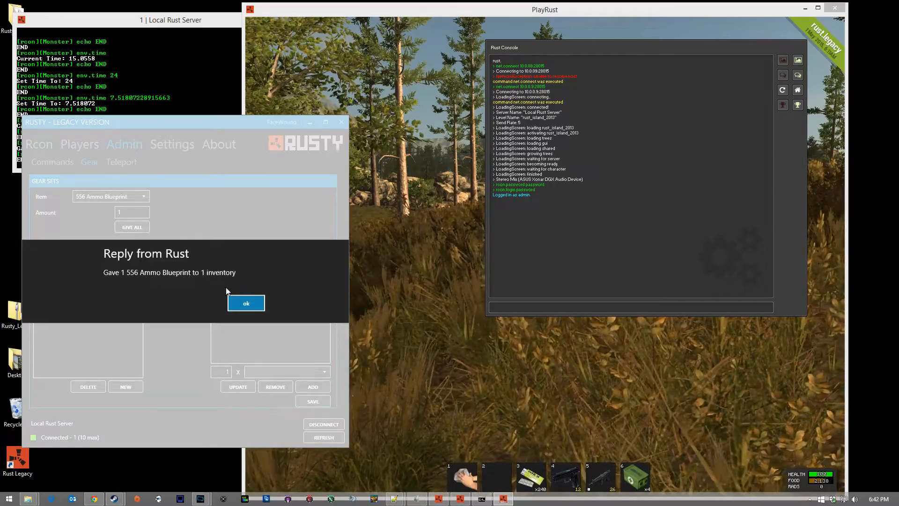
left_click(246, 302)
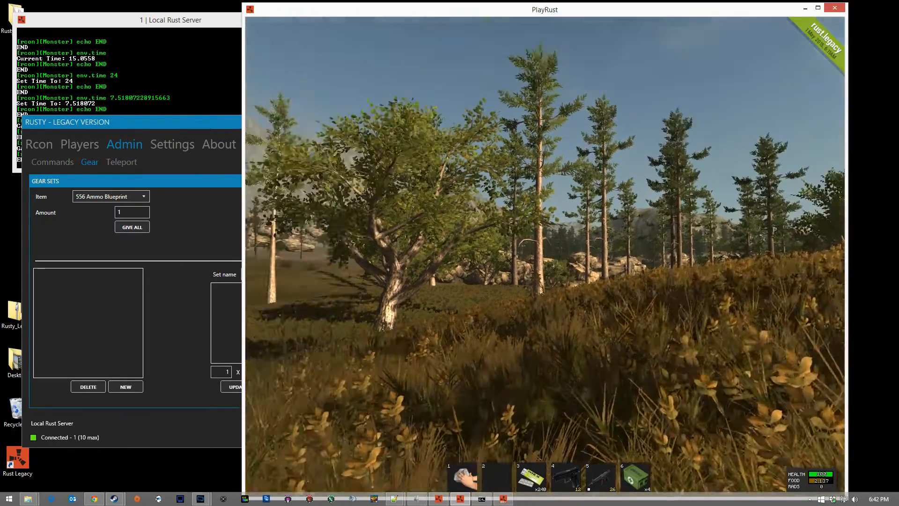
key("tab")
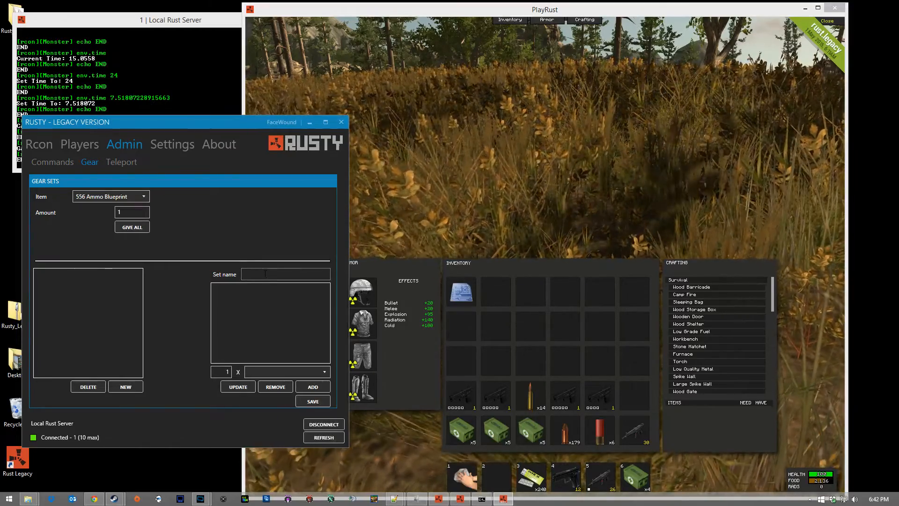
- Start a new gear set and add Leather Boots, Pants and Vest
left_click(124, 386)
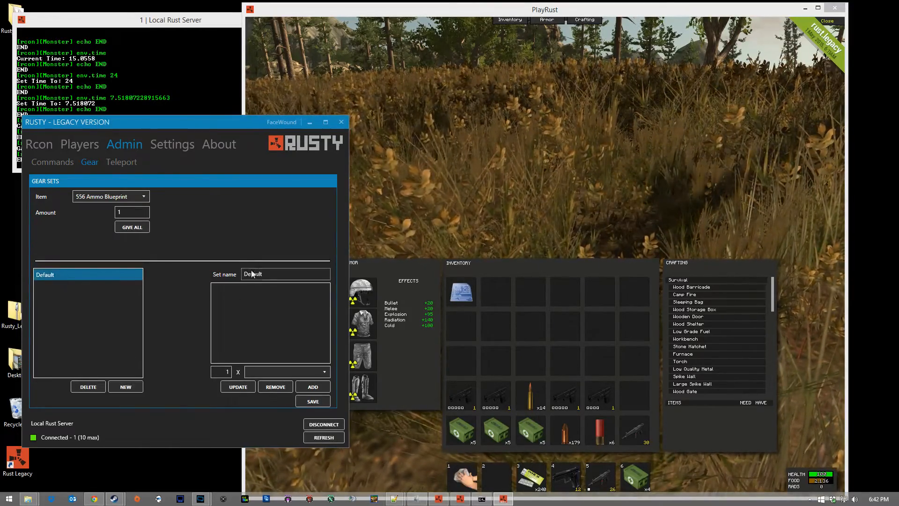
left_click(284, 273)
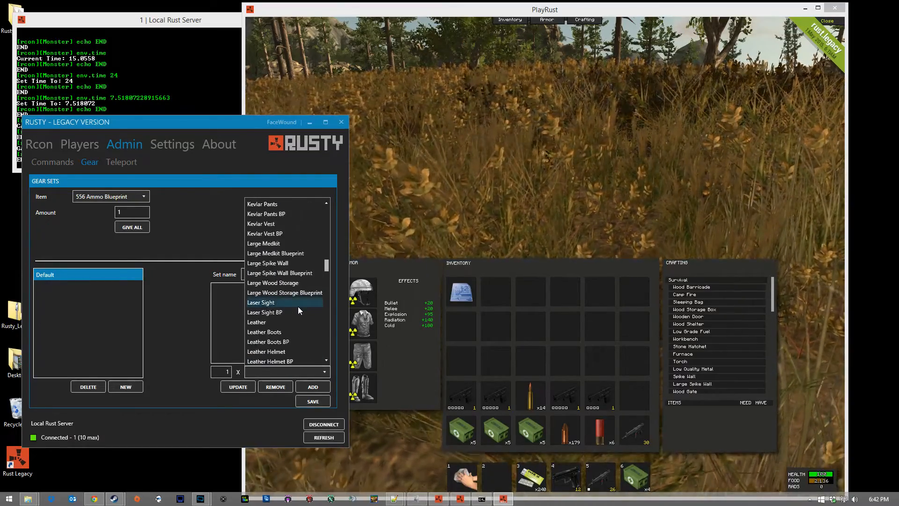
scroll("down", 3)
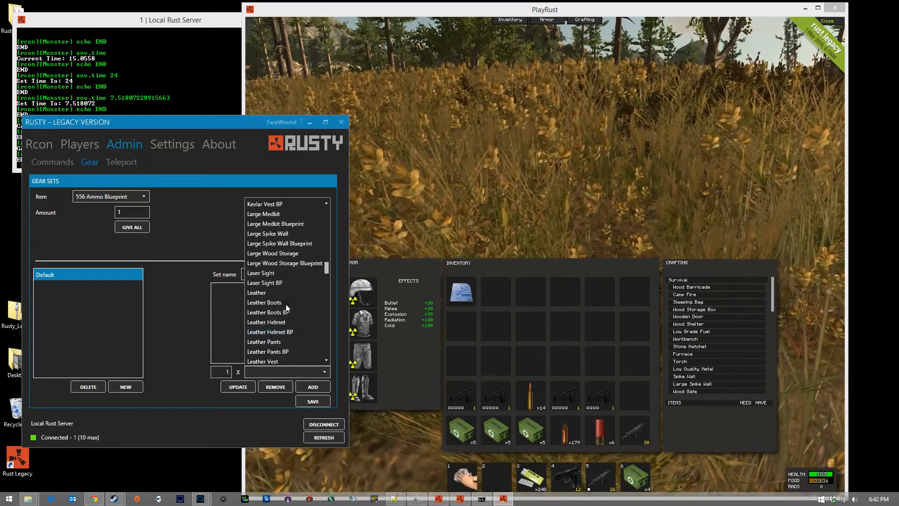
left_click(313, 385)
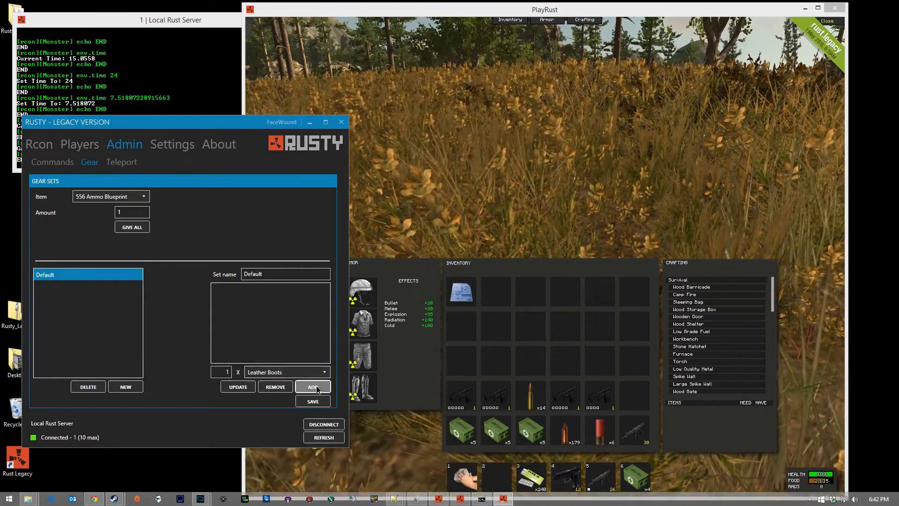
left_click(313, 387)
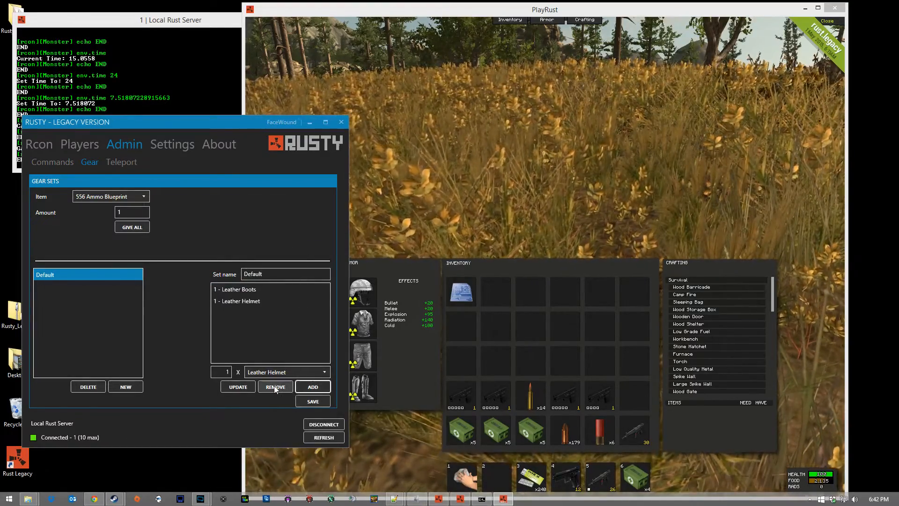
left_click(323, 372)
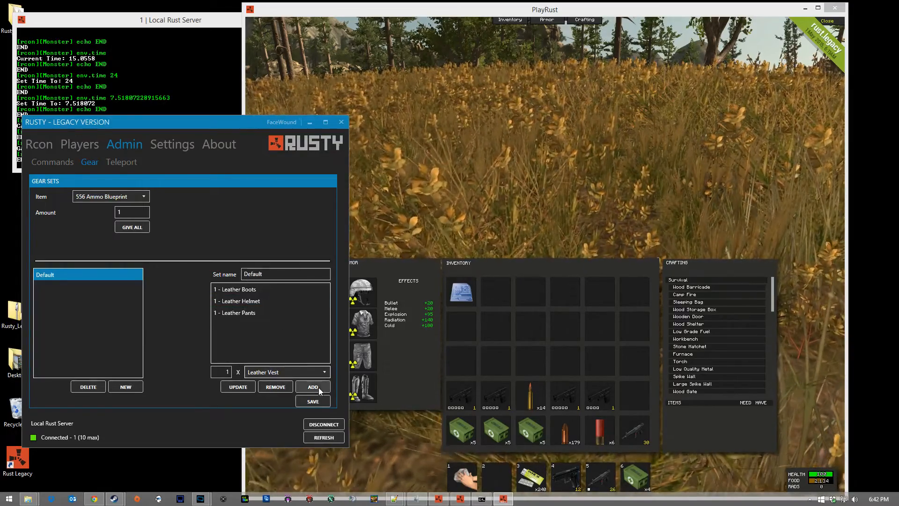
left_click(313, 387)
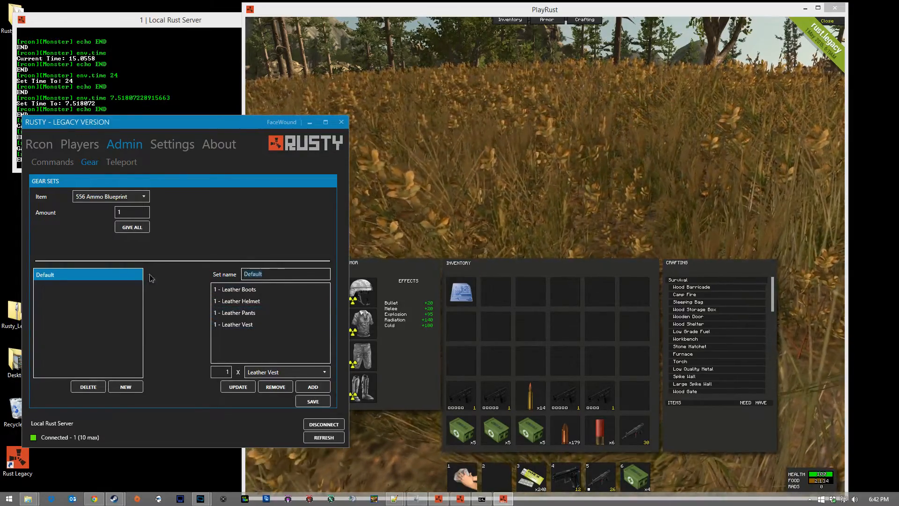
- Name the gear set Leather and save it
type("Lea")
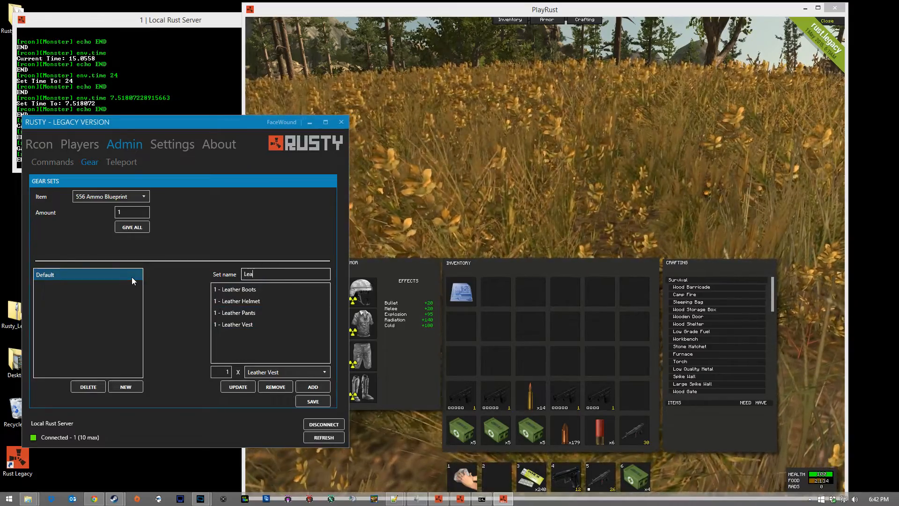
left_click(233, 324)
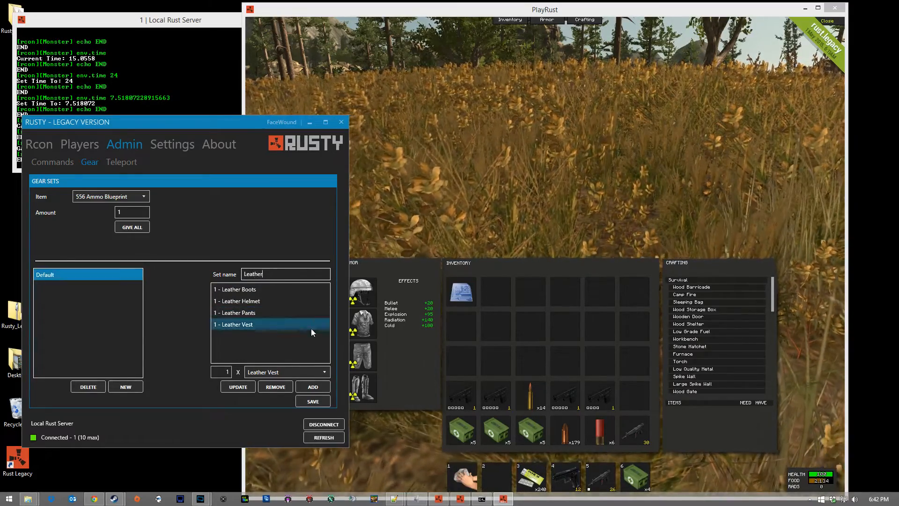
left_click(313, 401)
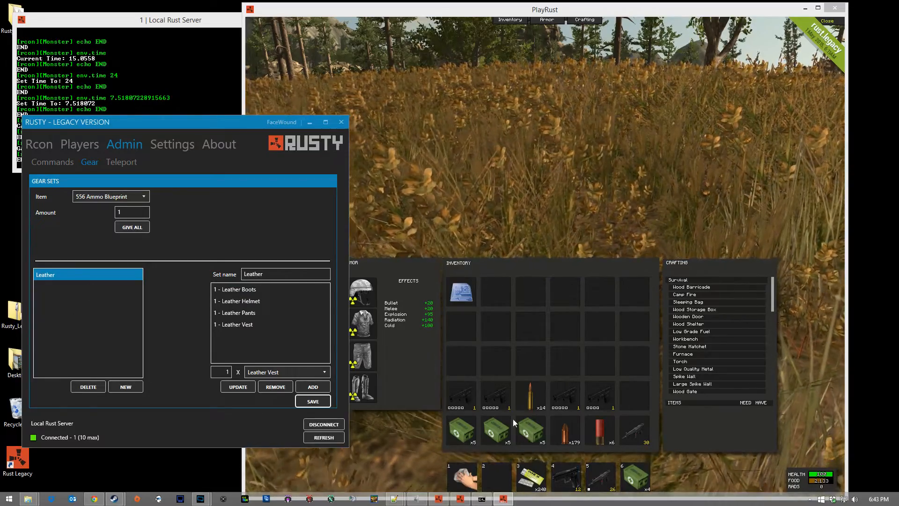
mouse_move(361, 288)
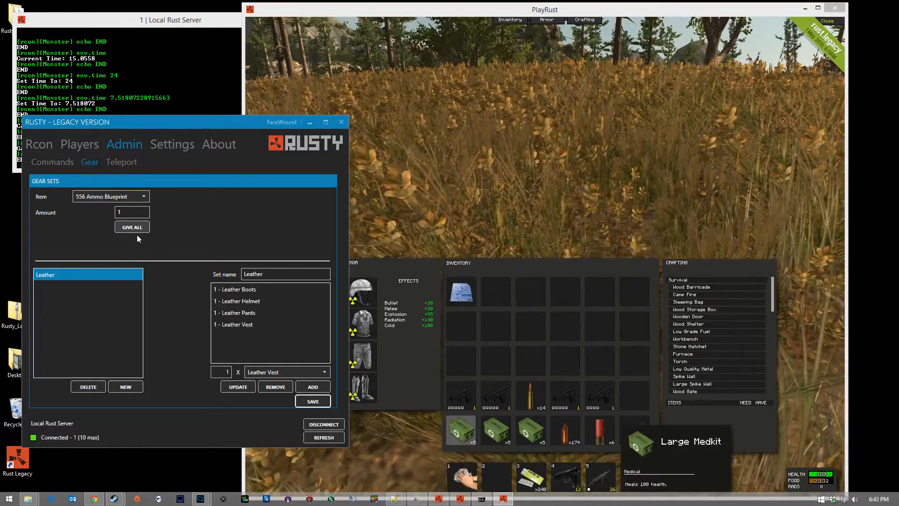
left_click(259, 313)
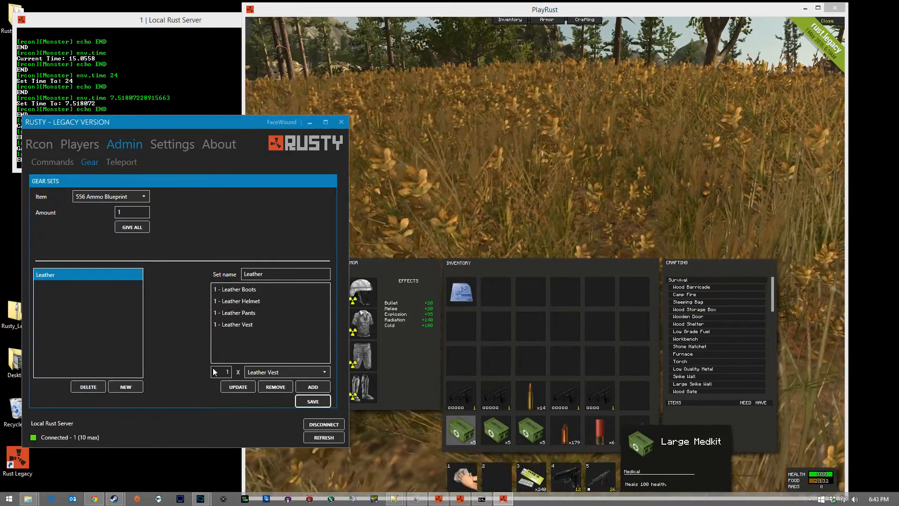
left_click(121, 162)
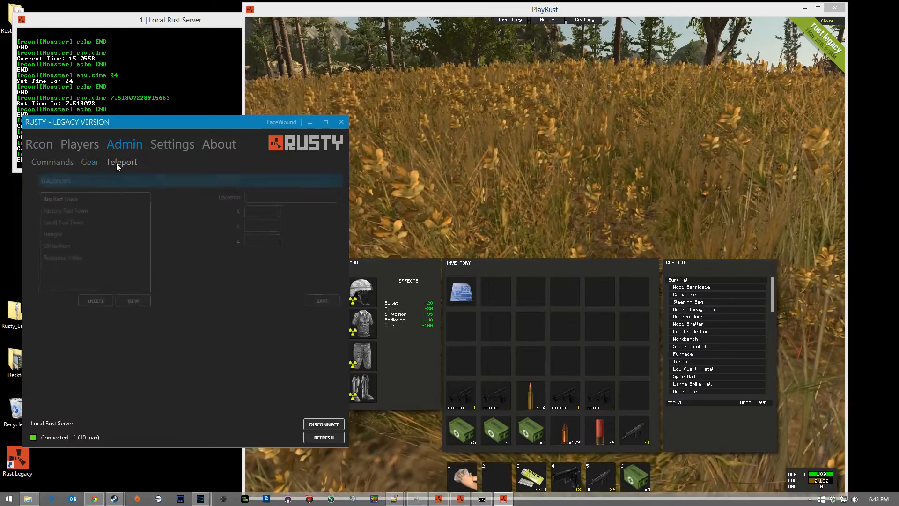
left_click(122, 162)
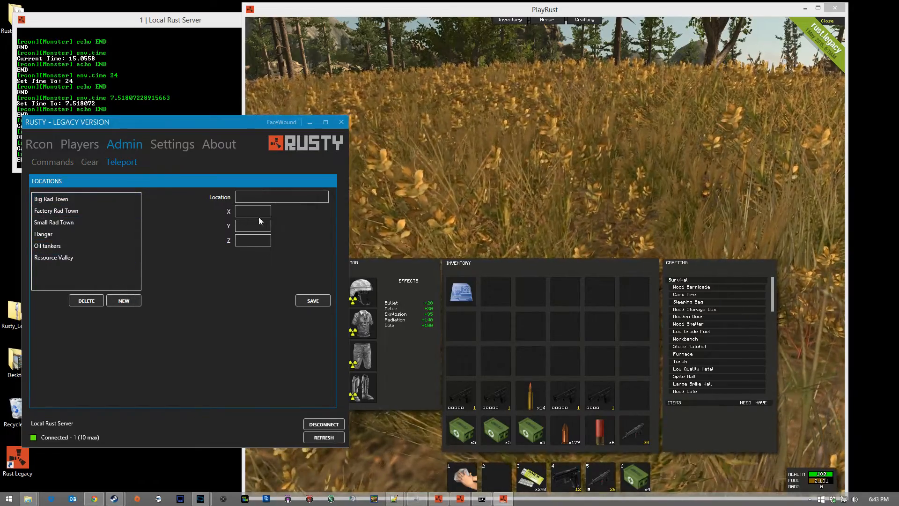
left_click(46, 245)
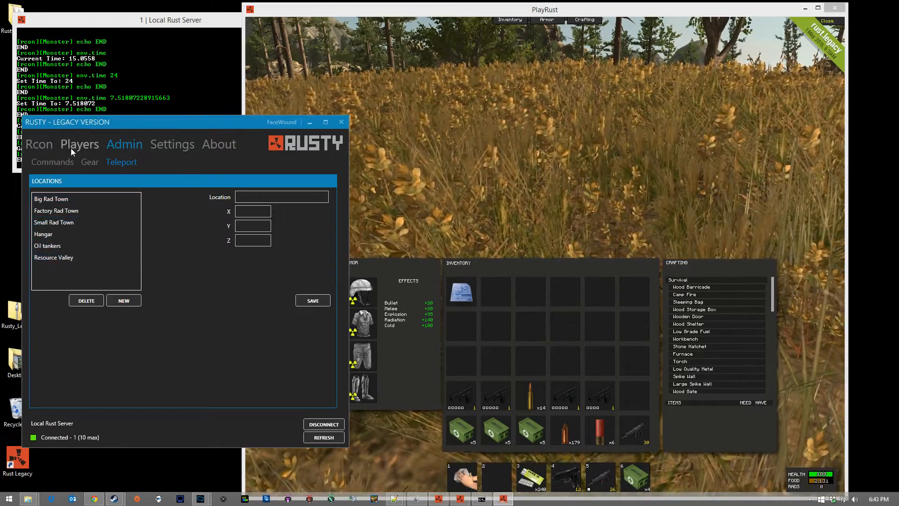
left_click(80, 144)
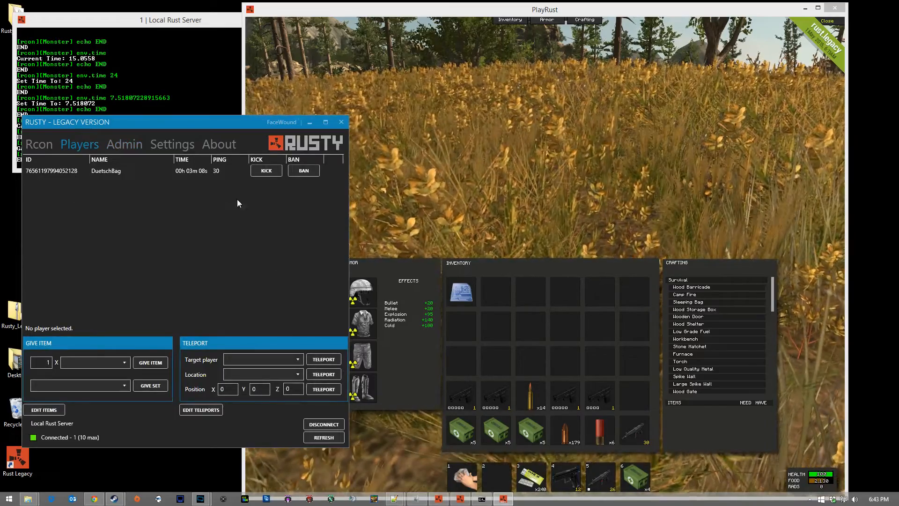
left_click(106, 170)
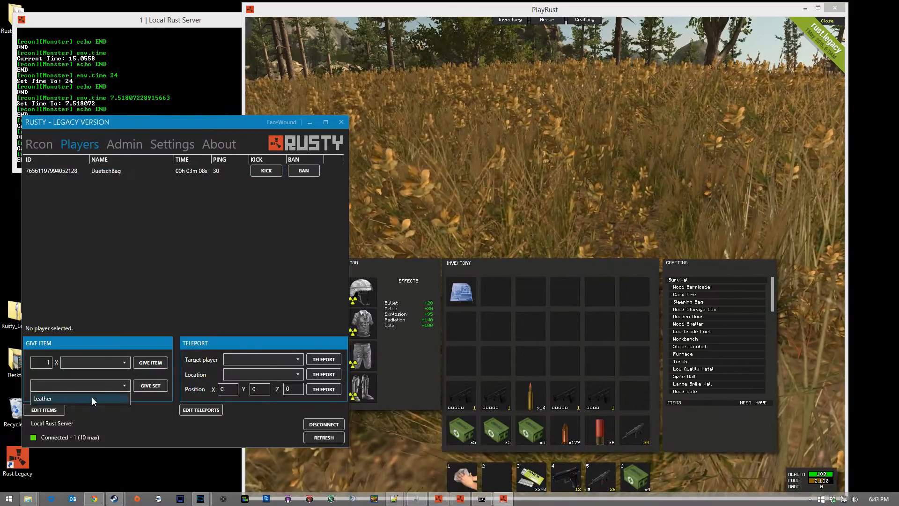
left_click(150, 385)
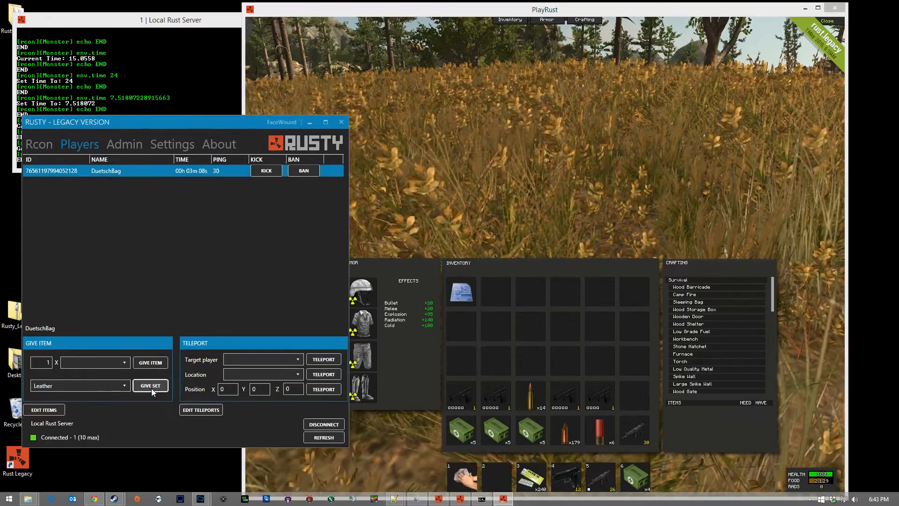
left_click(150, 385)
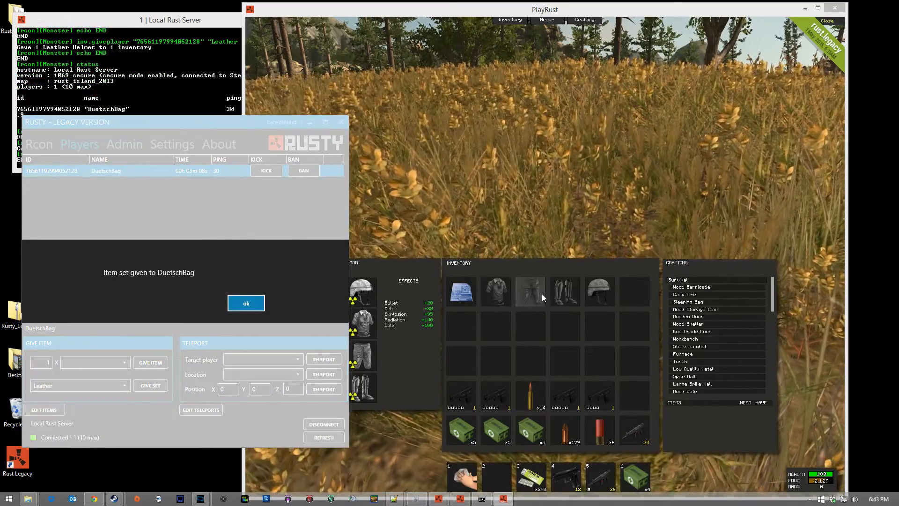
left_click(246, 302)
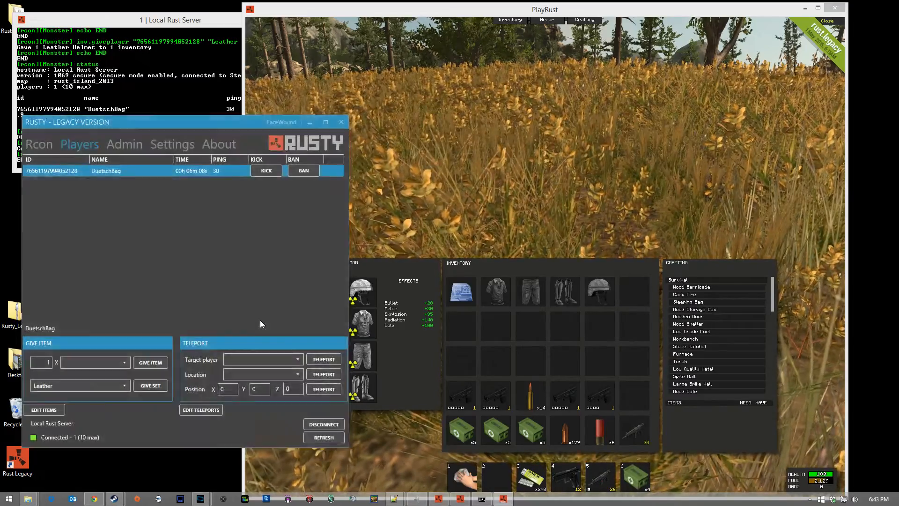
- Teleport DuetschBag to the chosen target player and dismiss the server reply
left_click(263, 359)
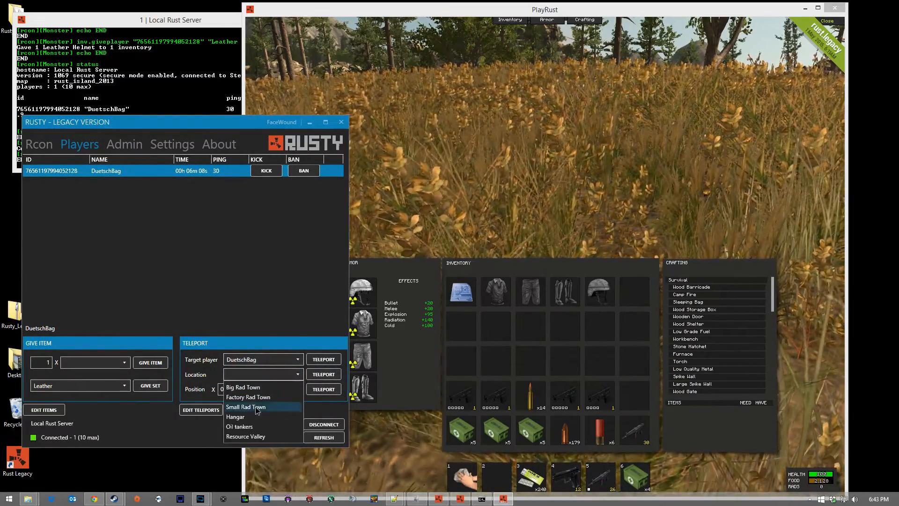
left_click(246, 406)
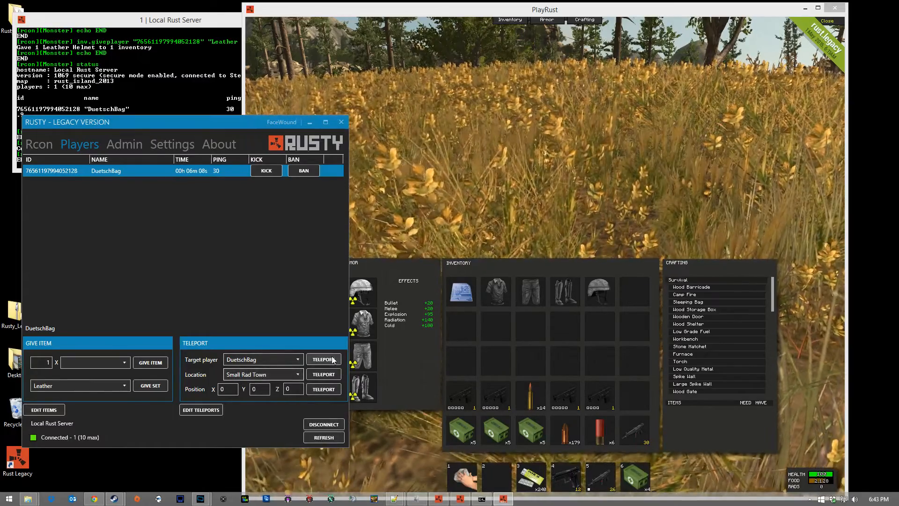
left_click(323, 359)
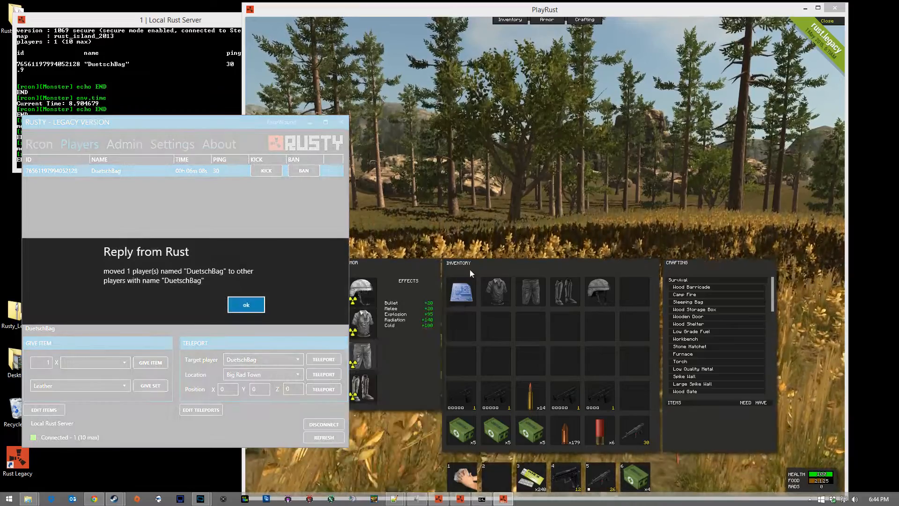
left_click(246, 304)
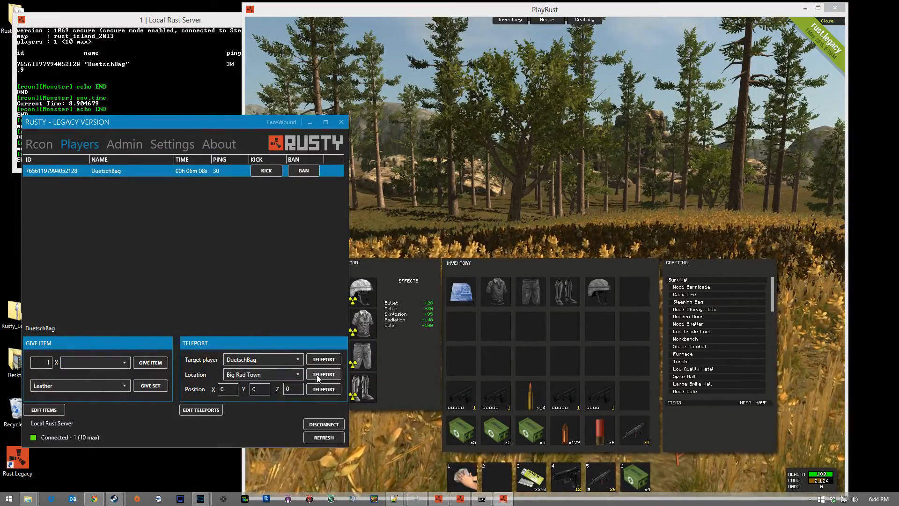
- Teleport DuetschBag to the Big Rad Town location and dismiss the confirmation
left_click(323, 373)
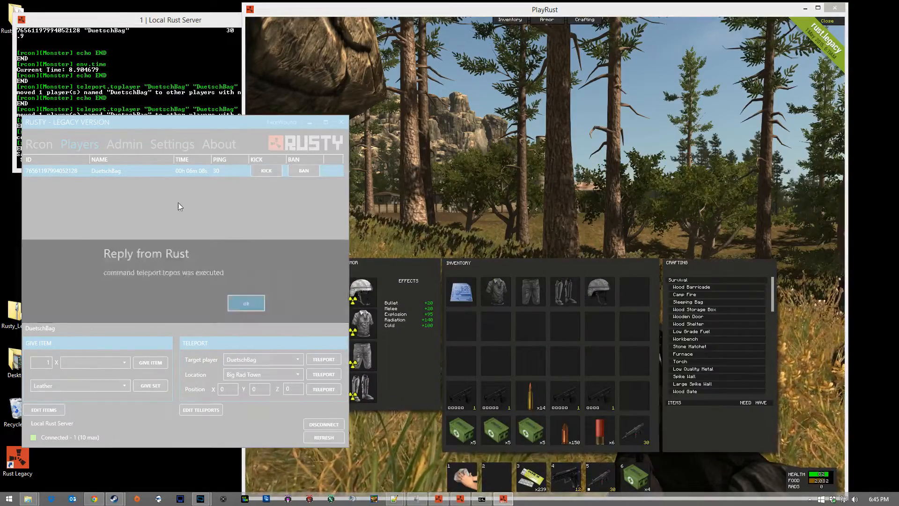
left_click(245, 302)
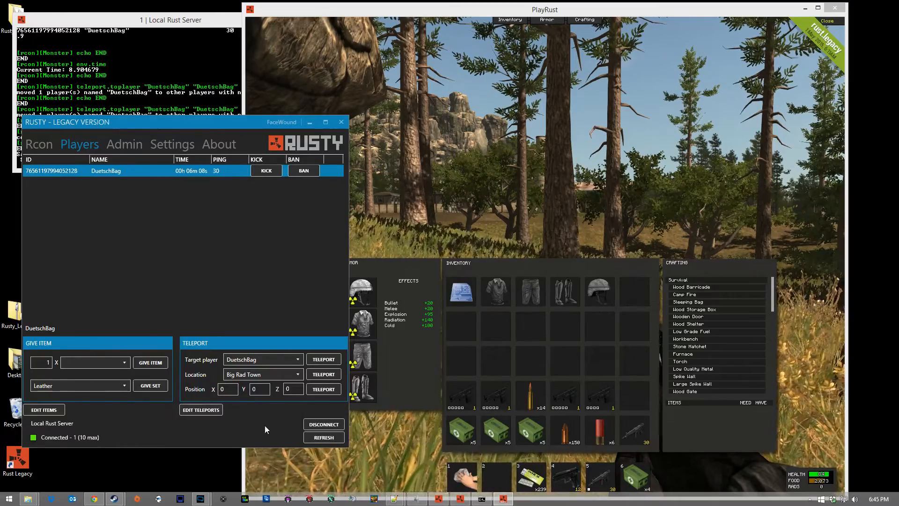
- Send the global chat message "Test" and the popup notice "test" from the console
left_click(39, 145)
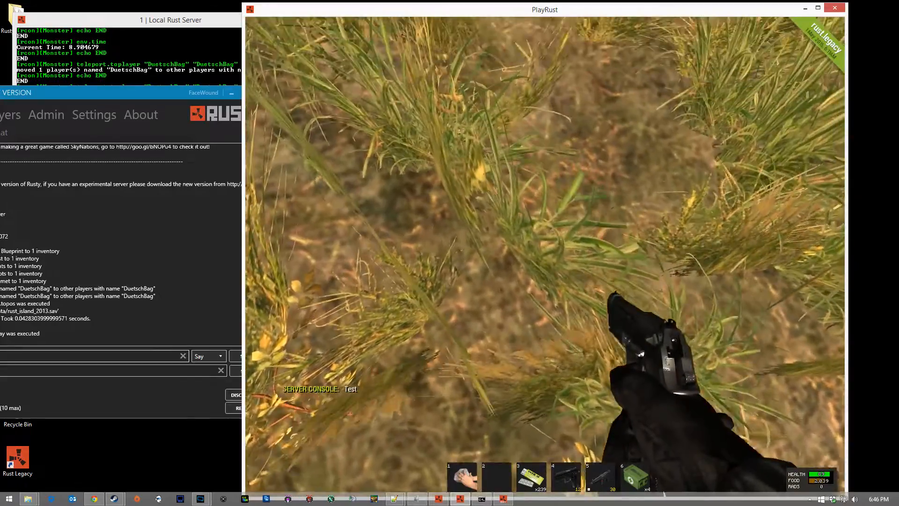
key("tab")
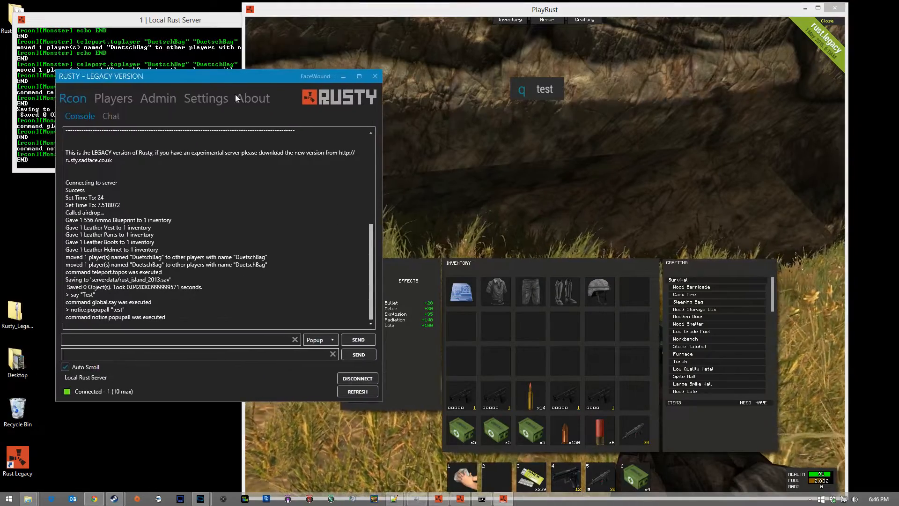
- Review the chat log showing "Test", then show the Settings page with the Default server config
left_click(110, 116)
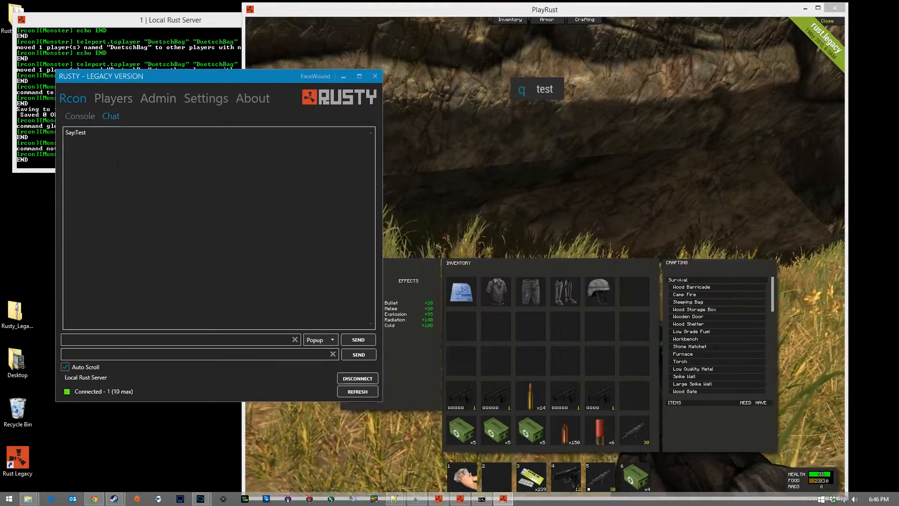
left_click(113, 98)
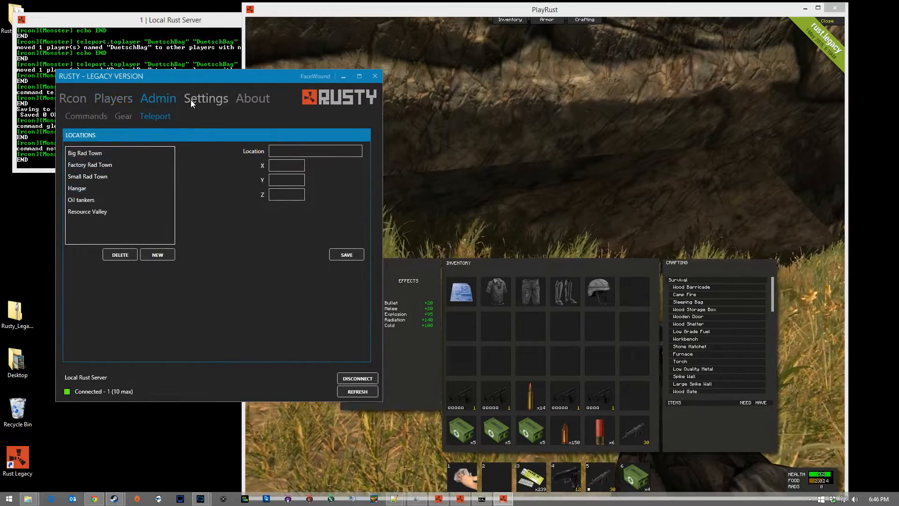
left_click(206, 99)
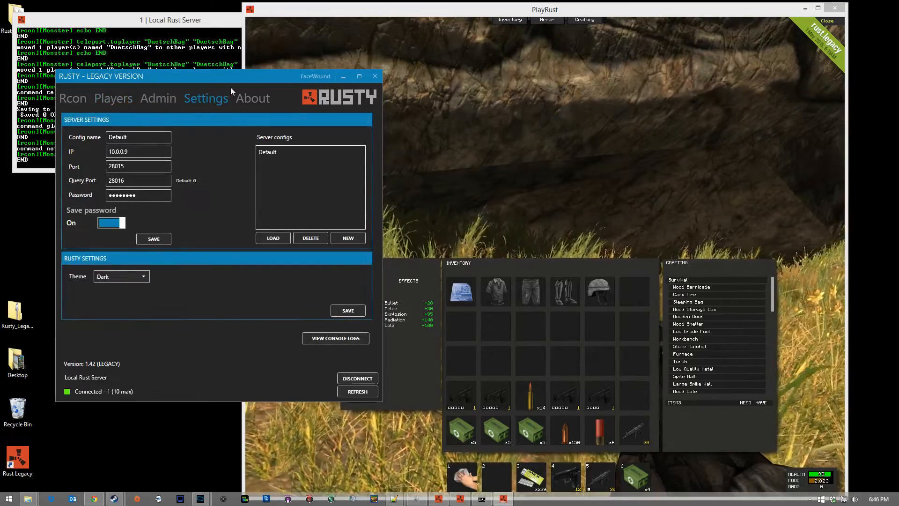